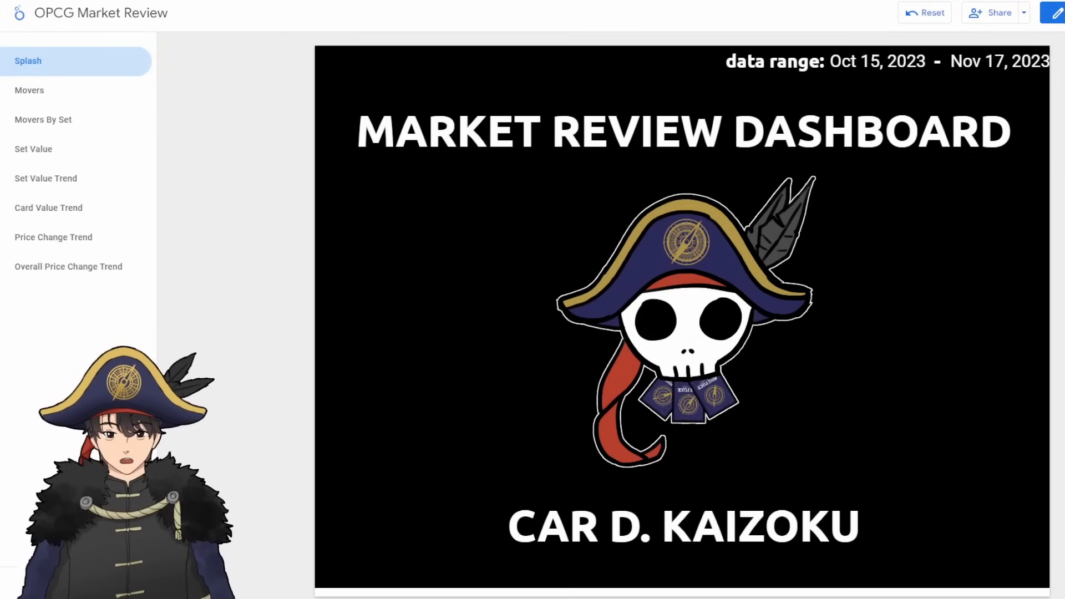
Step: Show the Movers page with the card price table and top 10 increase/decrease charts
left_click(29, 90)
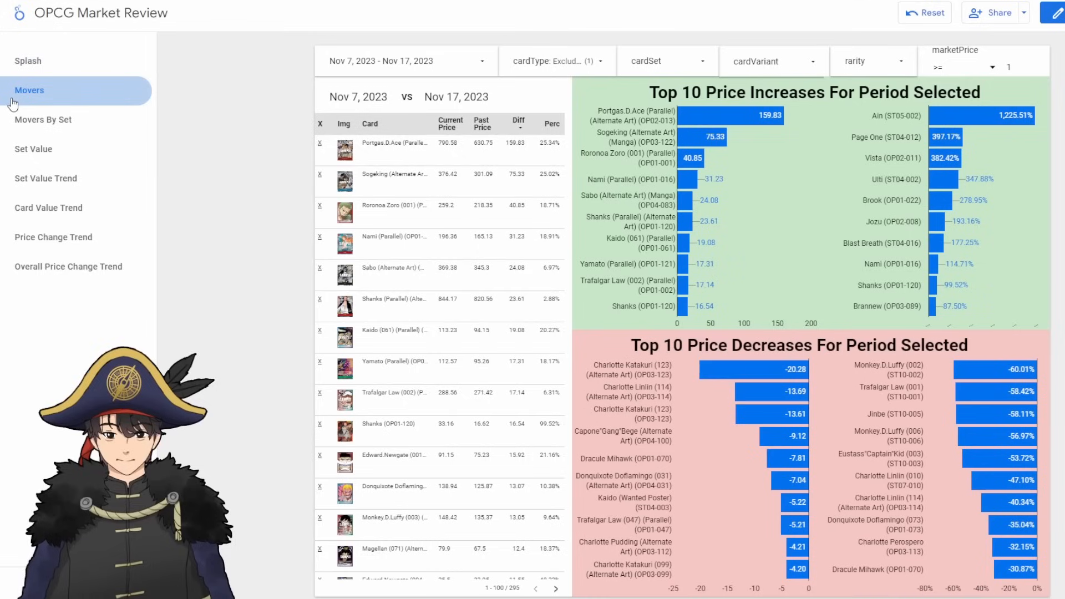
mouse_move(269, 165)
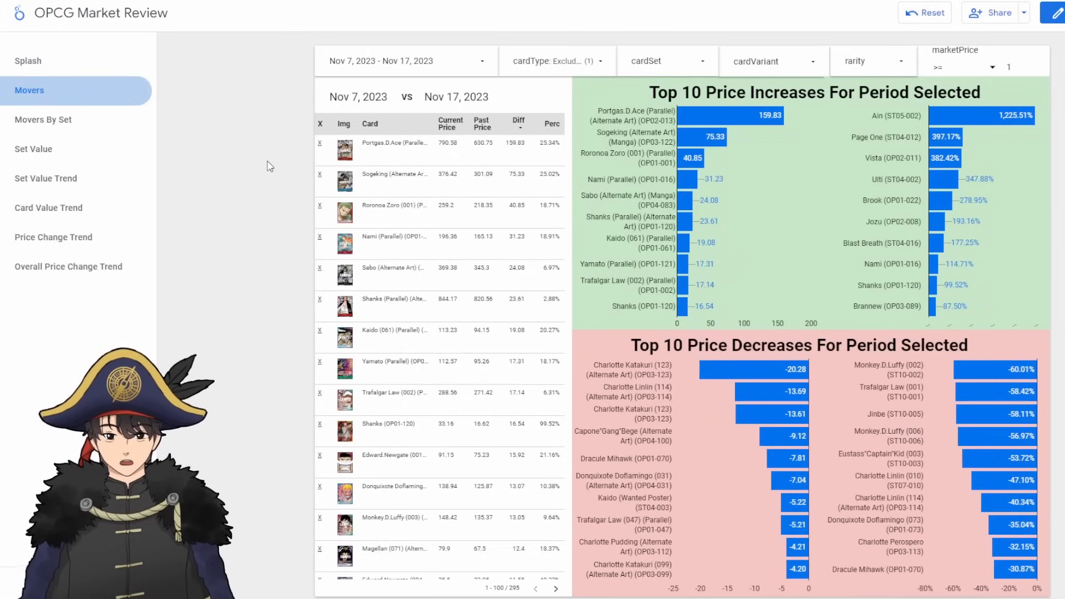
mouse_move(330, 113)
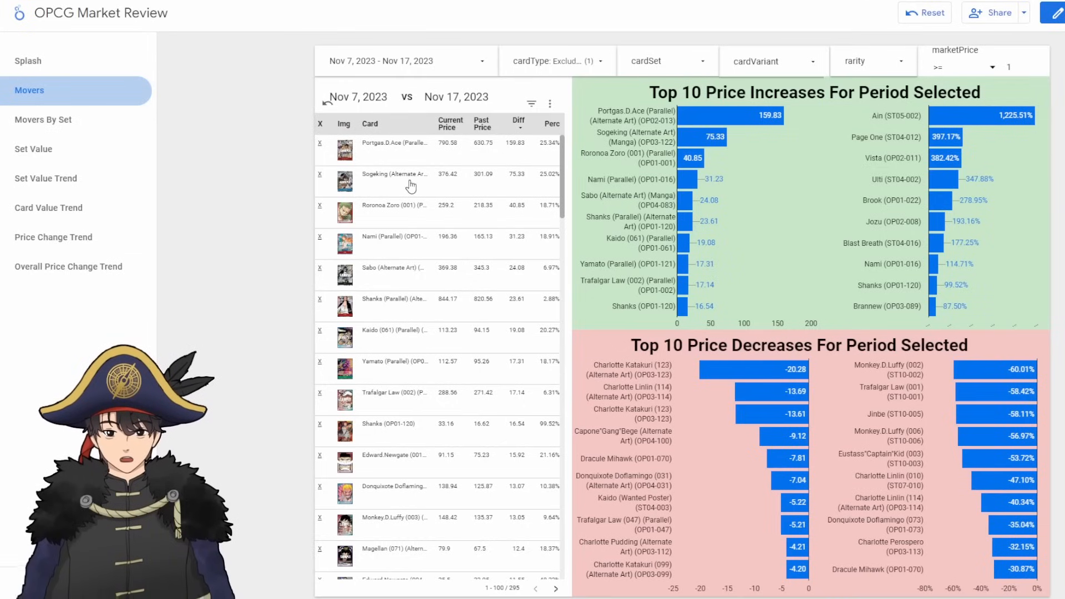
mouse_move(516, 183)
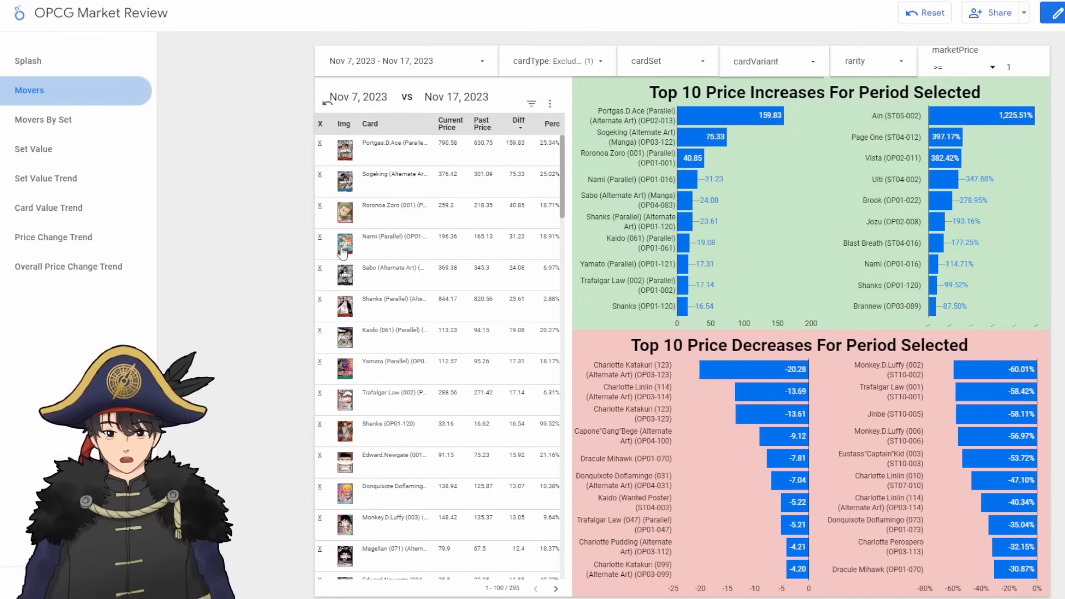
mouse_move(267, 255)
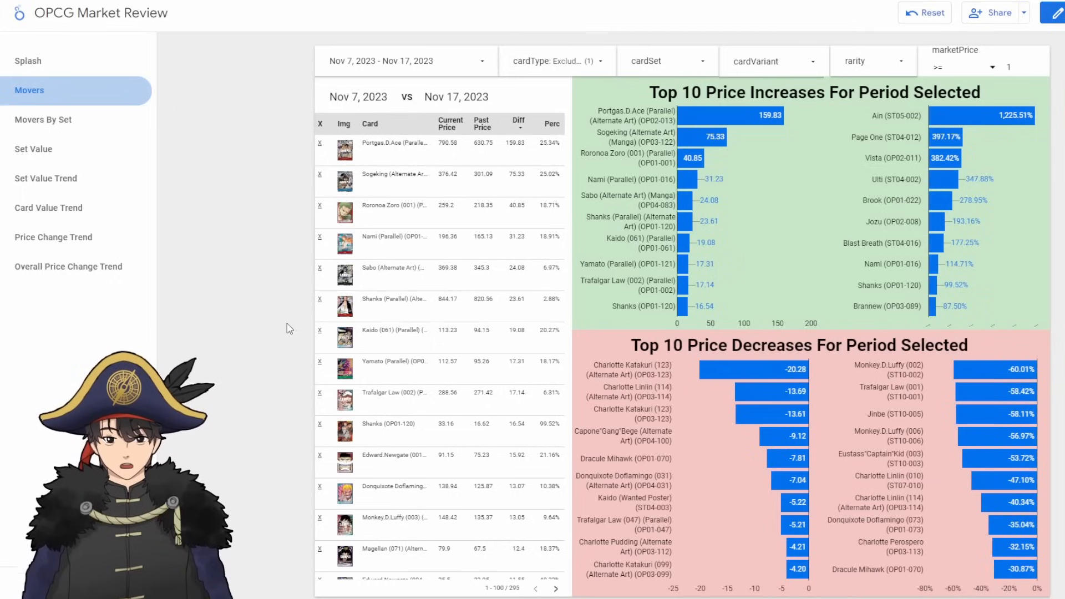
mouse_move(285, 324)
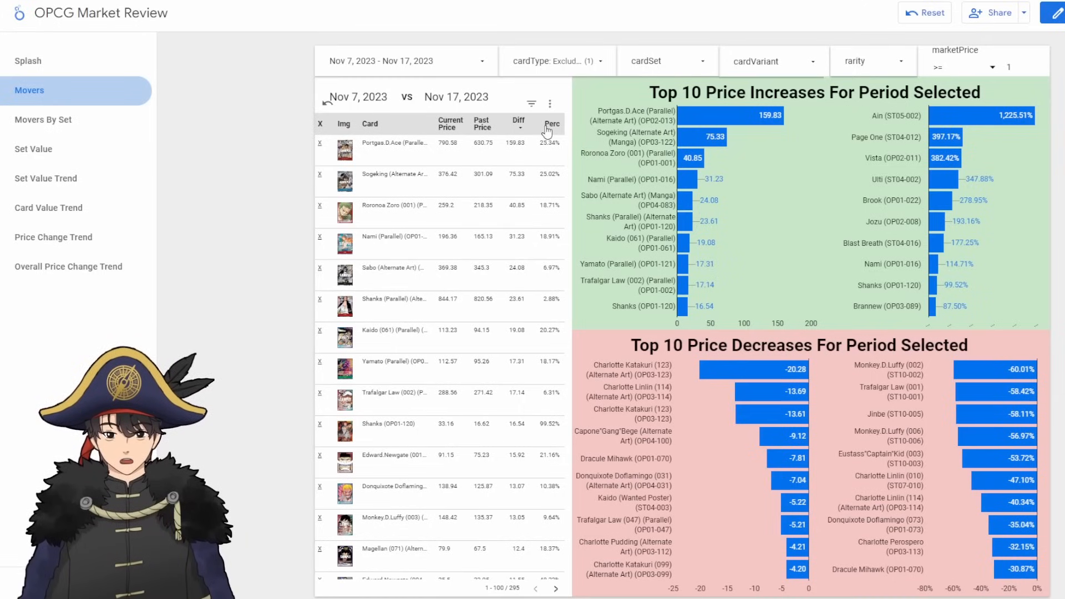
Step: Sort the Movers table by Perc descending, putting Ain (ST05-002) at 1,260% on top
left_click(552, 123)
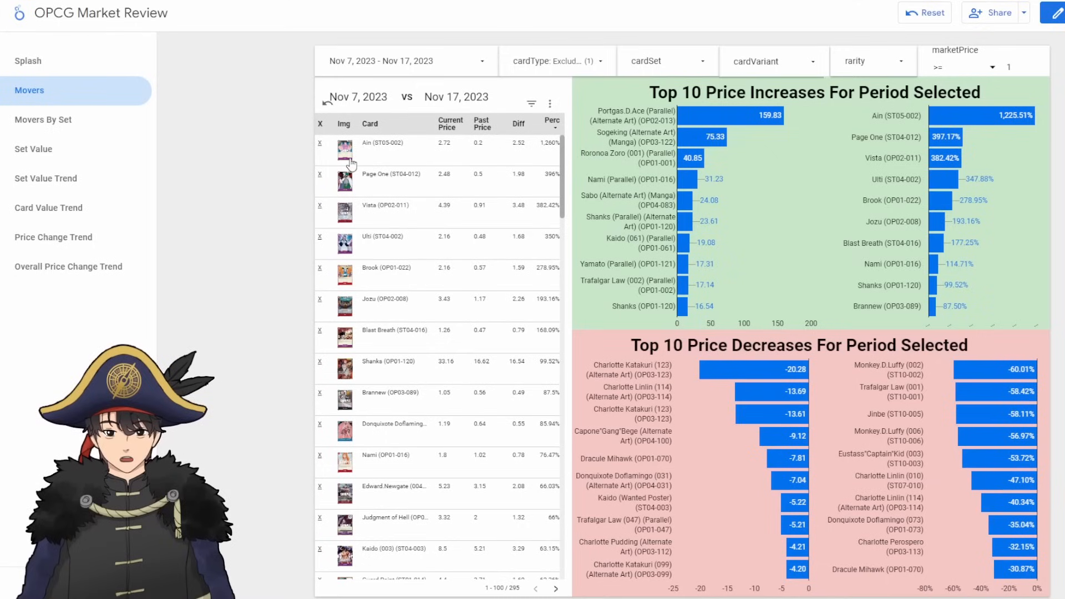
mouse_move(544, 159)
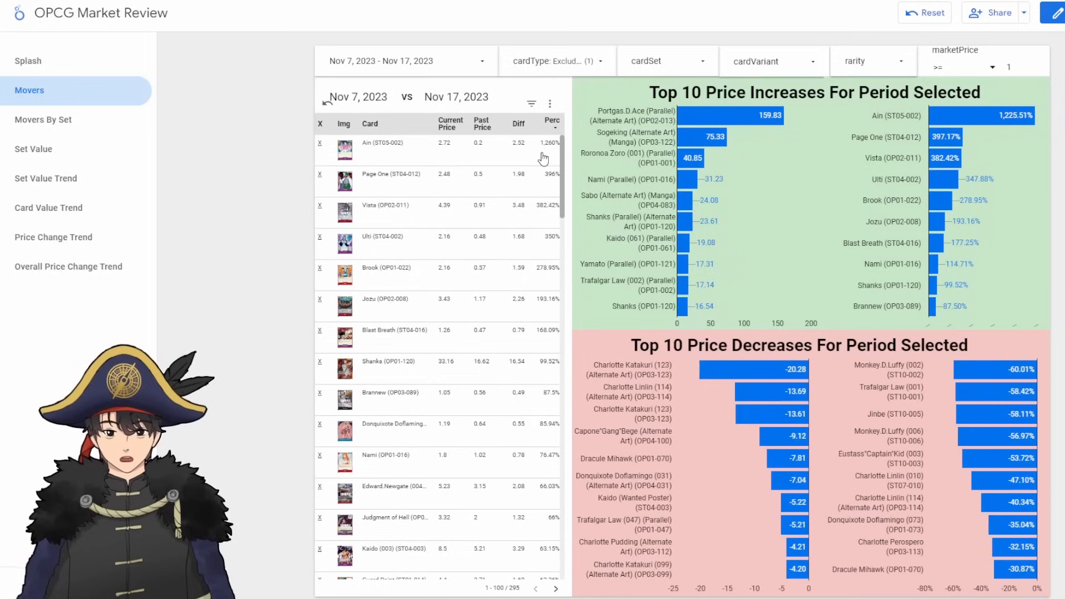
mouse_move(473, 151)
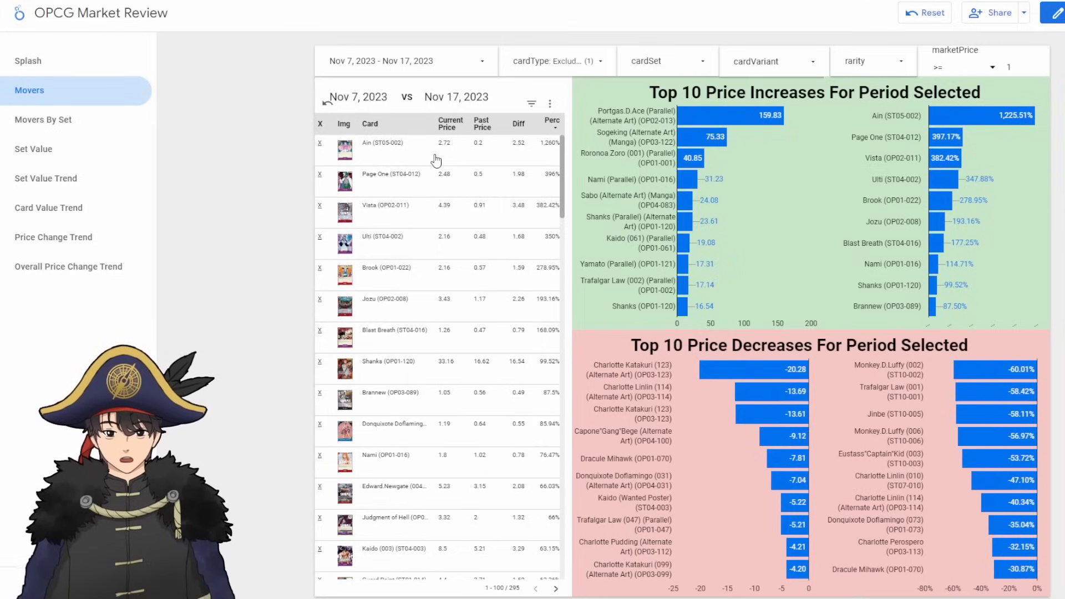
mouse_move(237, 155)
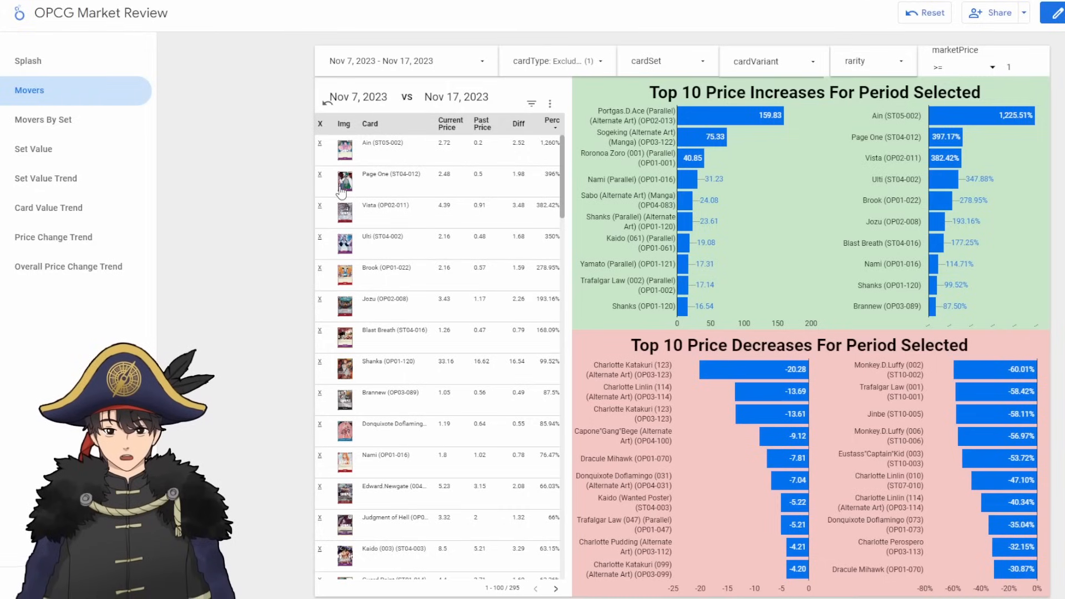
mouse_move(284, 242)
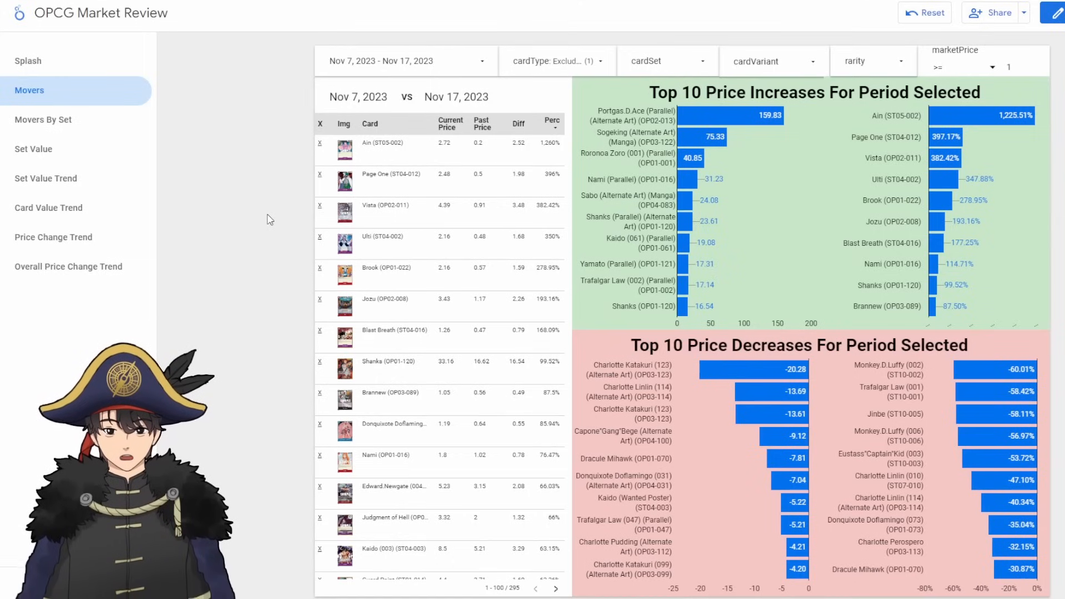
mouse_move(277, 216)
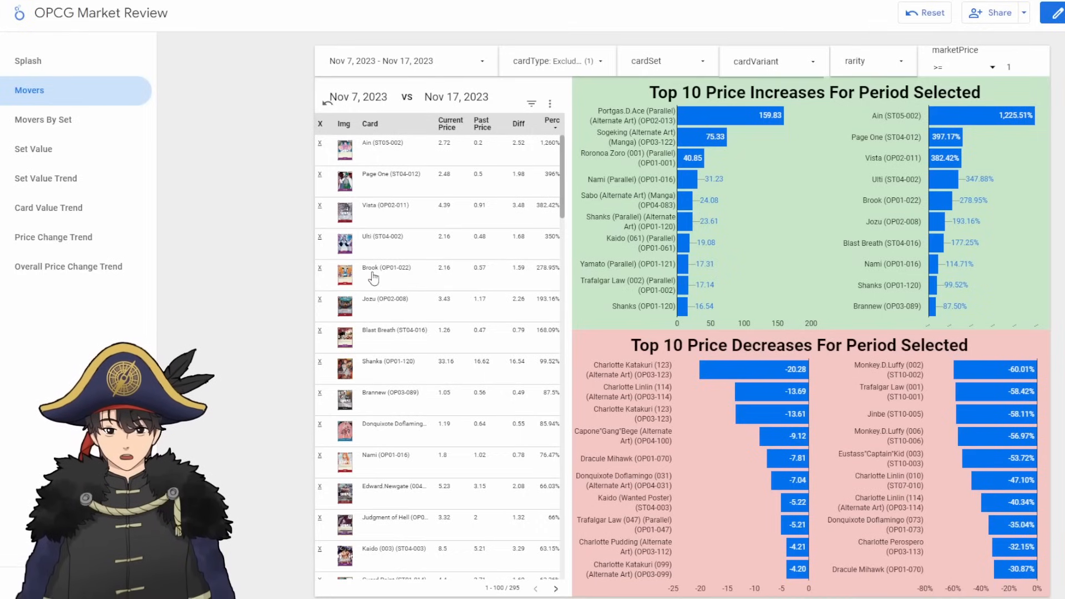
mouse_move(382, 277)
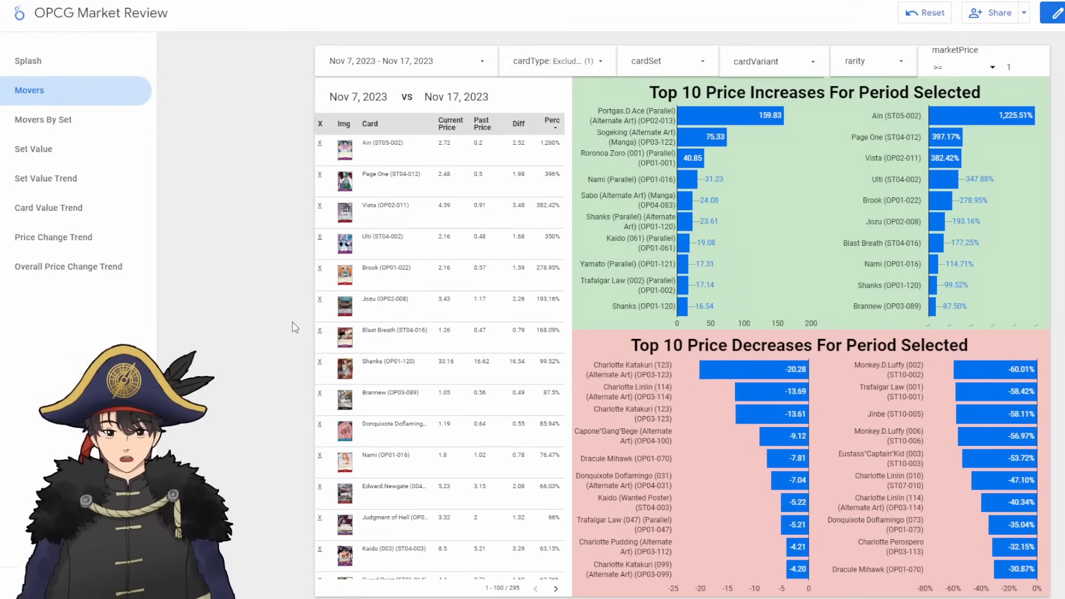
mouse_move(277, 238)
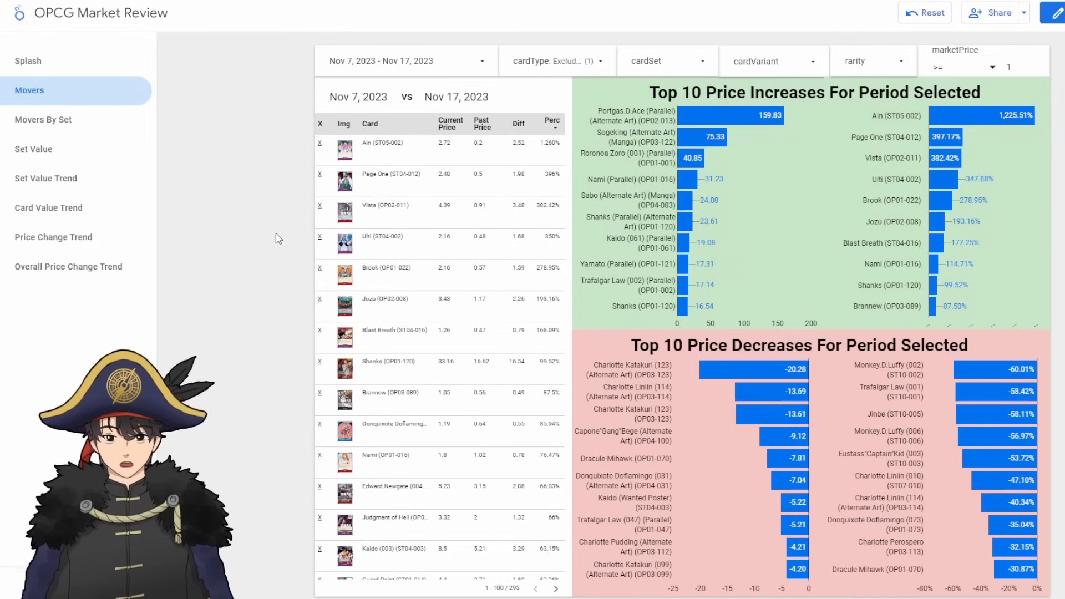
mouse_move(264, 293)
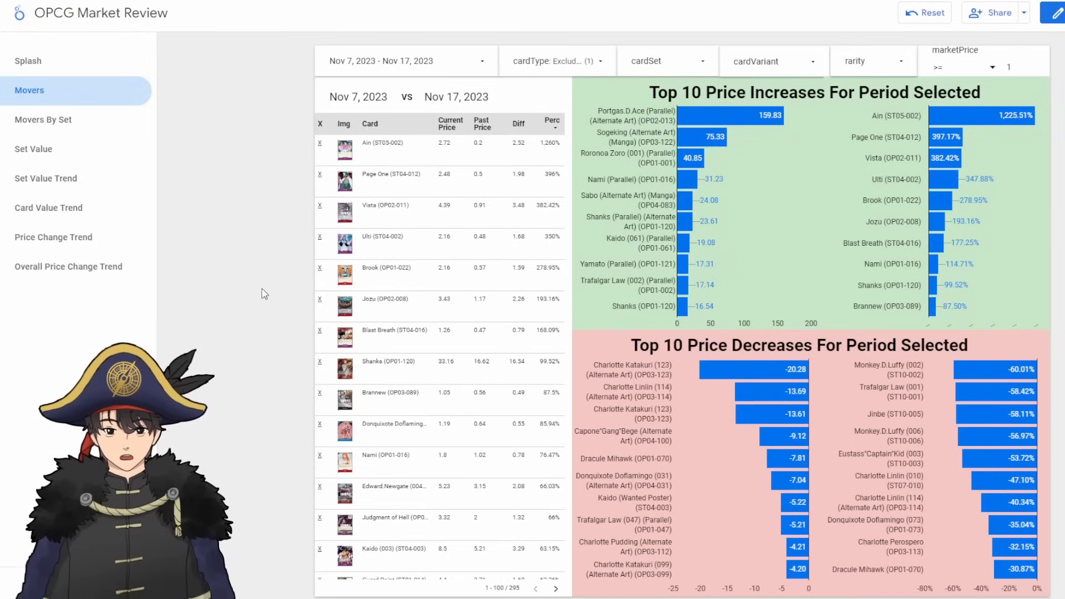
mouse_move(304, 300)
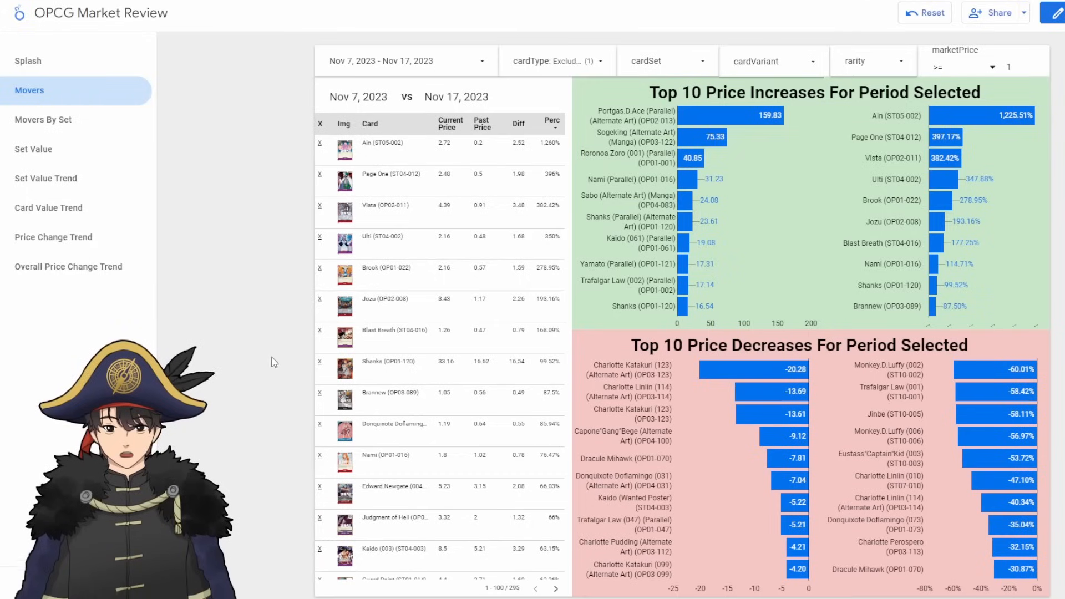
mouse_move(346, 379)
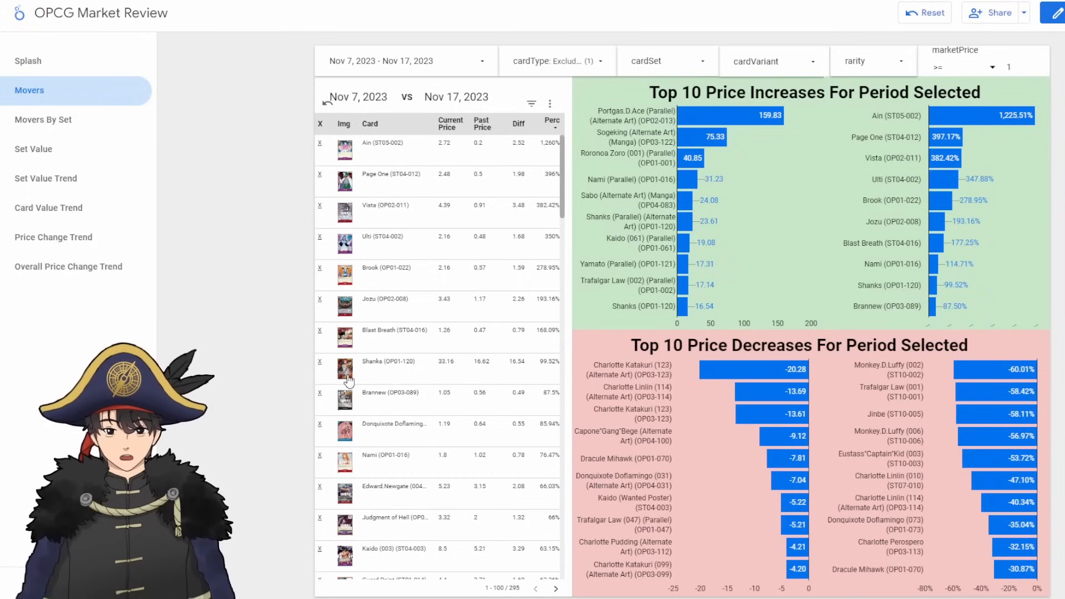
mouse_move(340, 403)
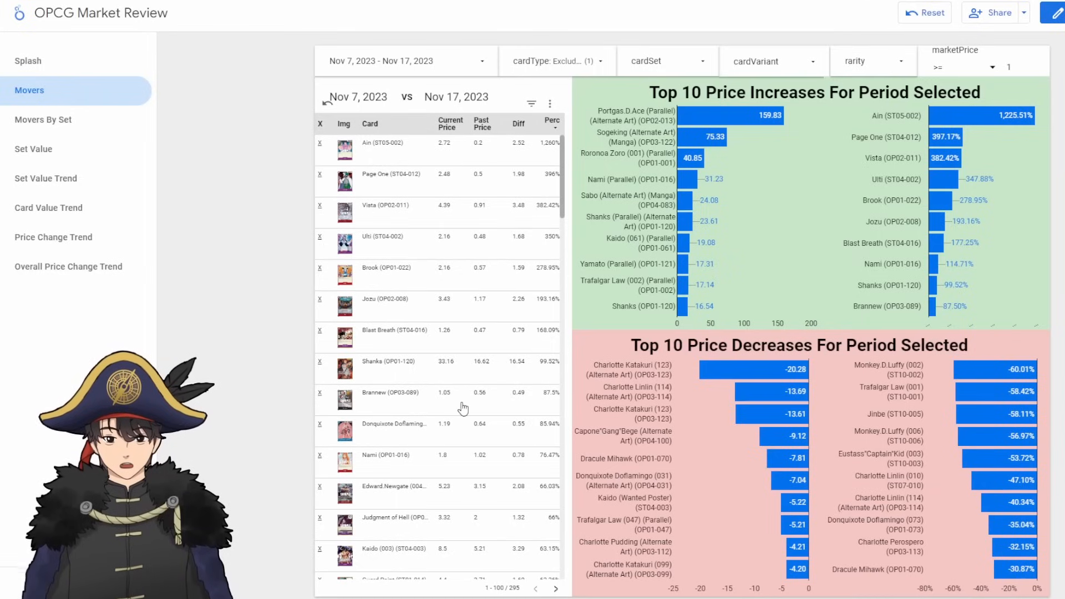
mouse_move(365, 403)
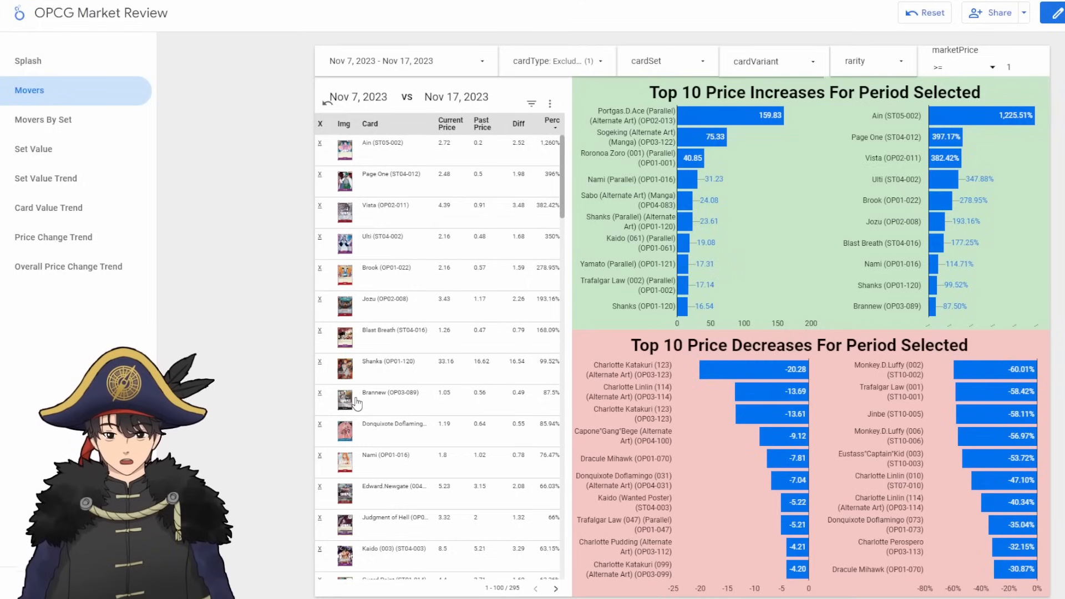
mouse_move(301, 466)
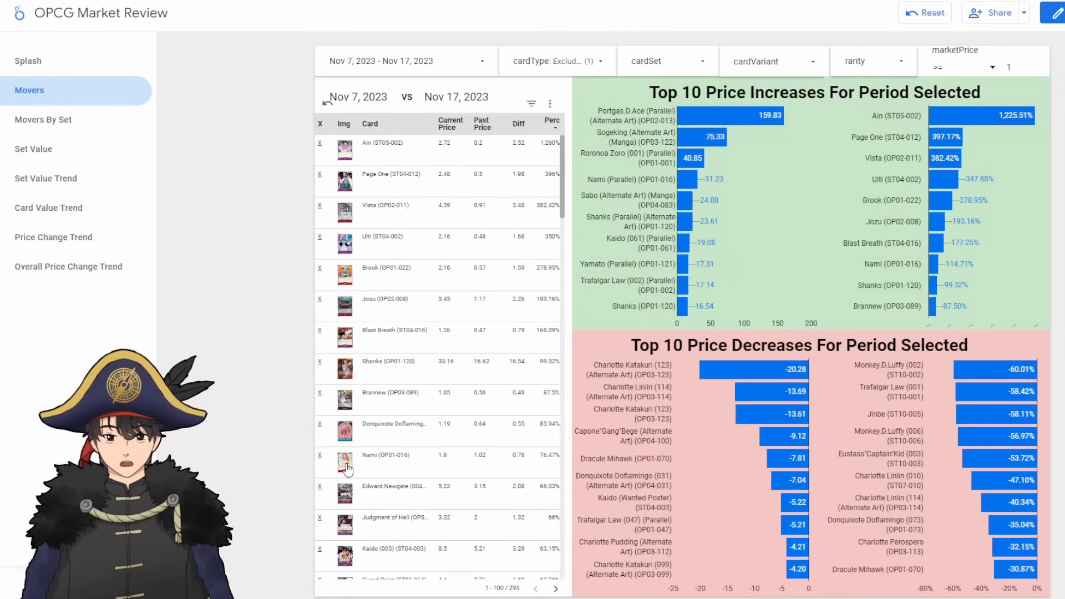
mouse_move(300, 459)
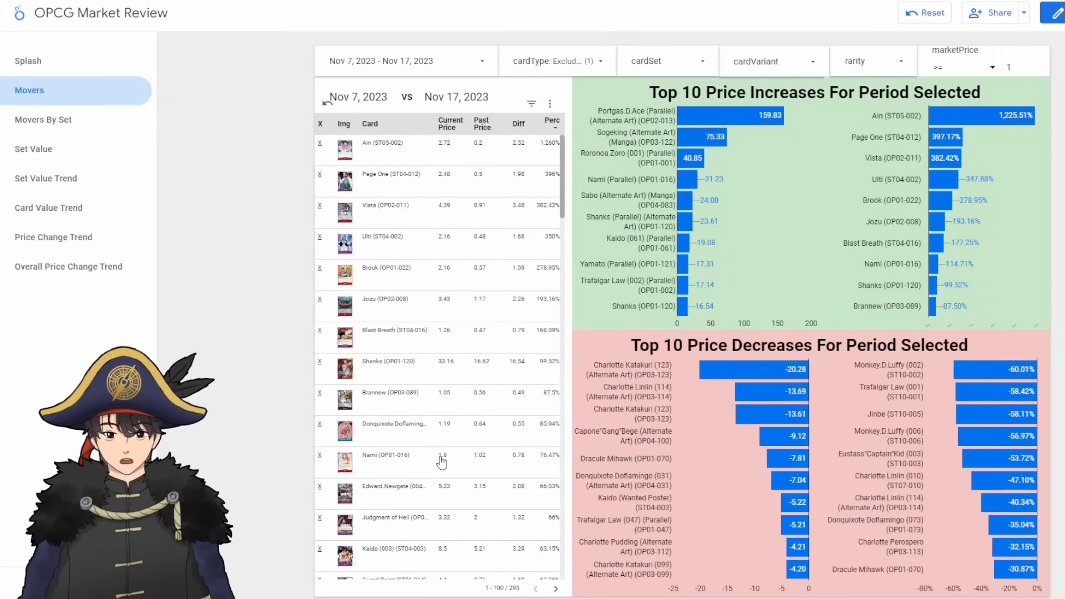
mouse_move(237, 413)
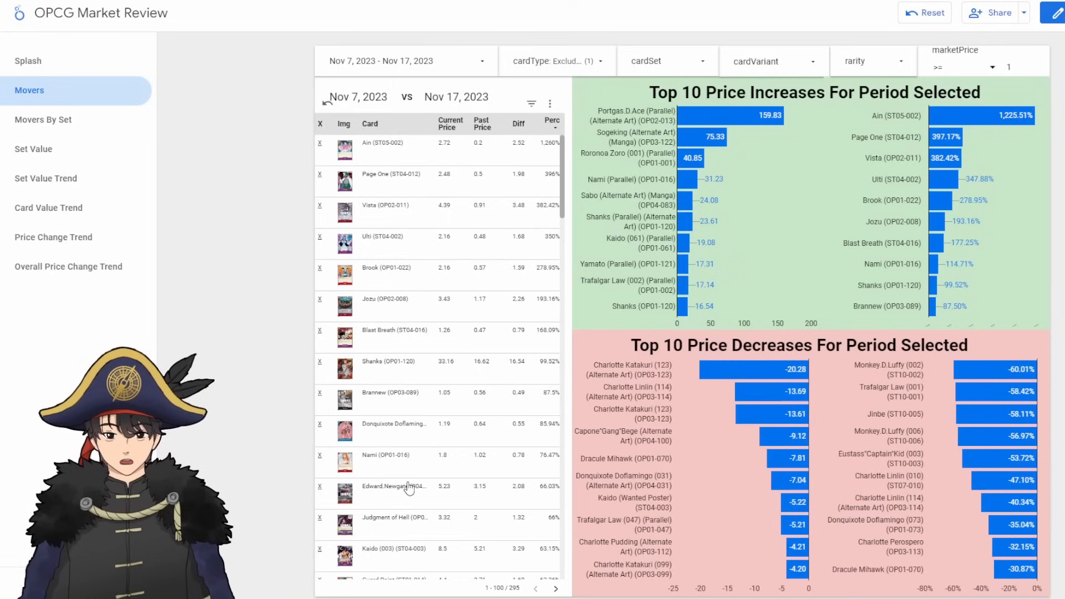
mouse_move(475, 499)
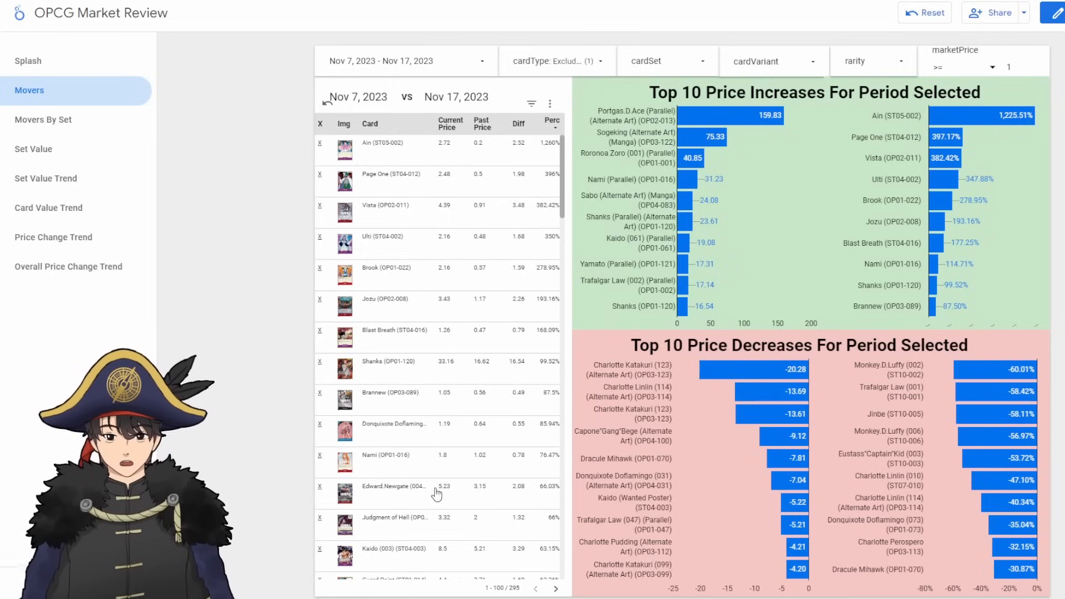
scroll("down", 3)
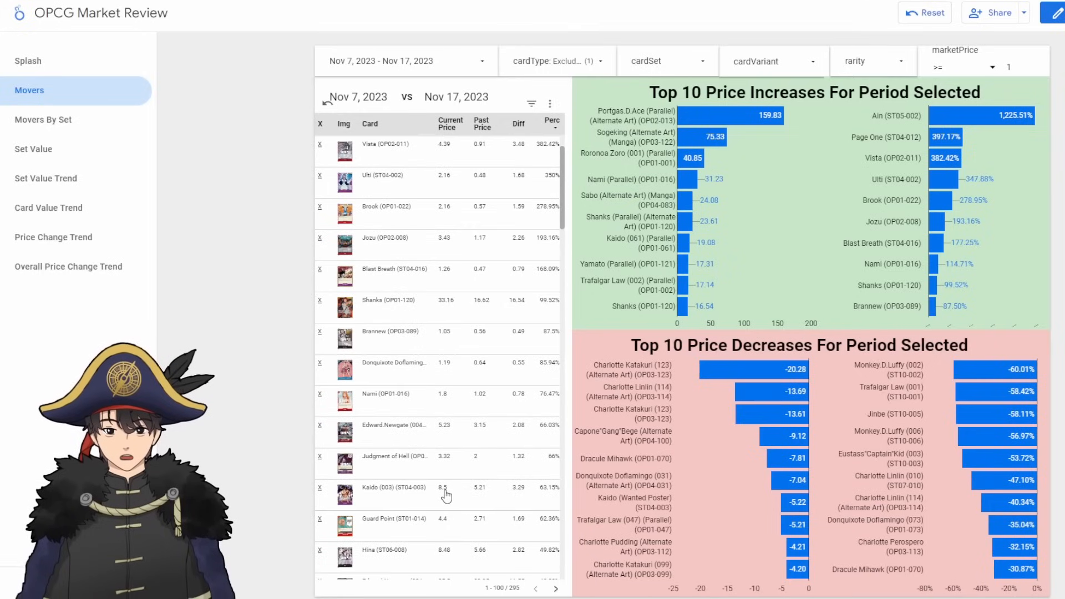
mouse_move(410, 494)
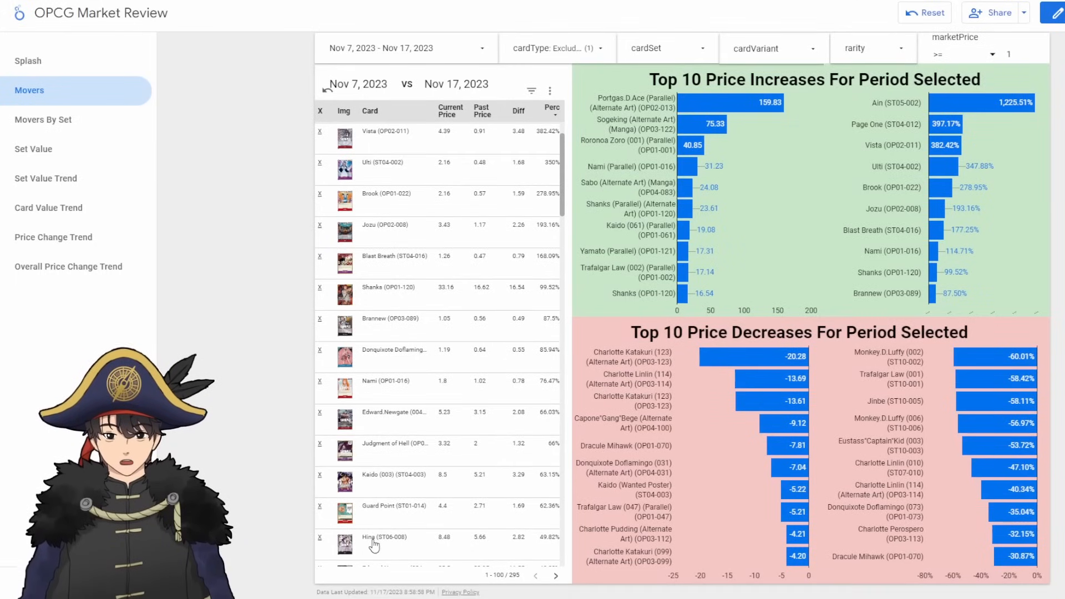
mouse_move(380, 547)
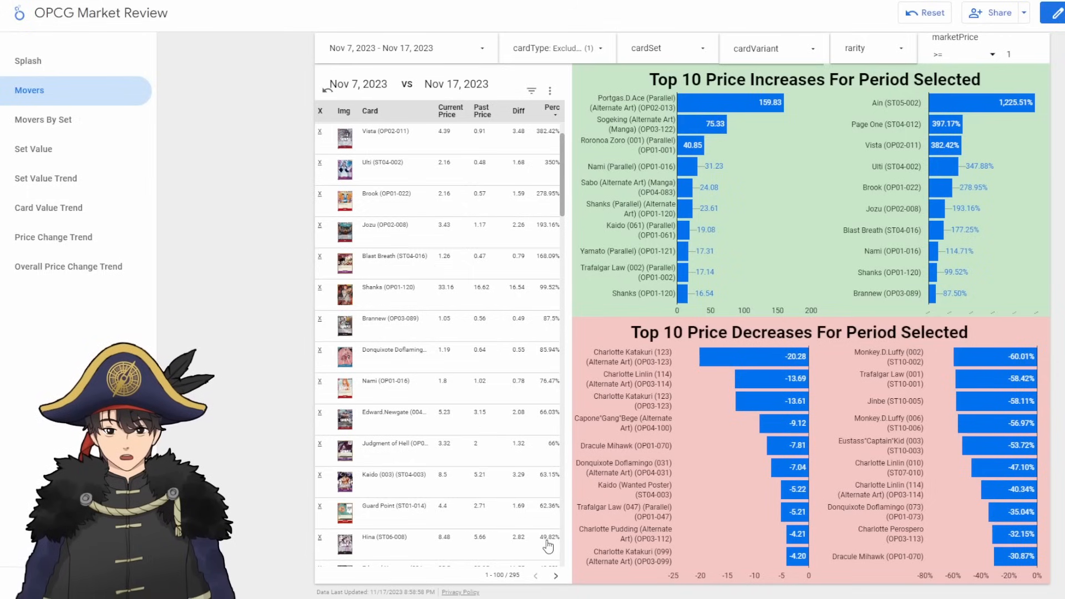
Step: Sort the Movers table by Diff so Charlotte Katakuri (-20.28) leads the biggest drops
left_click(551, 110)
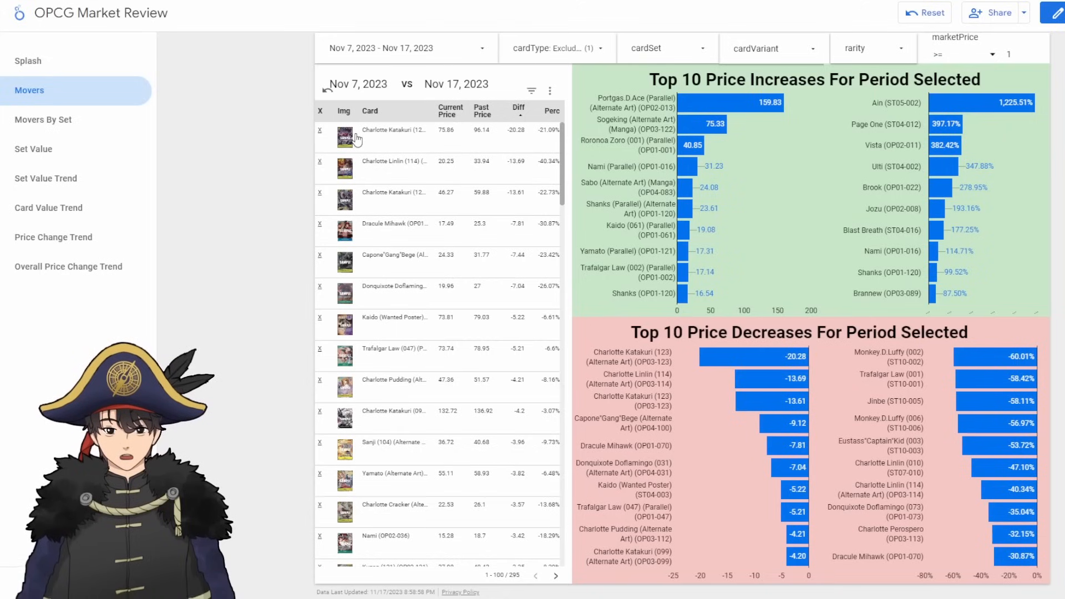
mouse_move(348, 178)
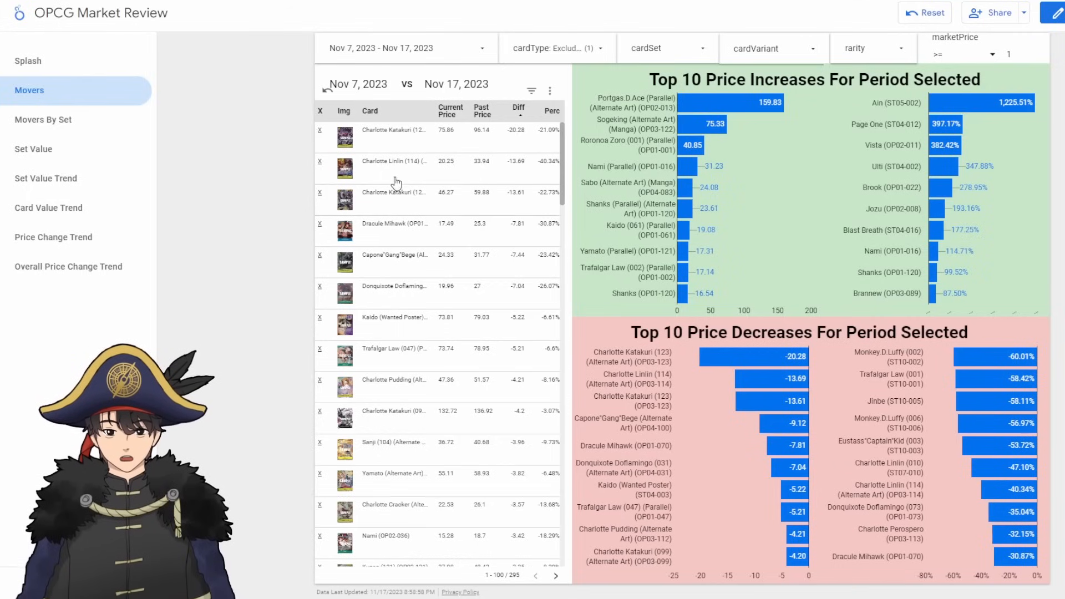
mouse_move(386, 198)
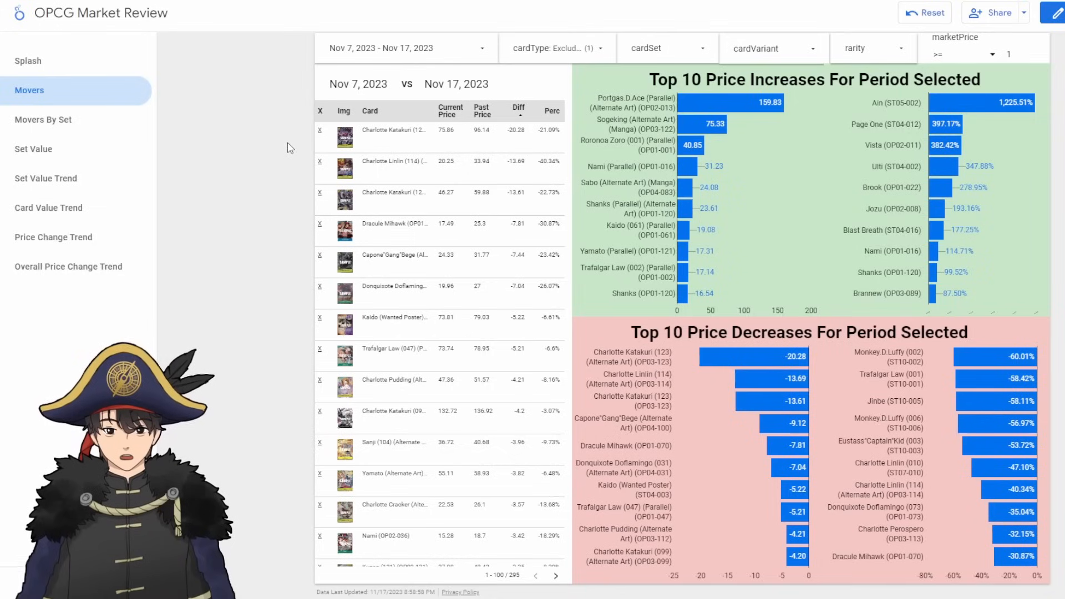
mouse_move(409, 229)
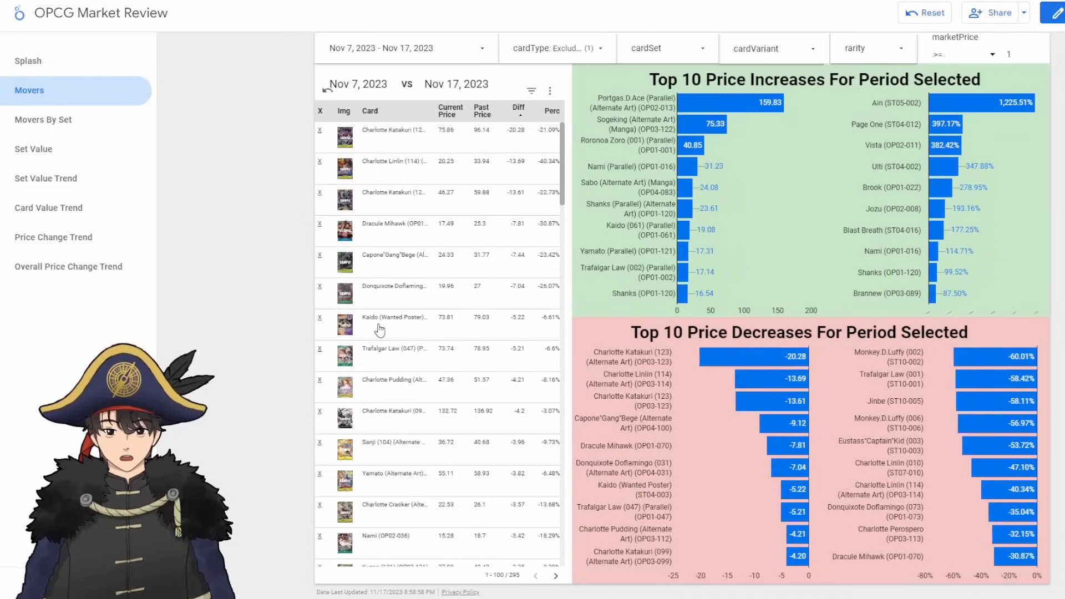
mouse_move(439, 323)
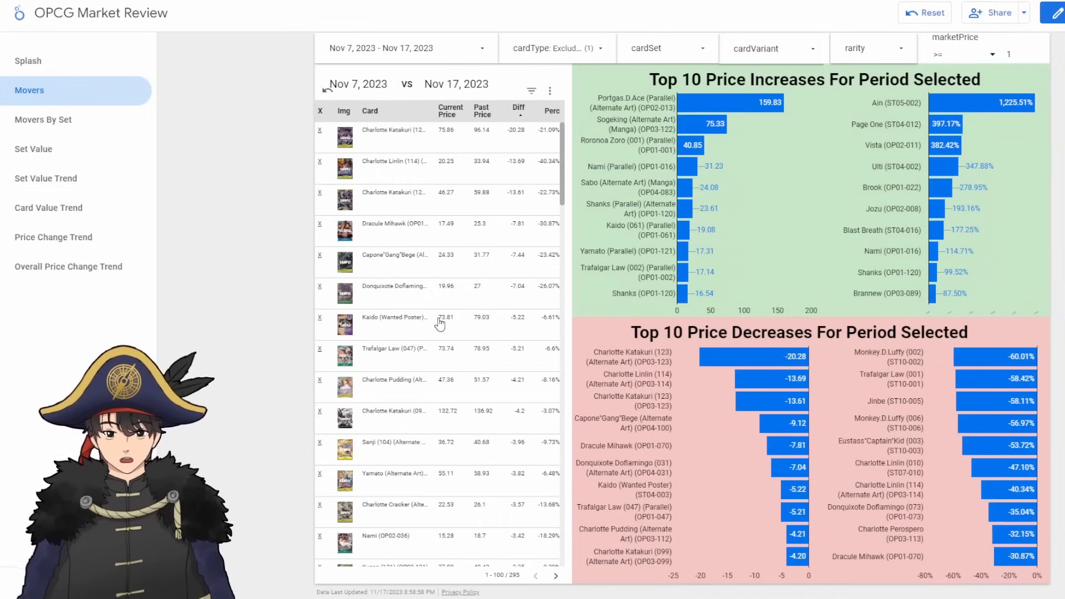
mouse_move(415, 330)
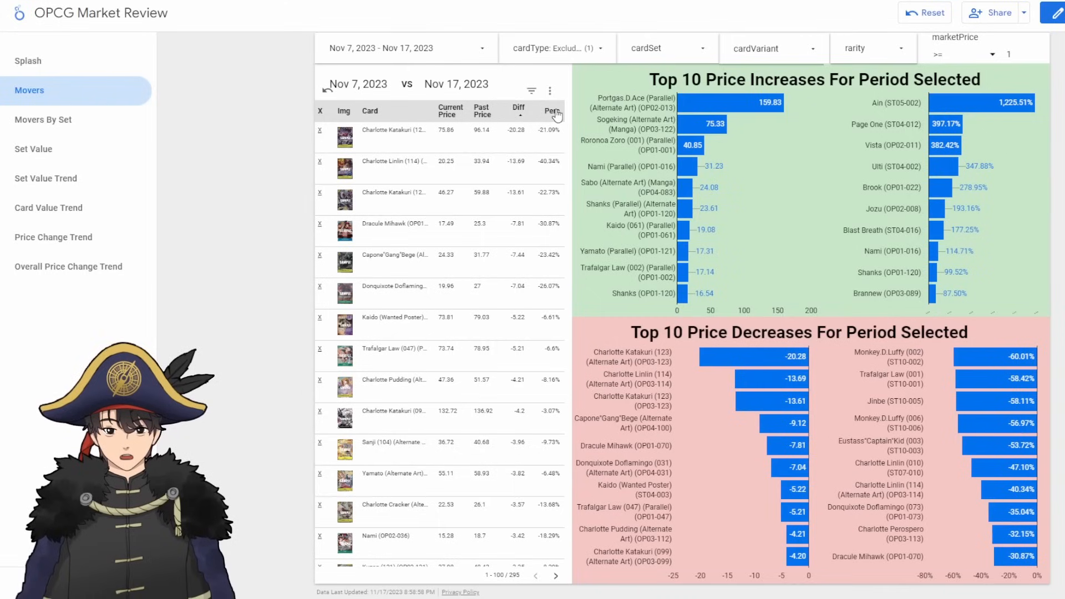
Step: Sort the Movers table by Perc so Monkey.D.Luffy (002) at -55.91% comes first
left_click(553, 111)
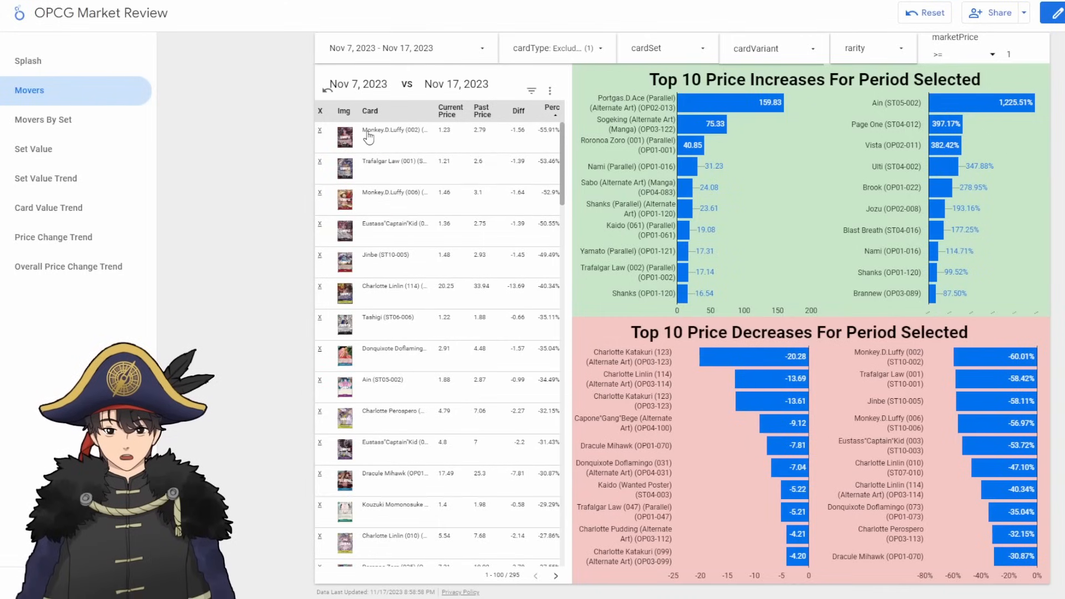
mouse_move(510, 196)
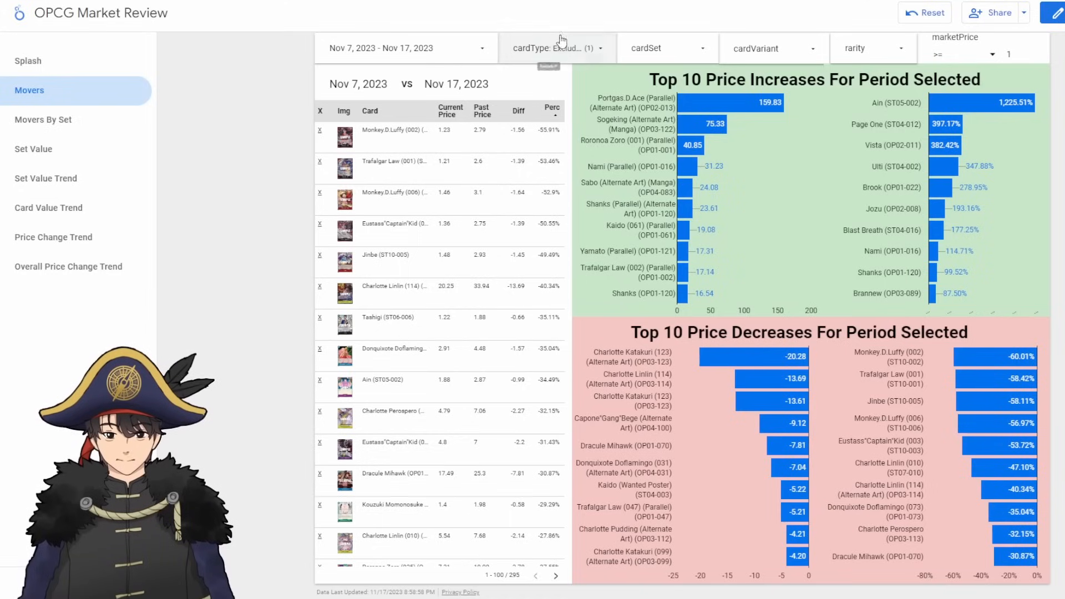
Step: Filter the Movers page to card type P and re-sort by Diff, with Koby at +400 leading
left_click(665, 48)
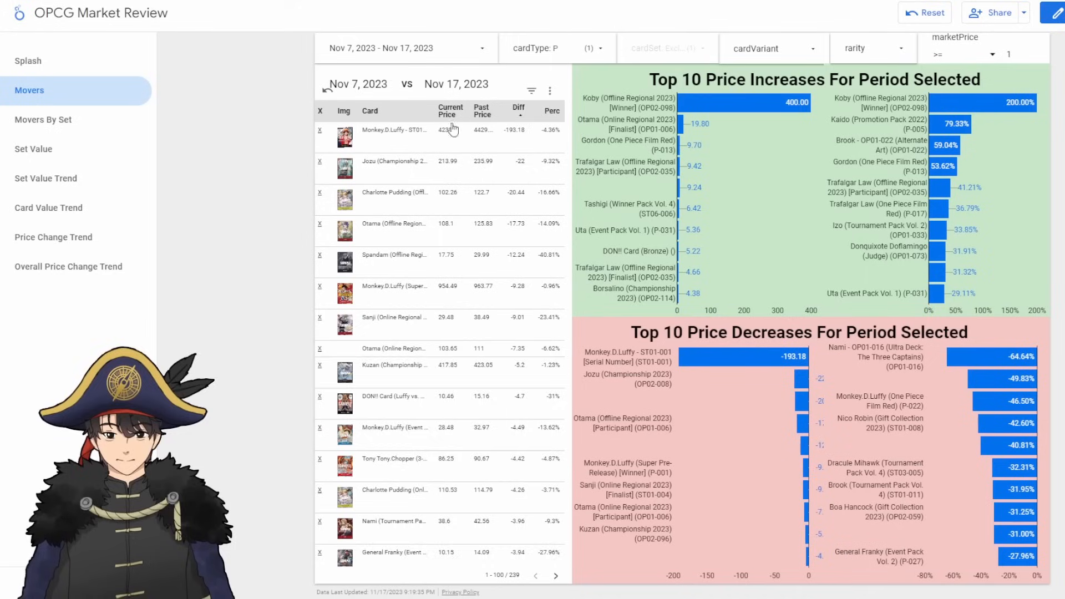
left_click(518, 111)
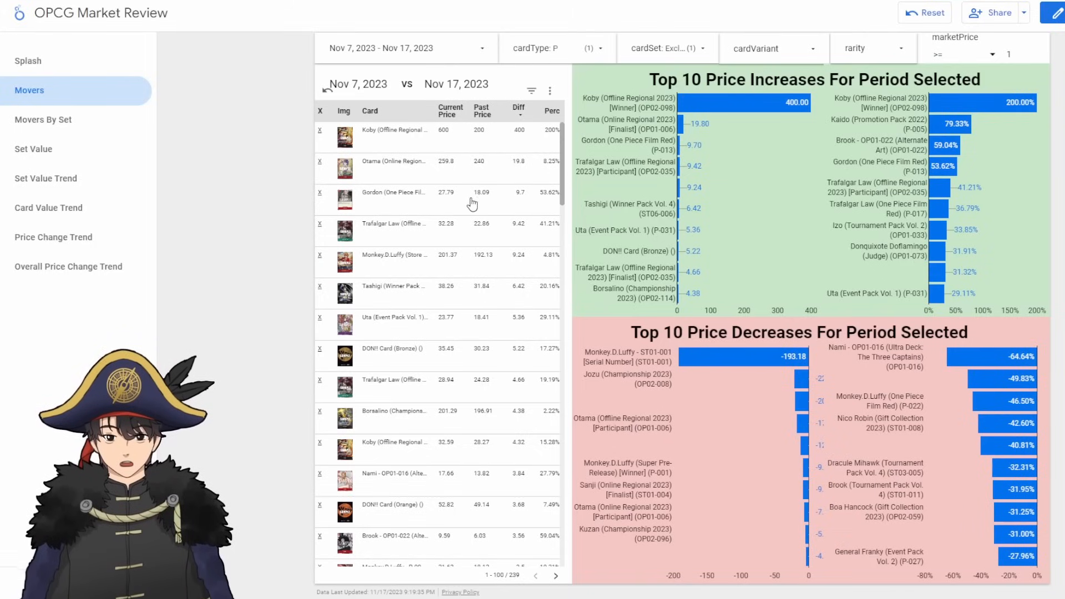
mouse_move(525, 205)
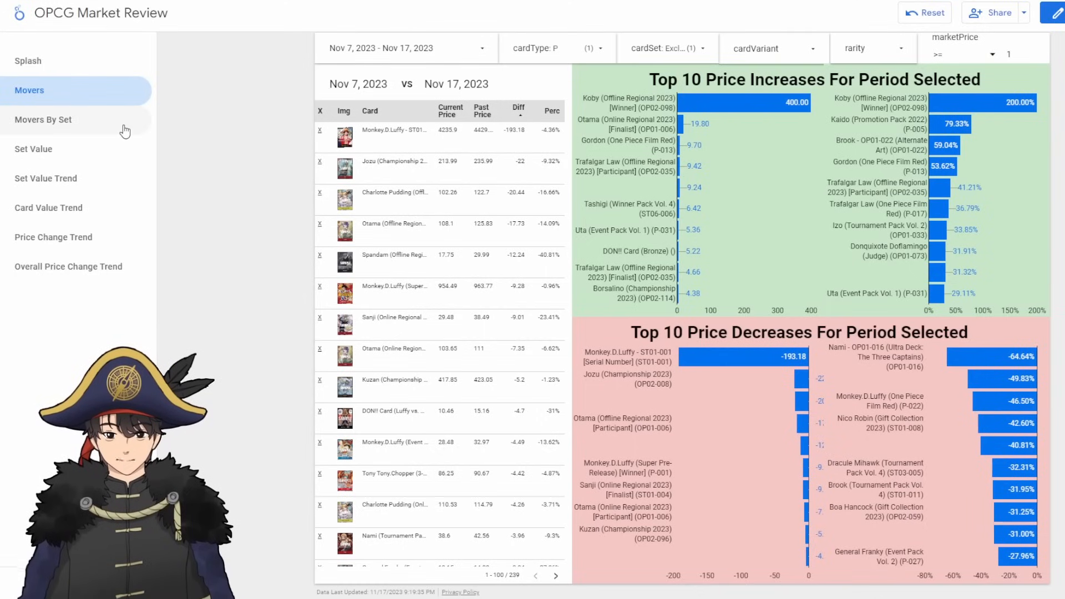
Step: Show the Movers By Set page, where OP02 leads set price gains at +300.37
left_click(43, 120)
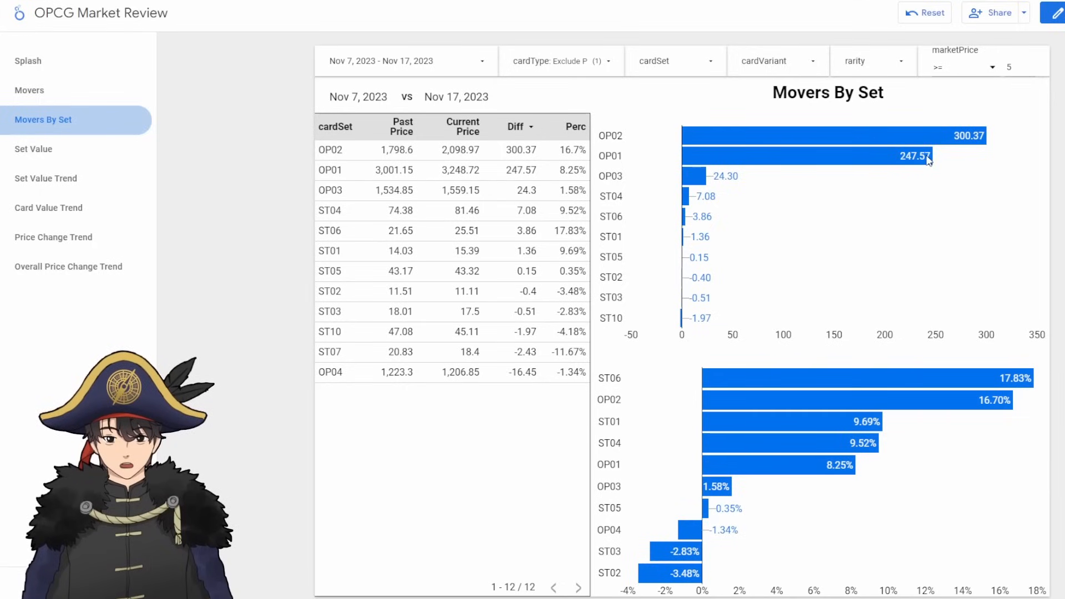
mouse_move(697, 155)
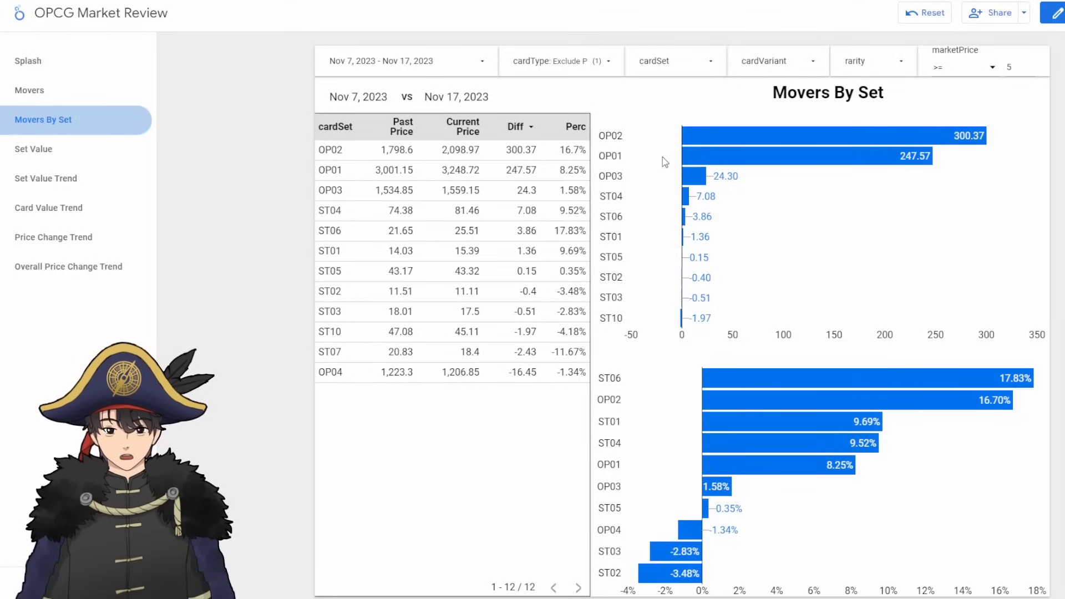
mouse_move(631, 140)
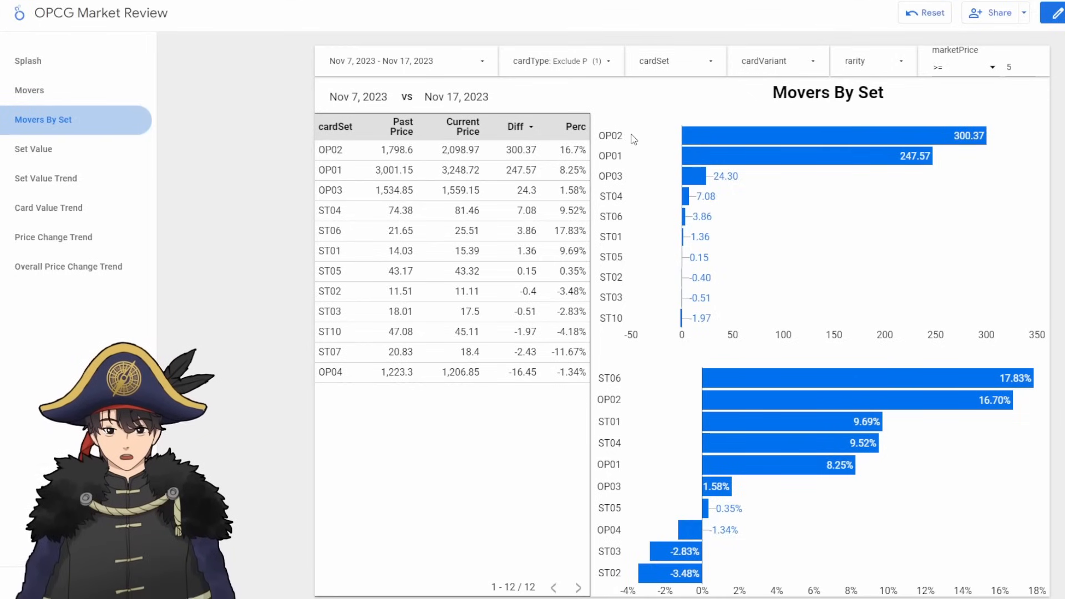
mouse_move(1004, 136)
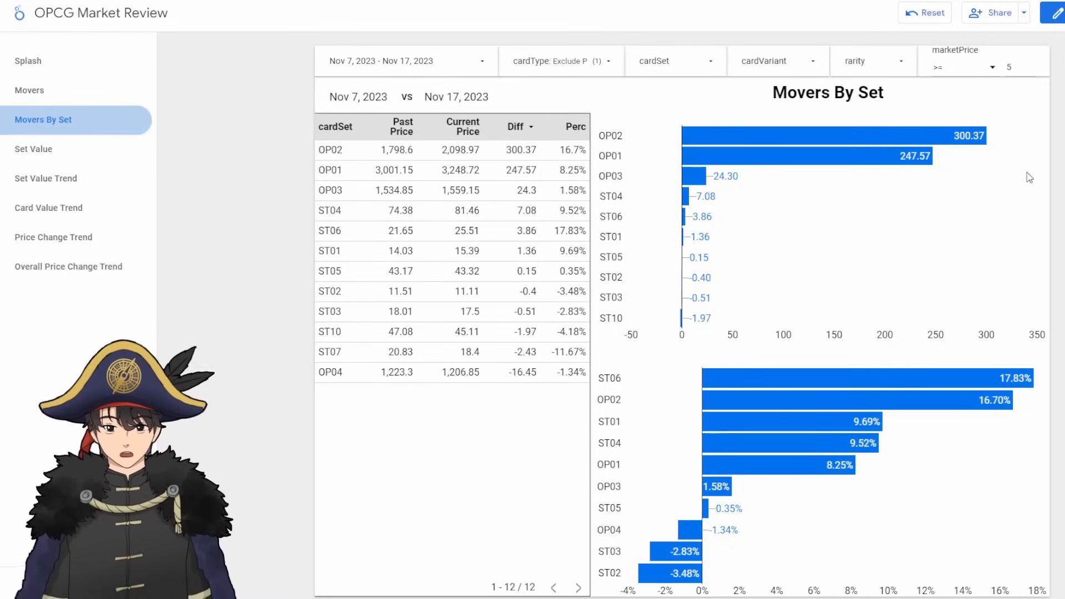
mouse_move(930, 192)
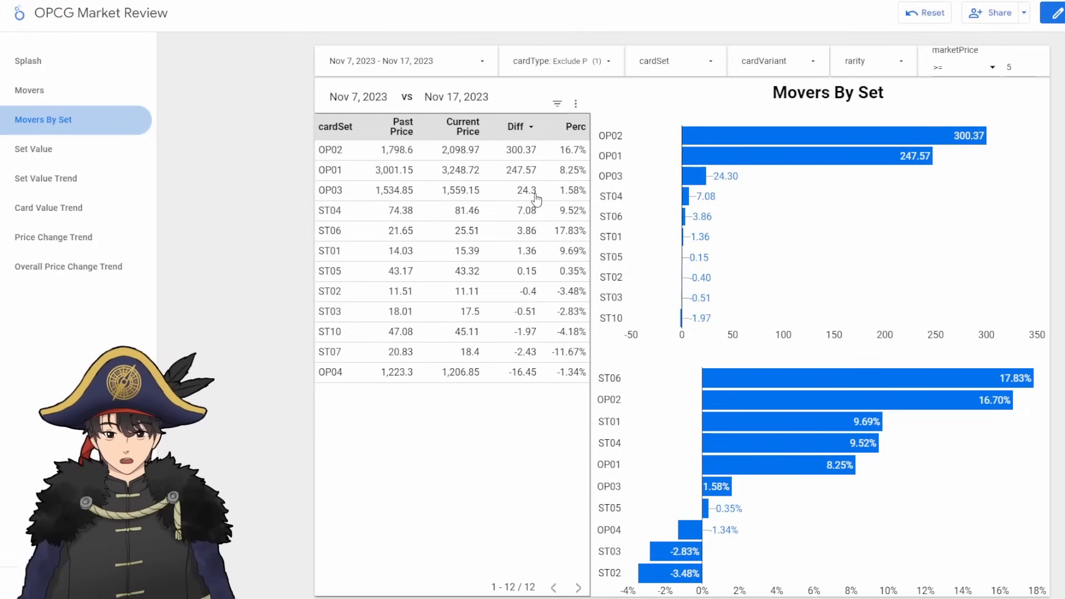
mouse_move(539, 246)
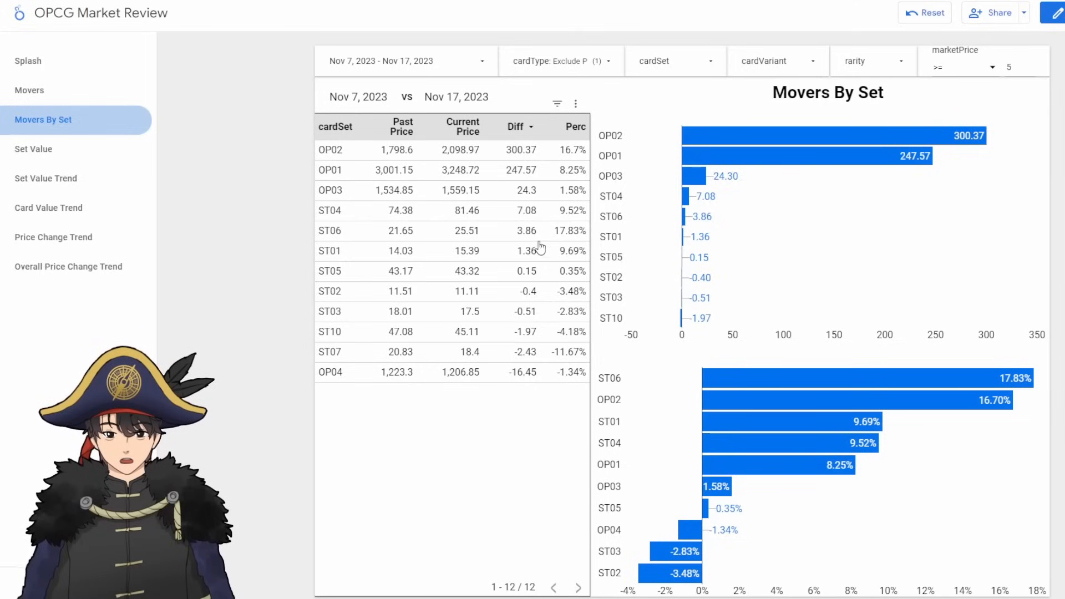
mouse_move(537, 301)
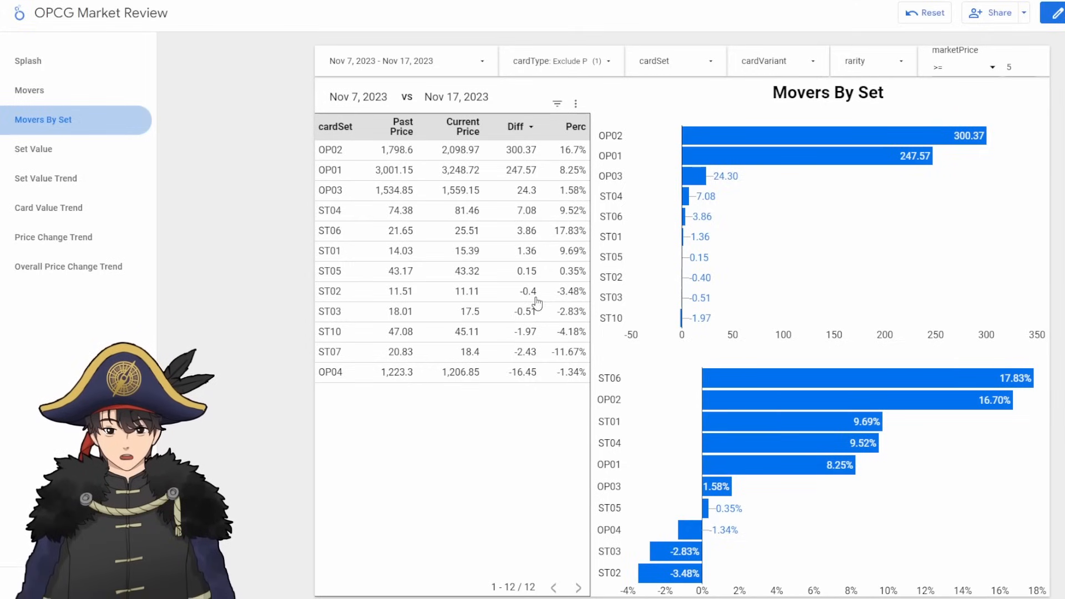
mouse_move(537, 307)
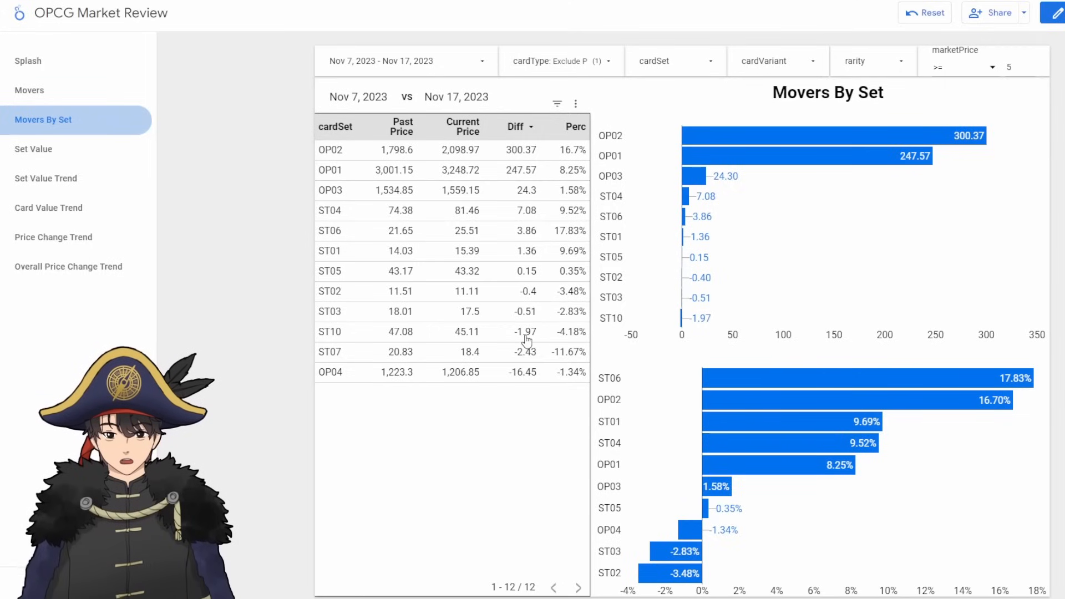
mouse_move(277, 426)
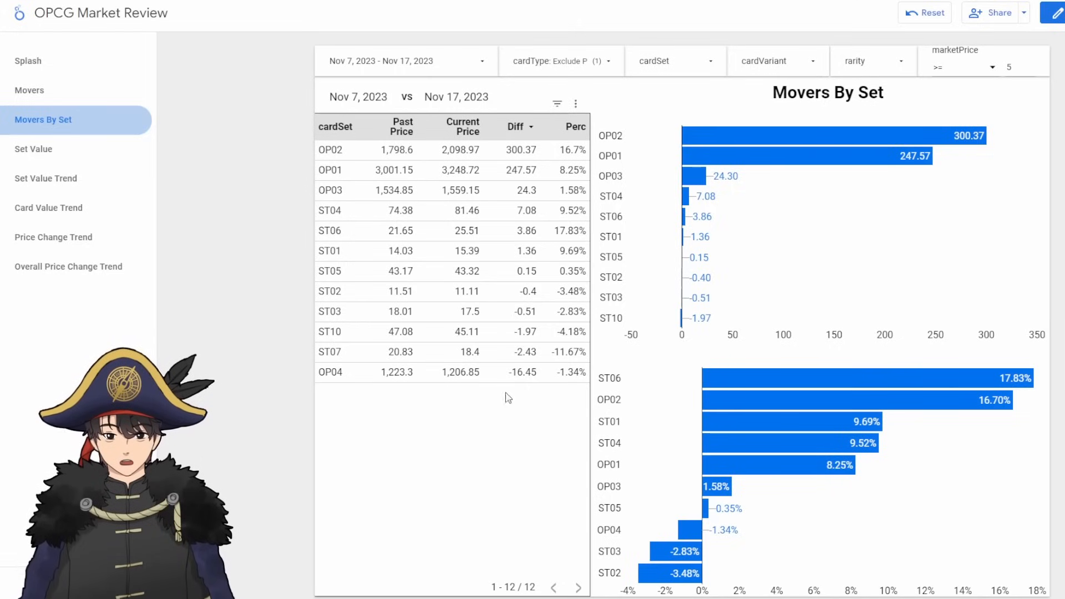
mouse_move(522, 381)
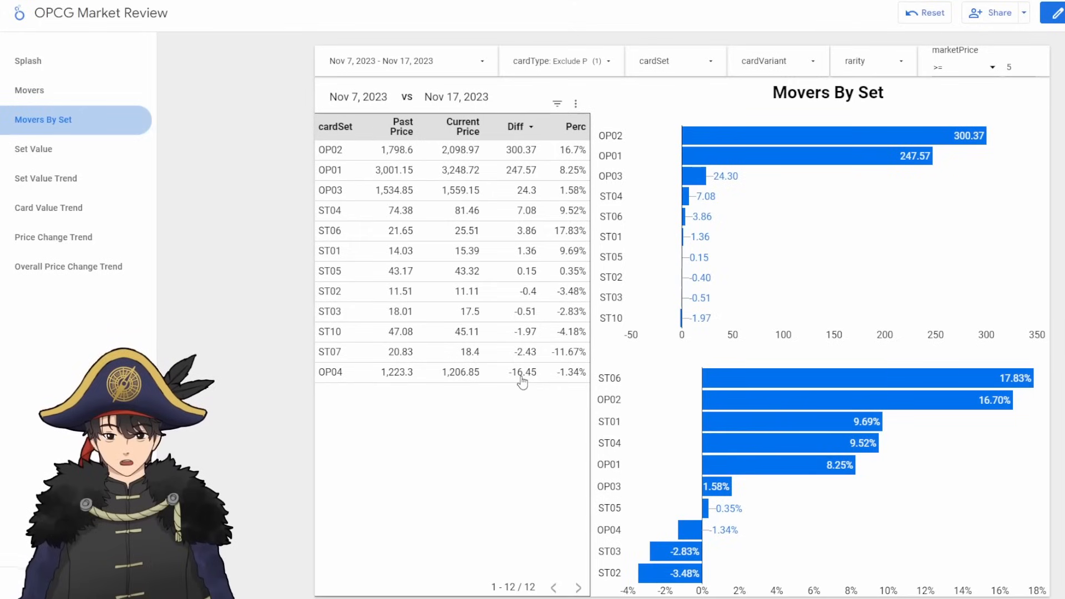
mouse_move(233, 360)
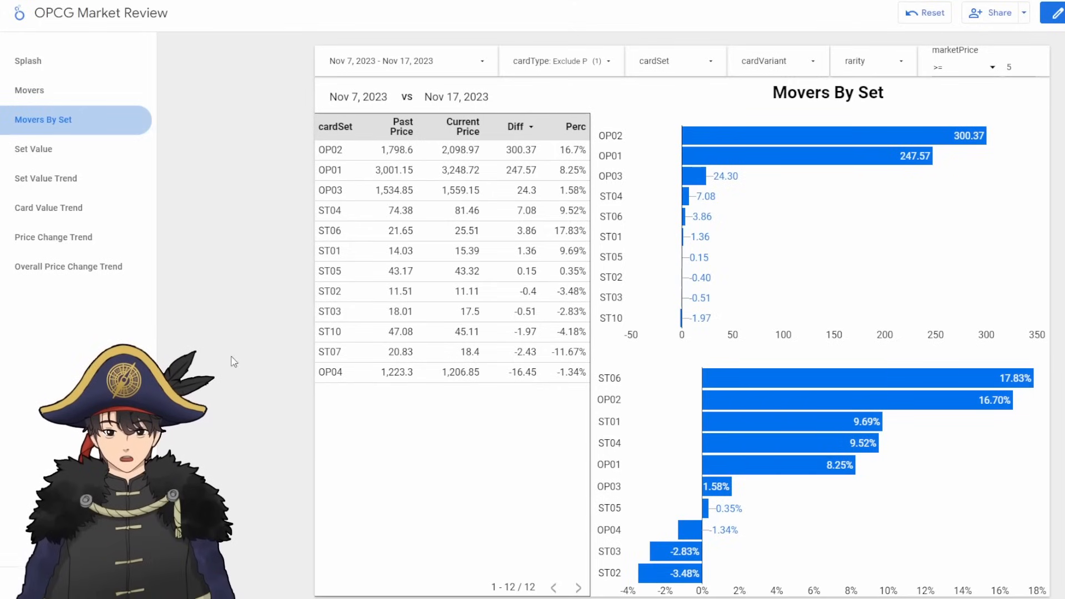
mouse_move(253, 358)
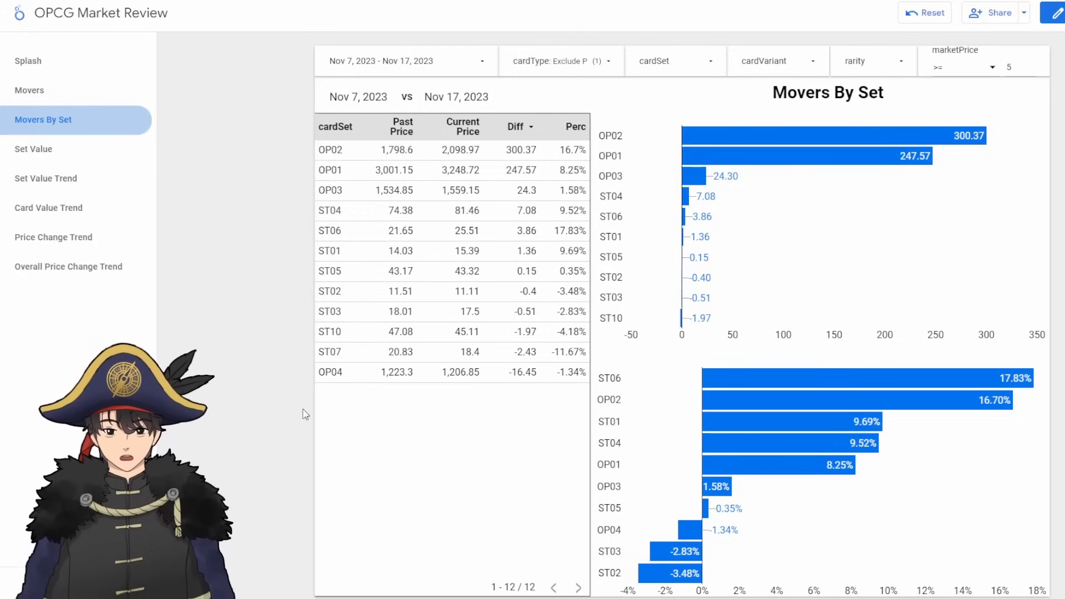
mouse_move(258, 337)
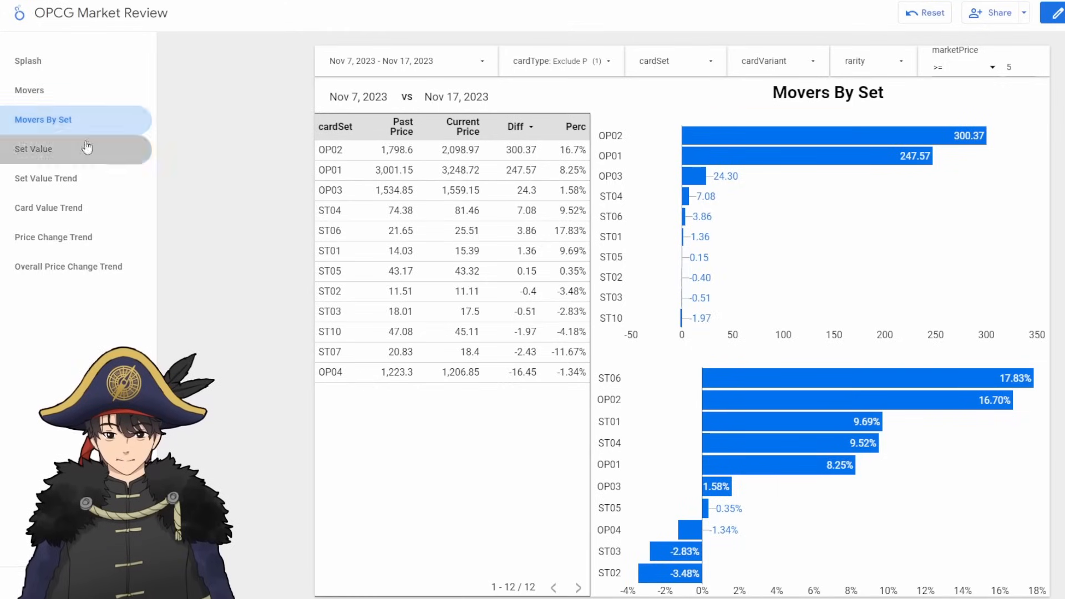
left_click(33, 149)
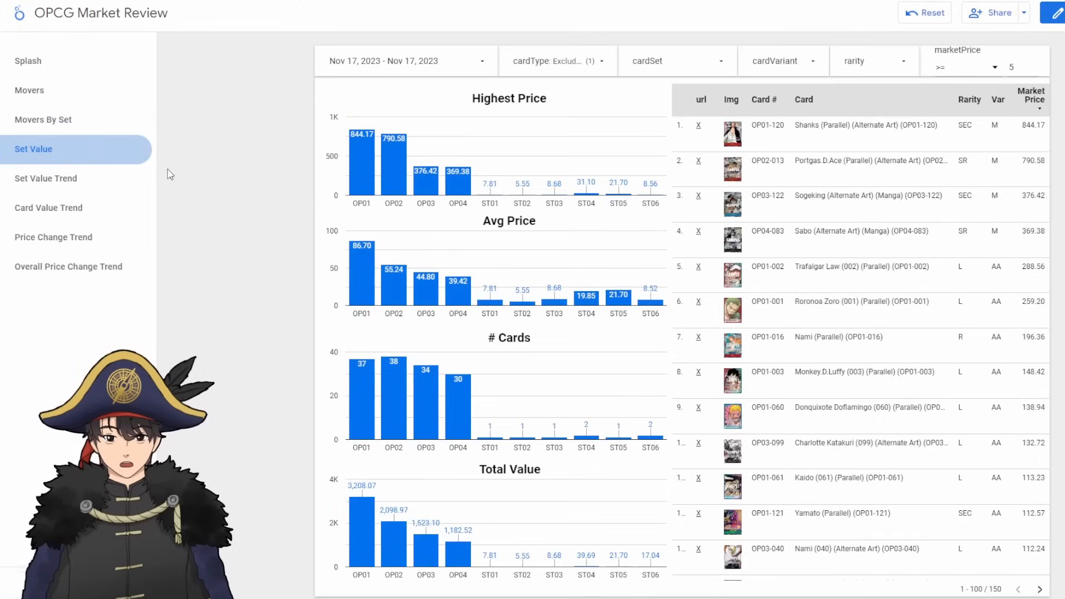
left_click(674, 60)
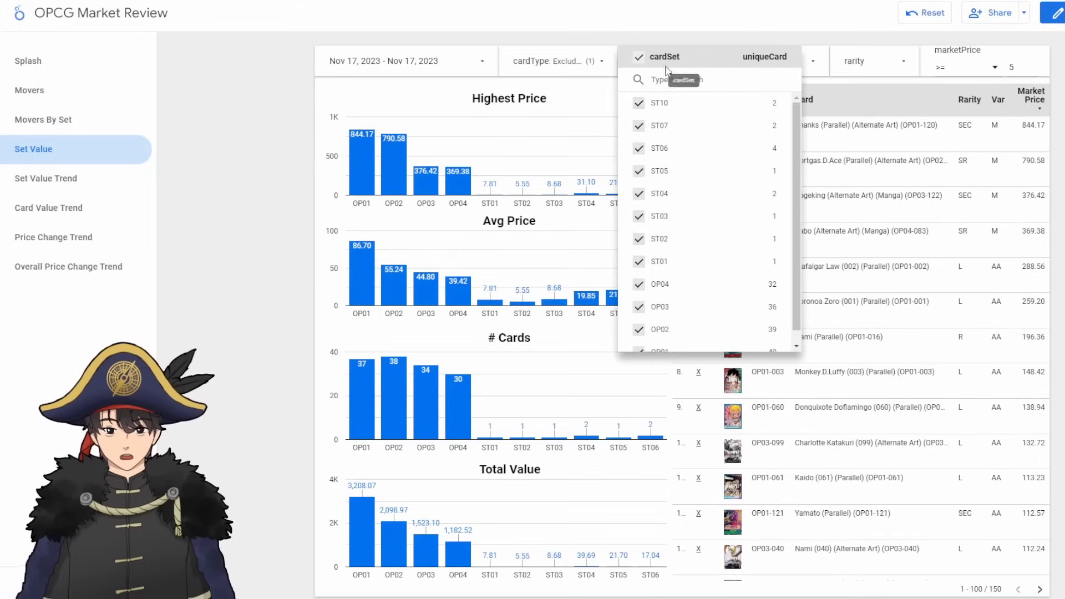
left_click(550, 61)
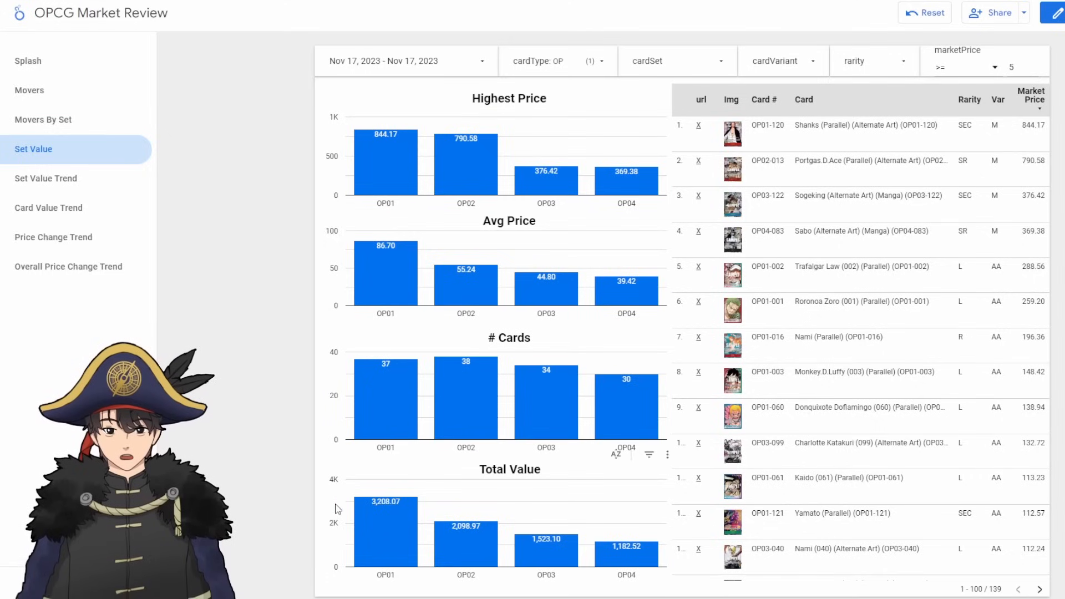
mouse_move(441, 490)
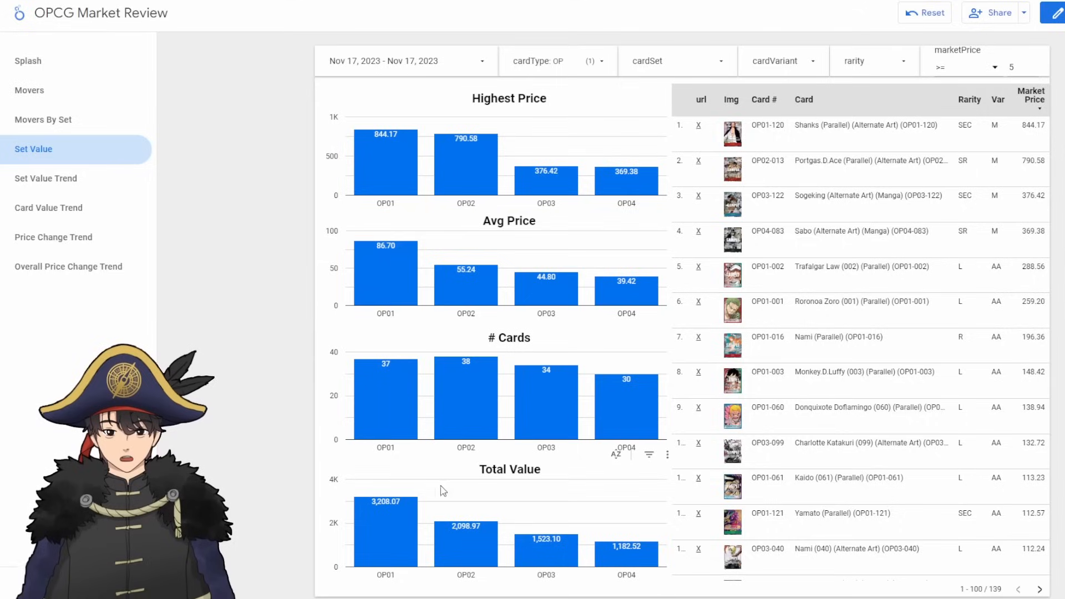
mouse_move(399, 537)
type("0")
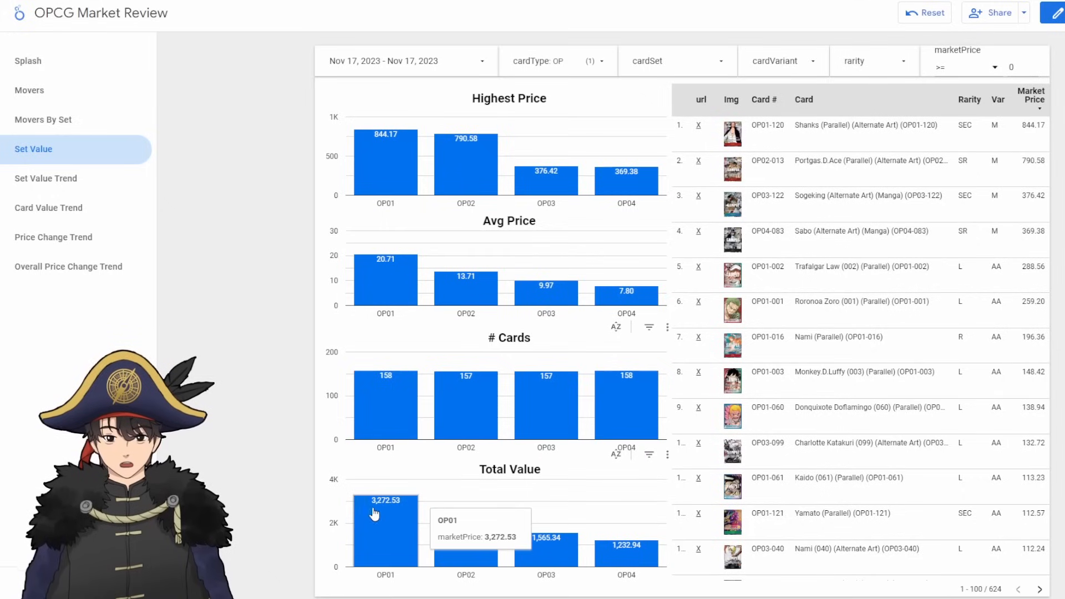
mouse_move(339, 543)
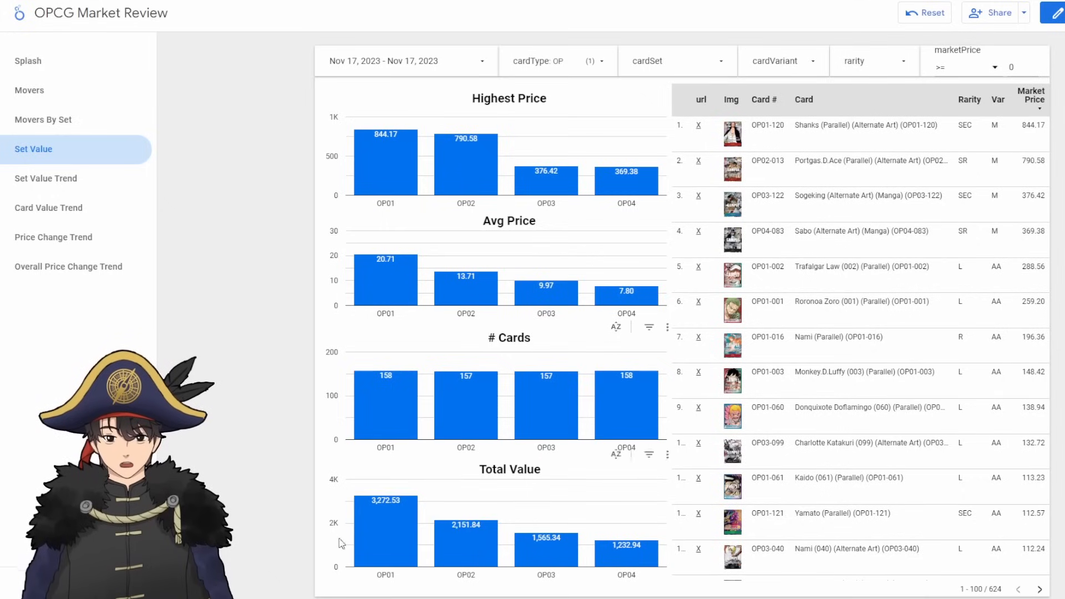
mouse_move(256, 533)
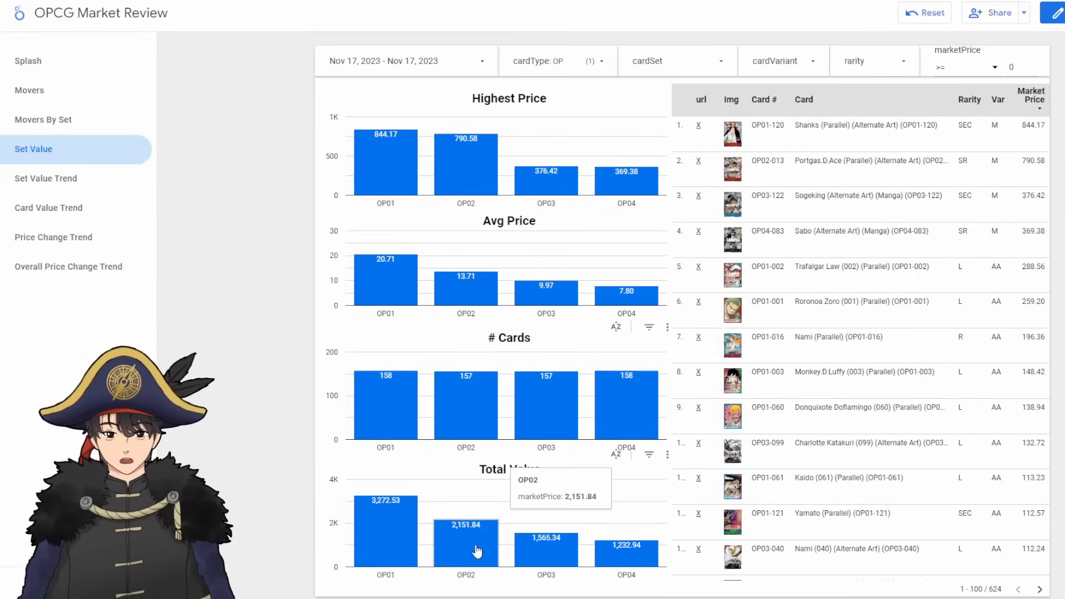
mouse_move(544, 560)
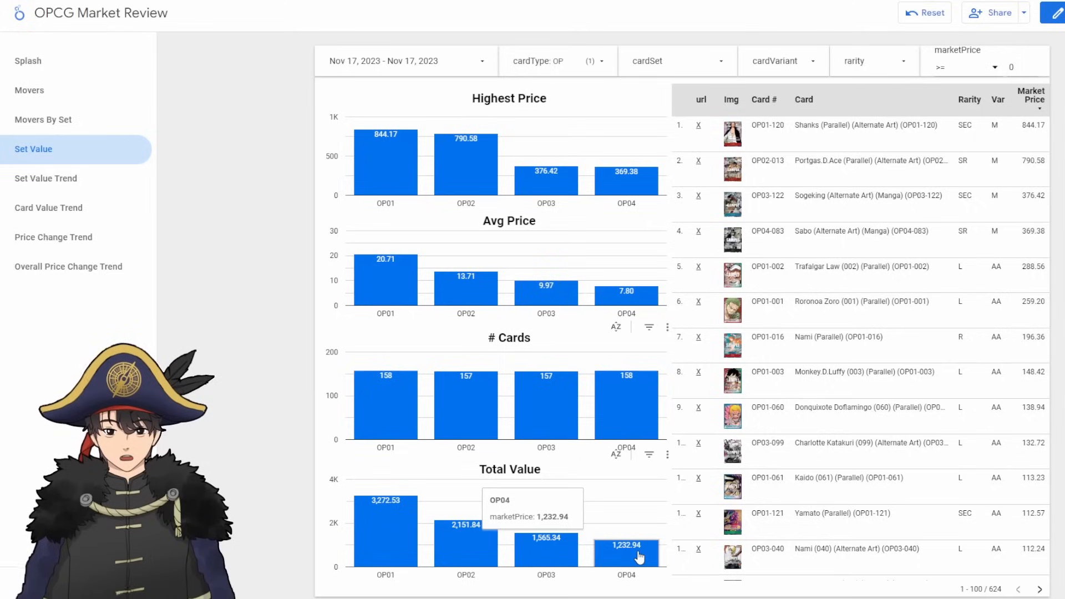
mouse_move(314, 462)
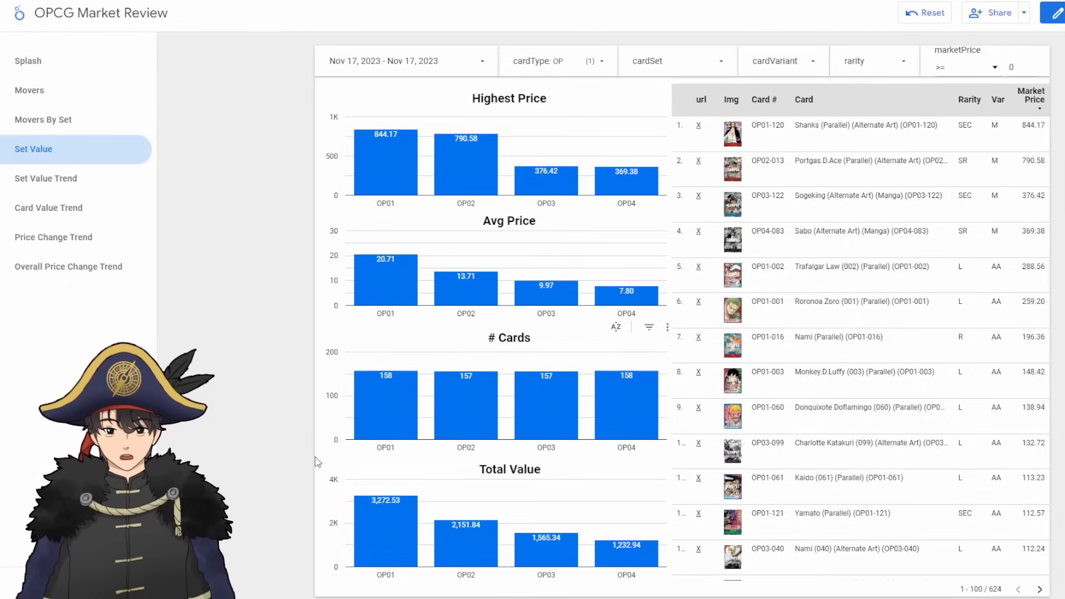
mouse_move(360, 486)
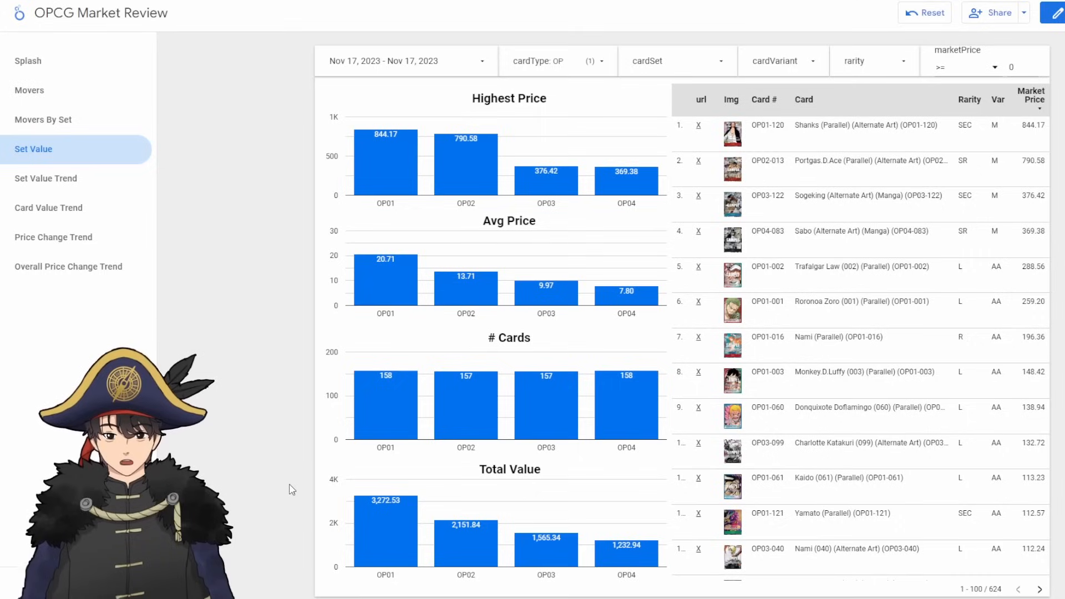
mouse_move(276, 447)
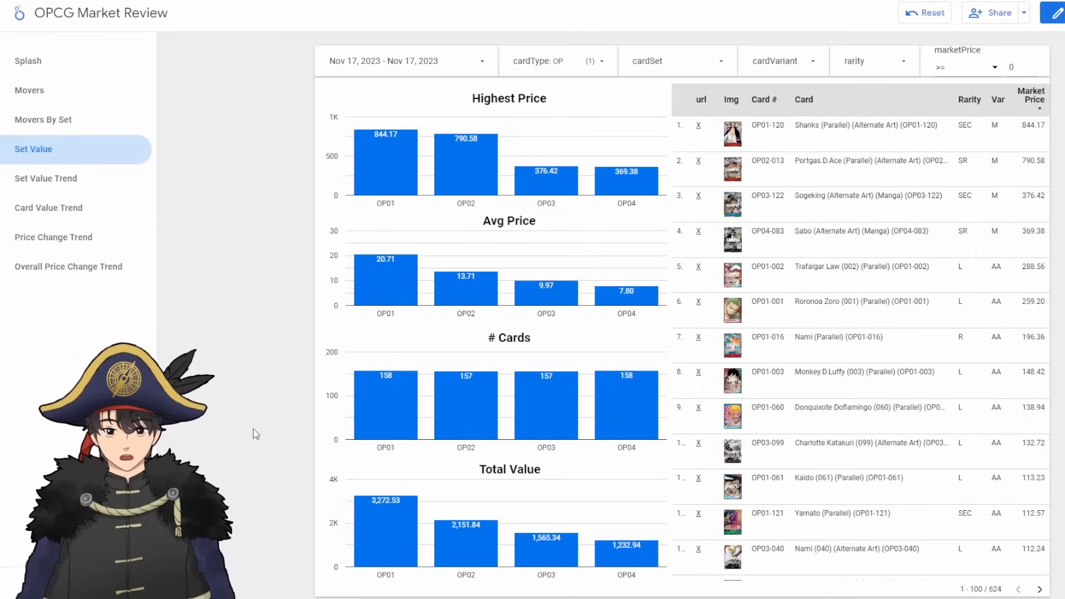
Step: Filter the Set Value page to ST cards only, with ST04 leading highest price at 31.10
left_click(536, 60)
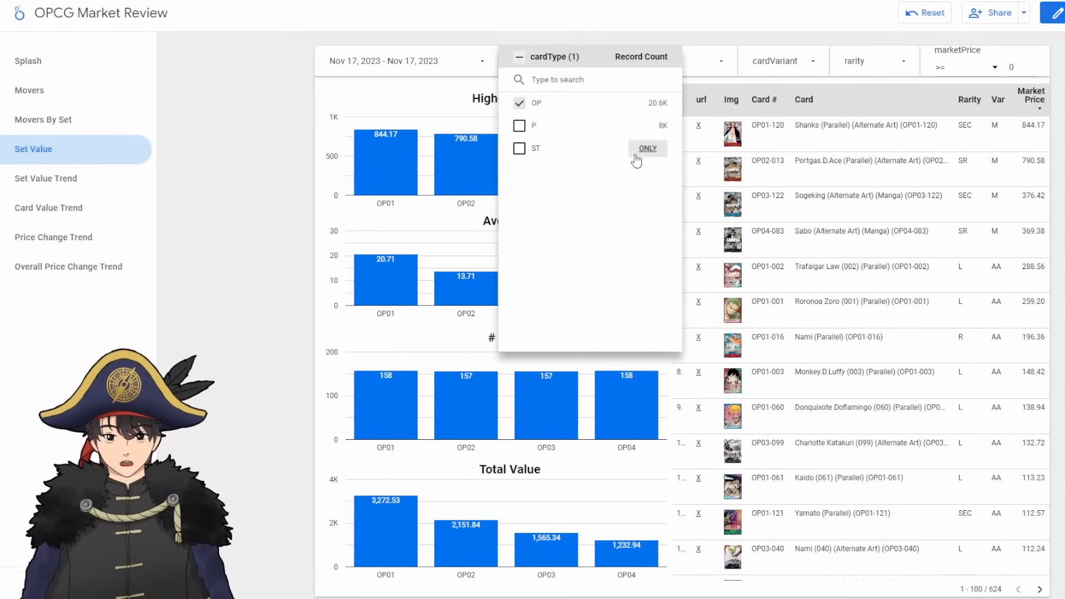
left_click(646, 147)
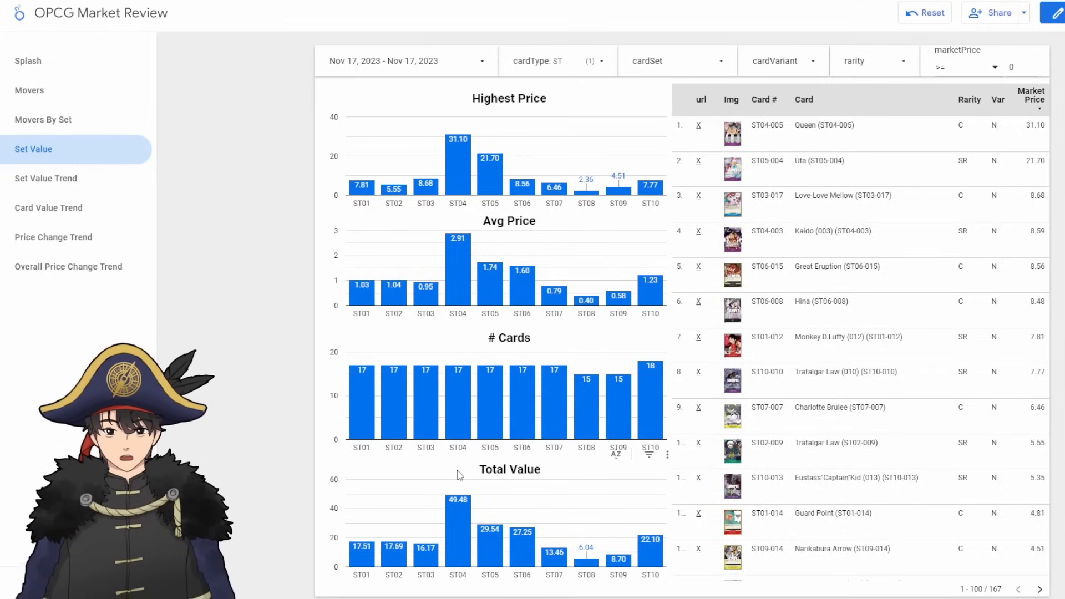
mouse_move(458, 518)
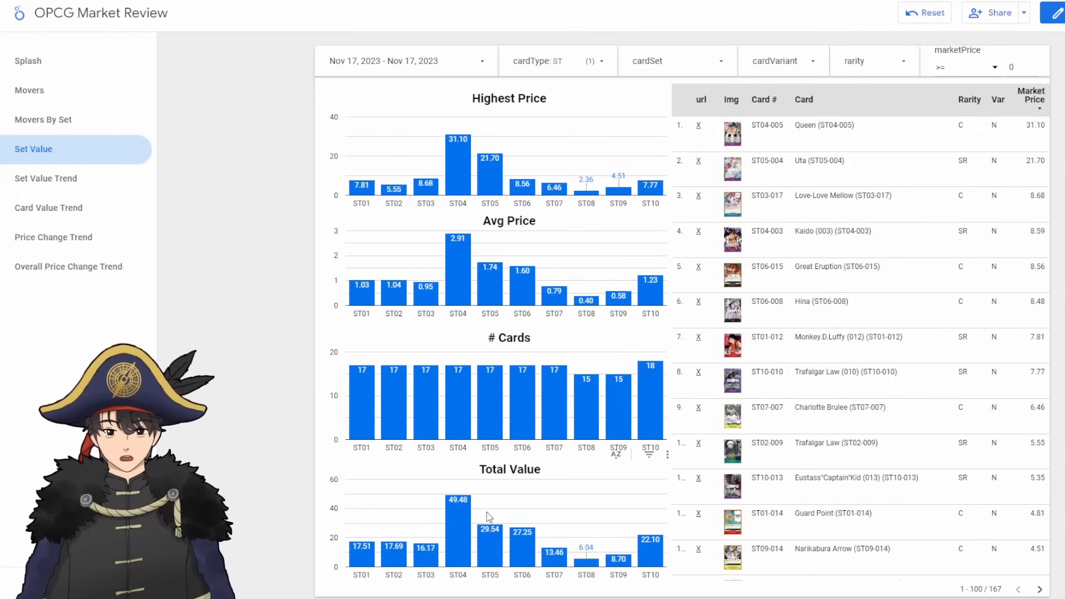
mouse_move(625, 510)
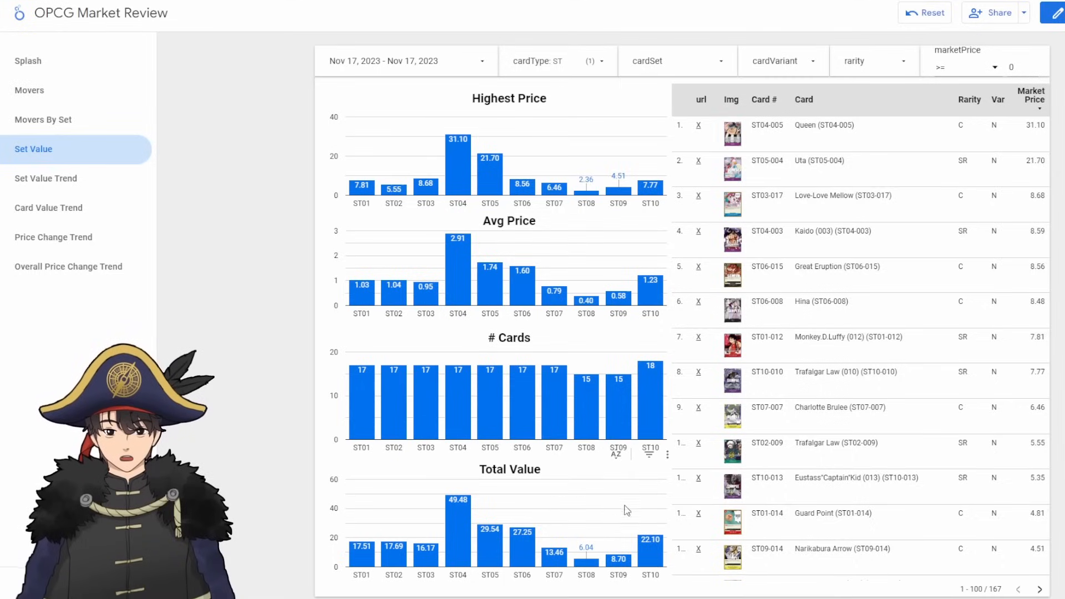
mouse_move(650, 552)
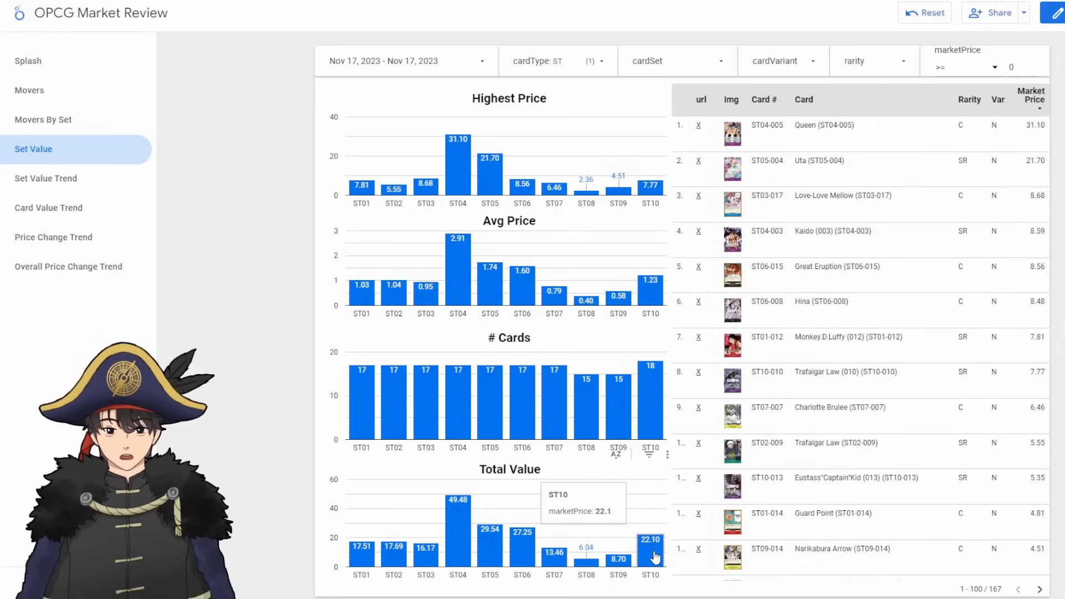
mouse_move(657, 574)
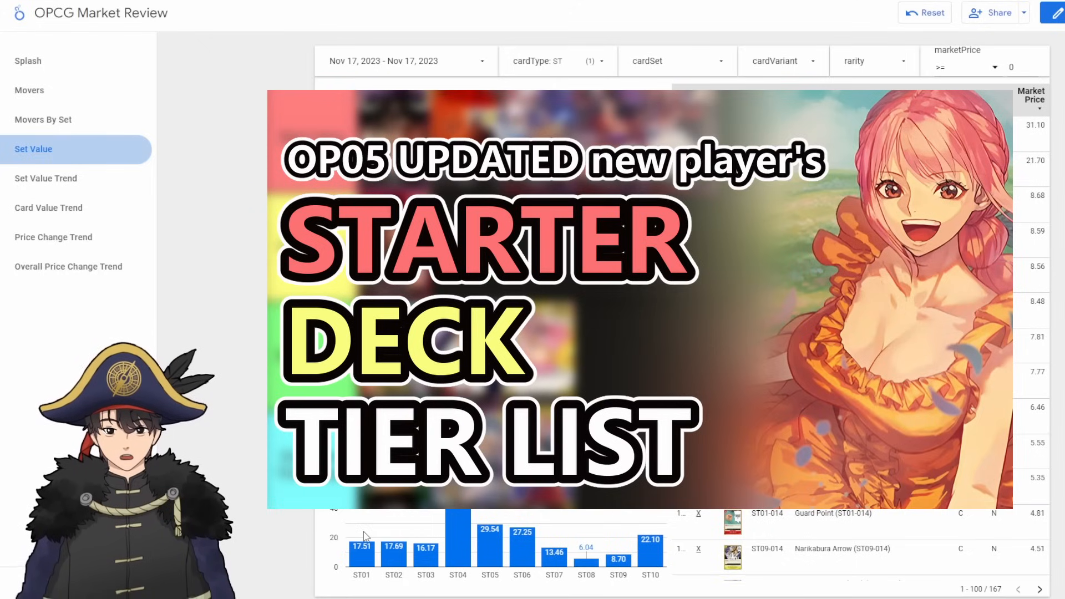
mouse_move(365, 518)
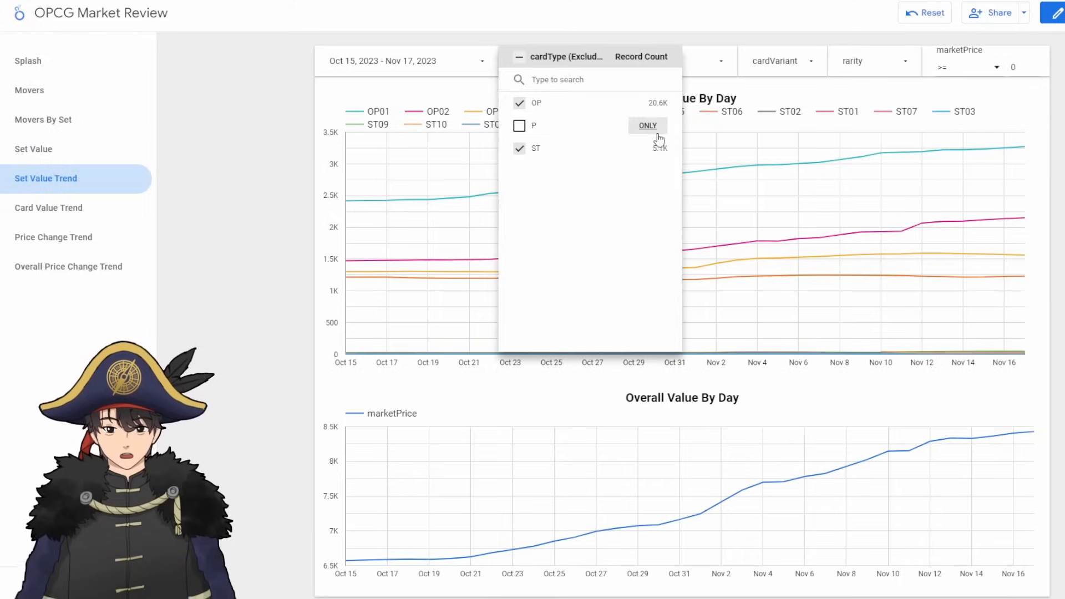
Step: Limit the Set Value Trend charts to OP cards, showing OP01–OP04 daily totals from Oct 15
left_click(646, 125)
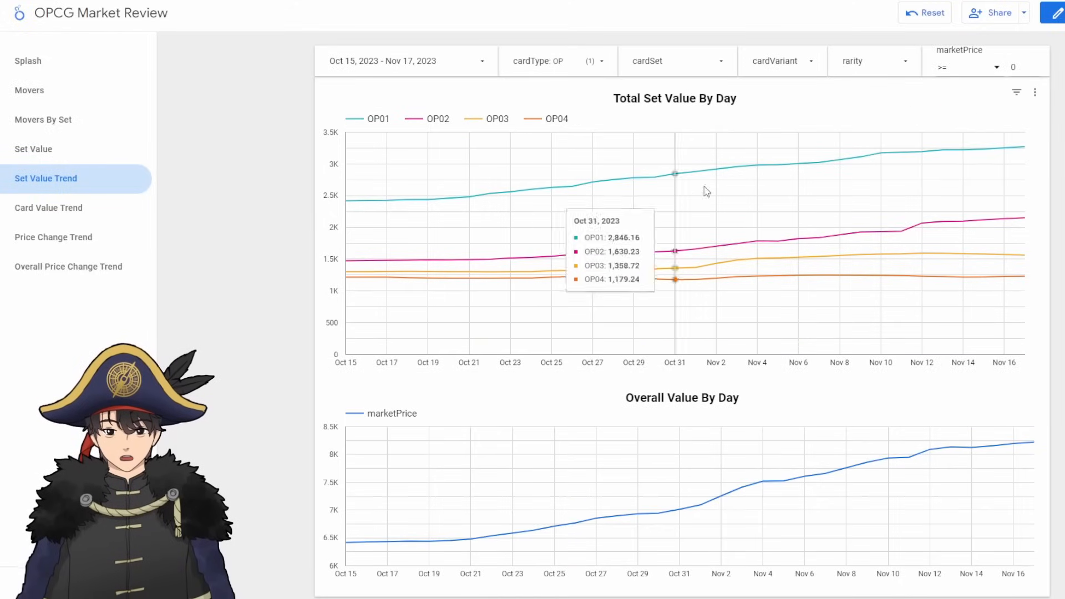
mouse_move(882, 250)
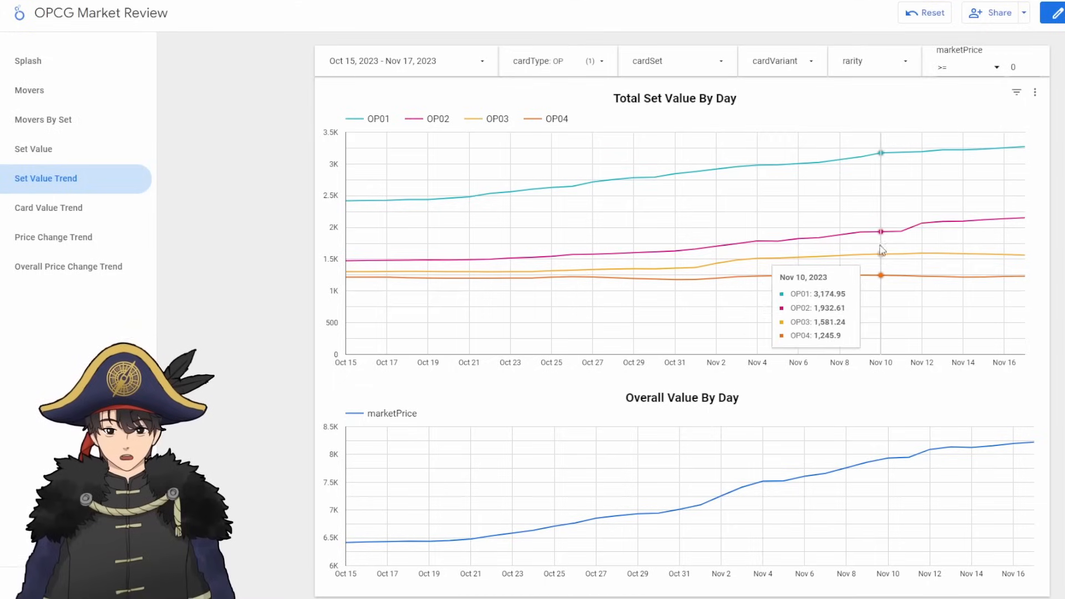
mouse_move(902, 240)
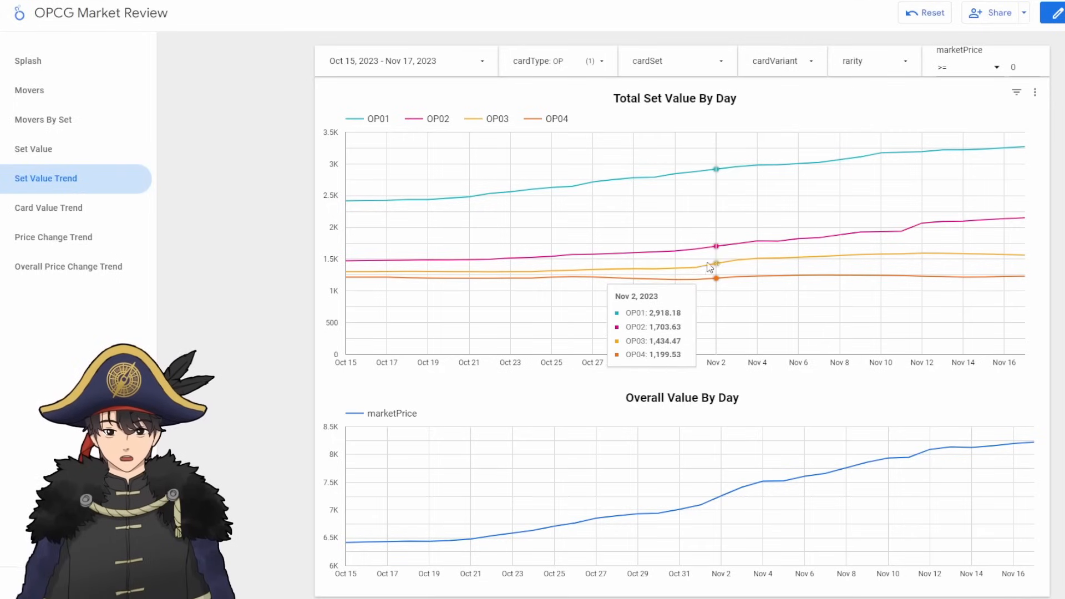
mouse_move(800, 262)
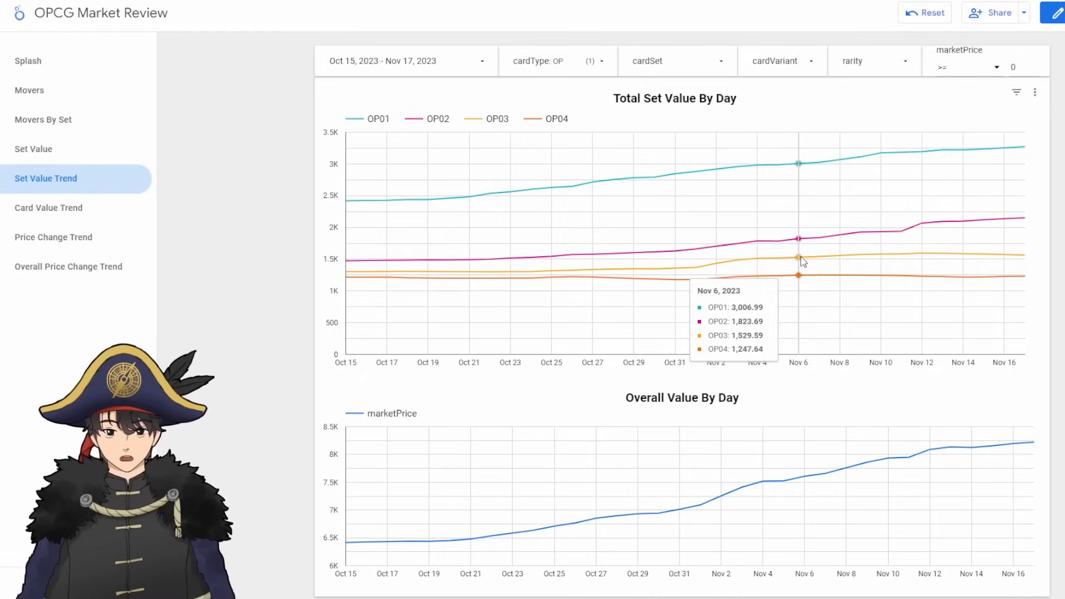
mouse_move(848, 262)
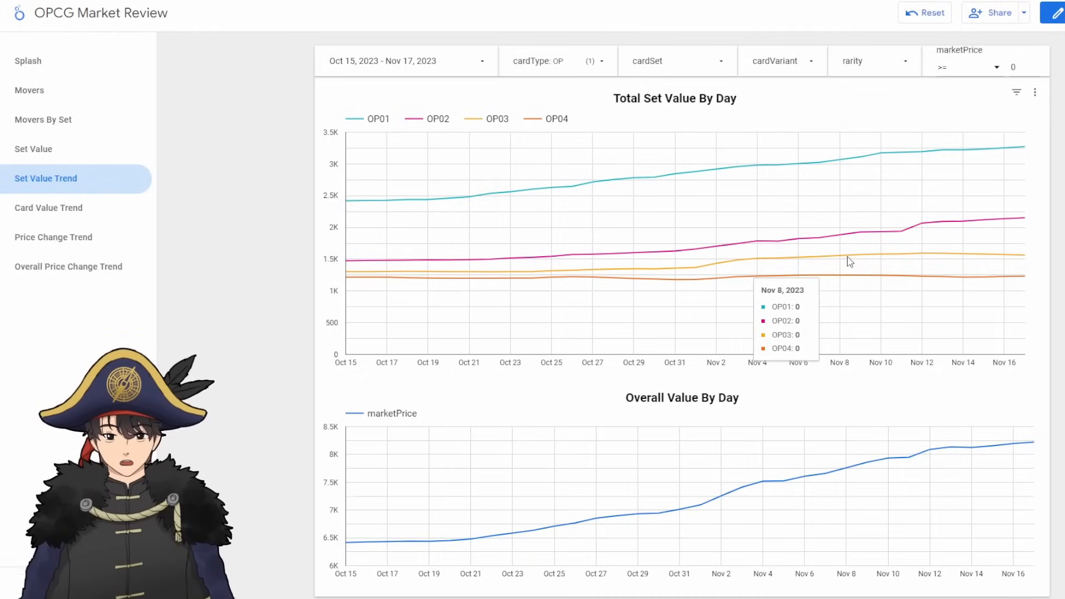
mouse_move(943, 260)
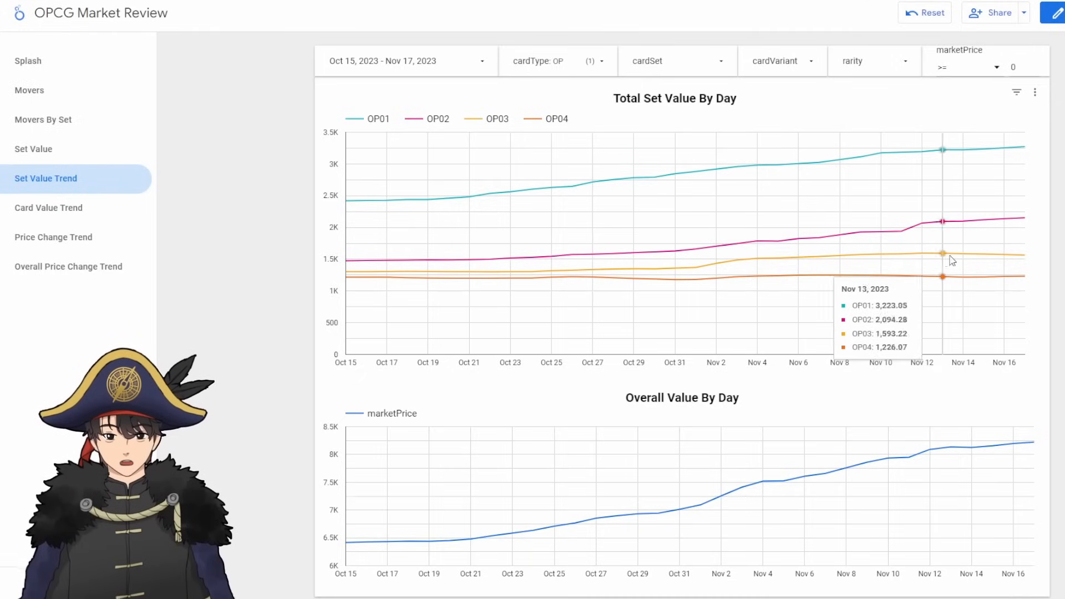
mouse_move(973, 257)
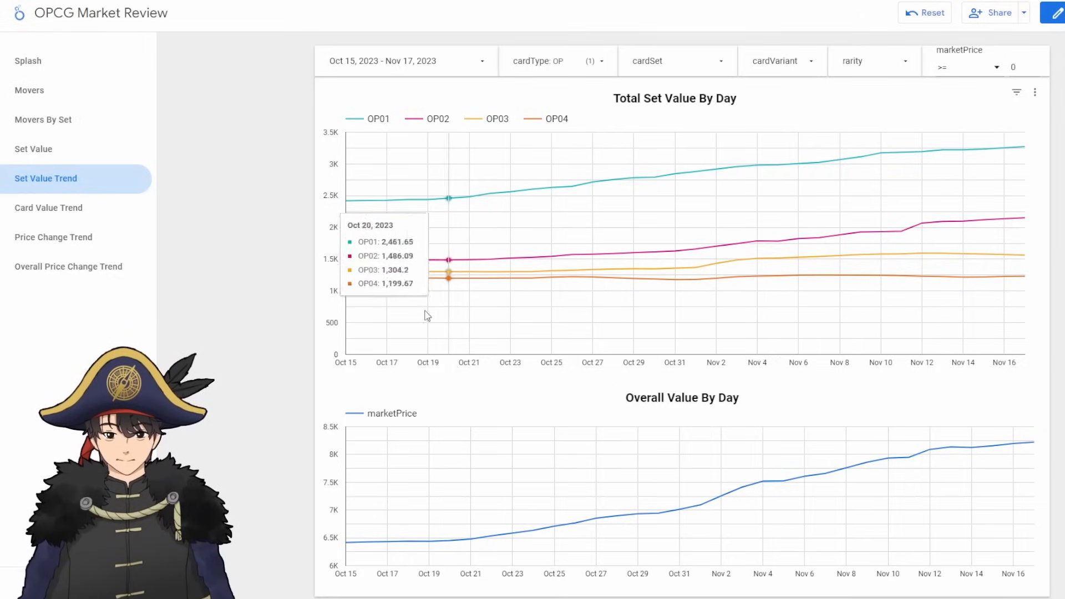
mouse_move(540, 295)
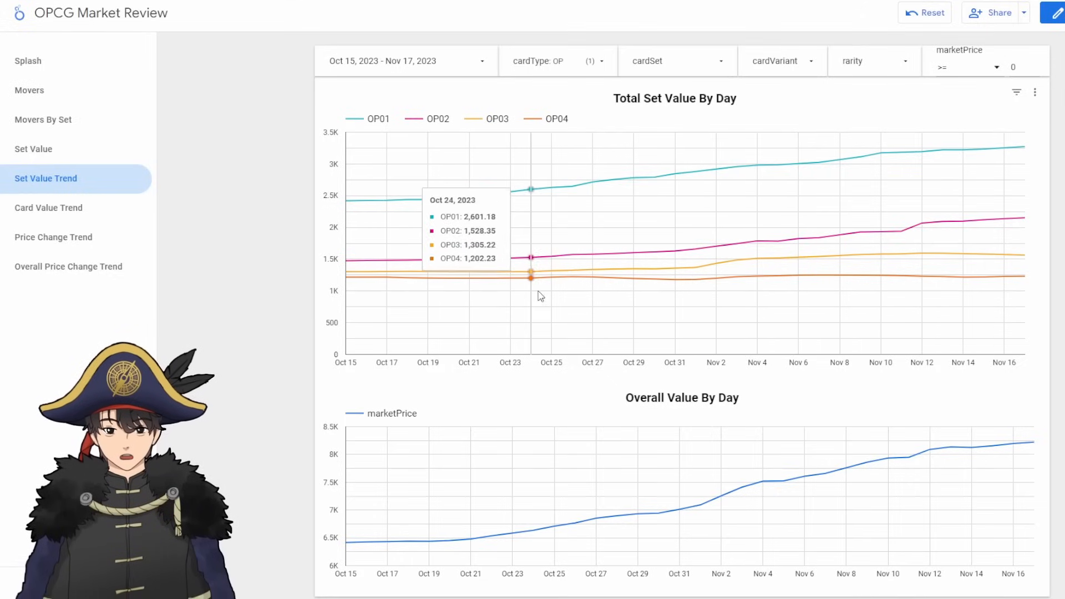
mouse_move(961, 291)
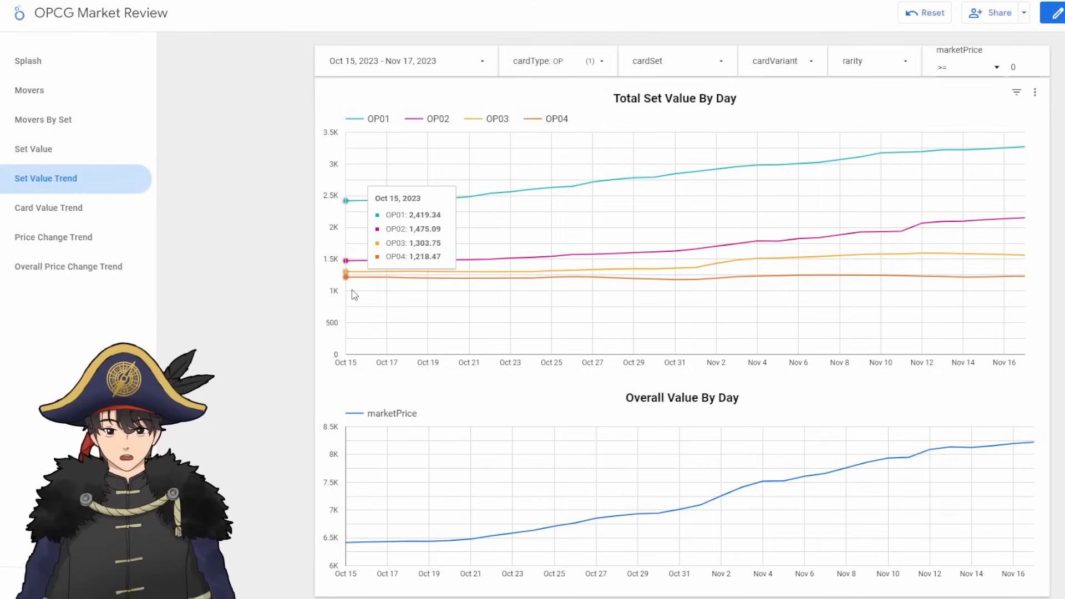
mouse_move(1024, 283)
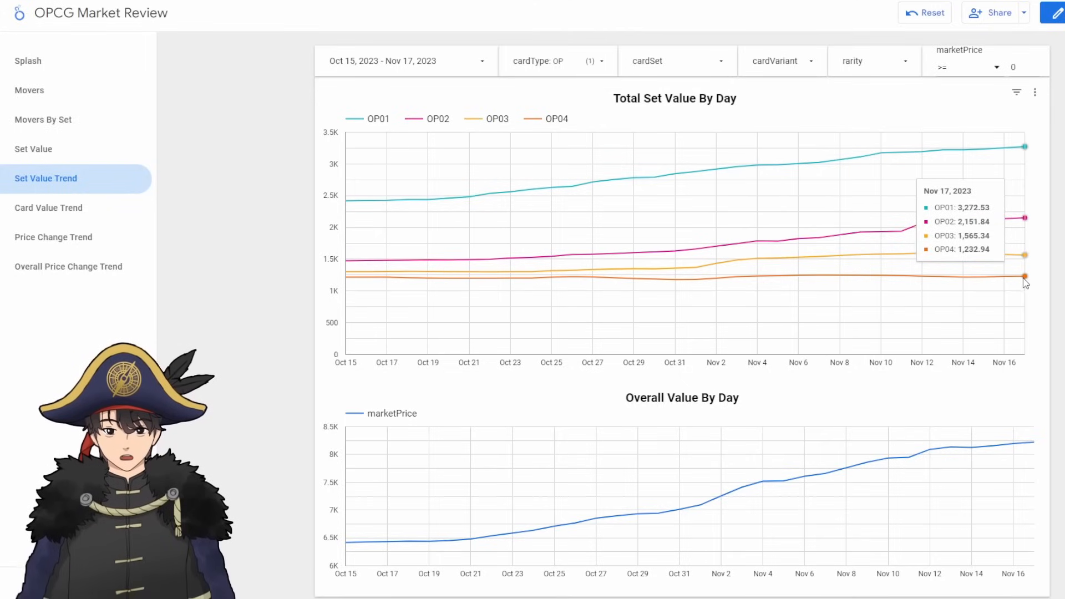
mouse_move(1022, 277)
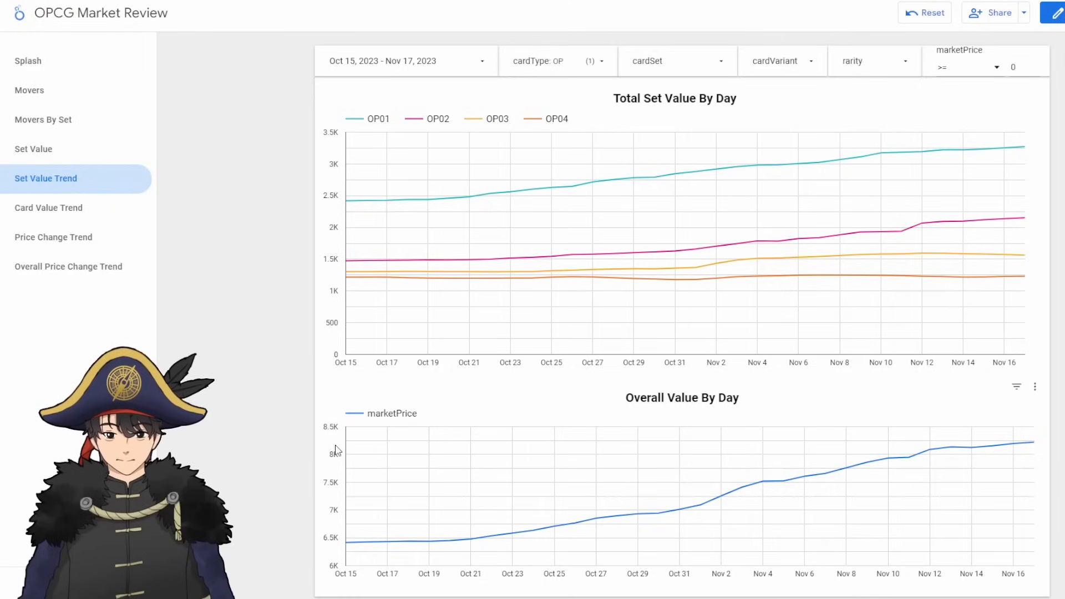
mouse_move(365, 542)
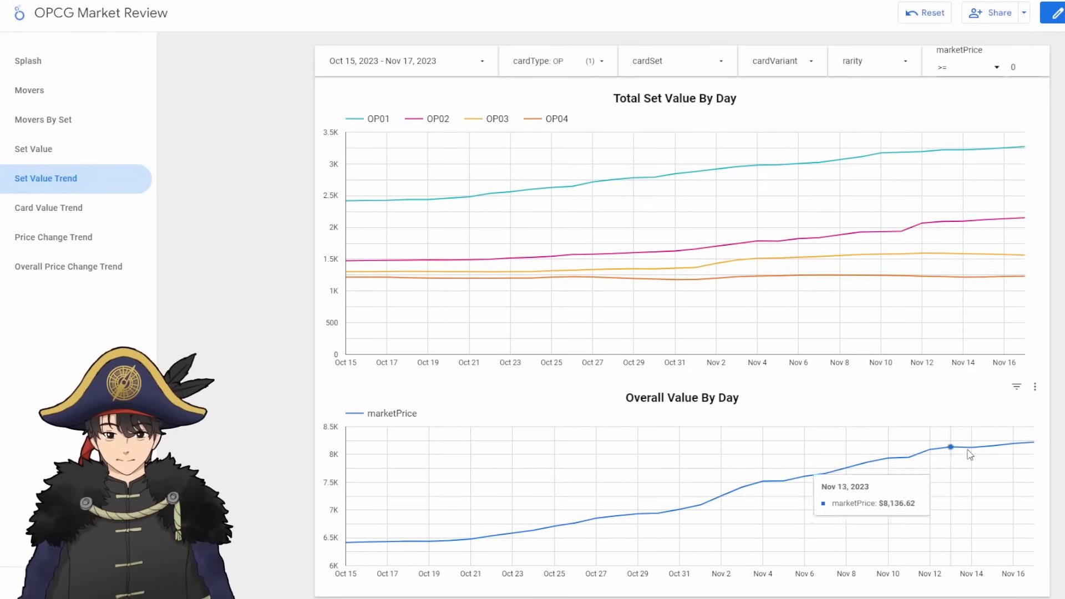
mouse_move(1030, 445)
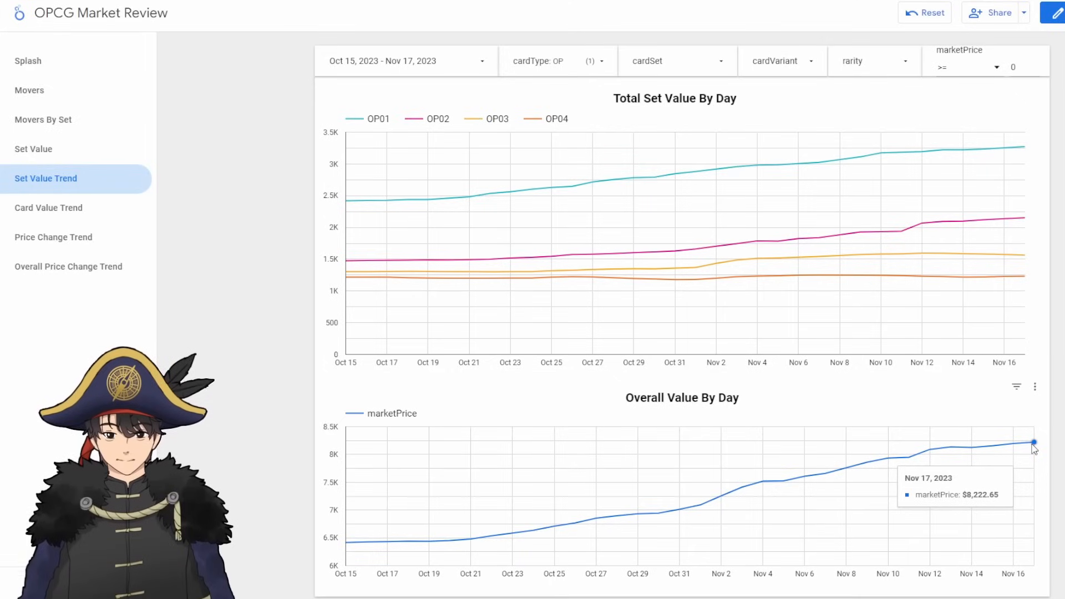
mouse_move(1018, 447)
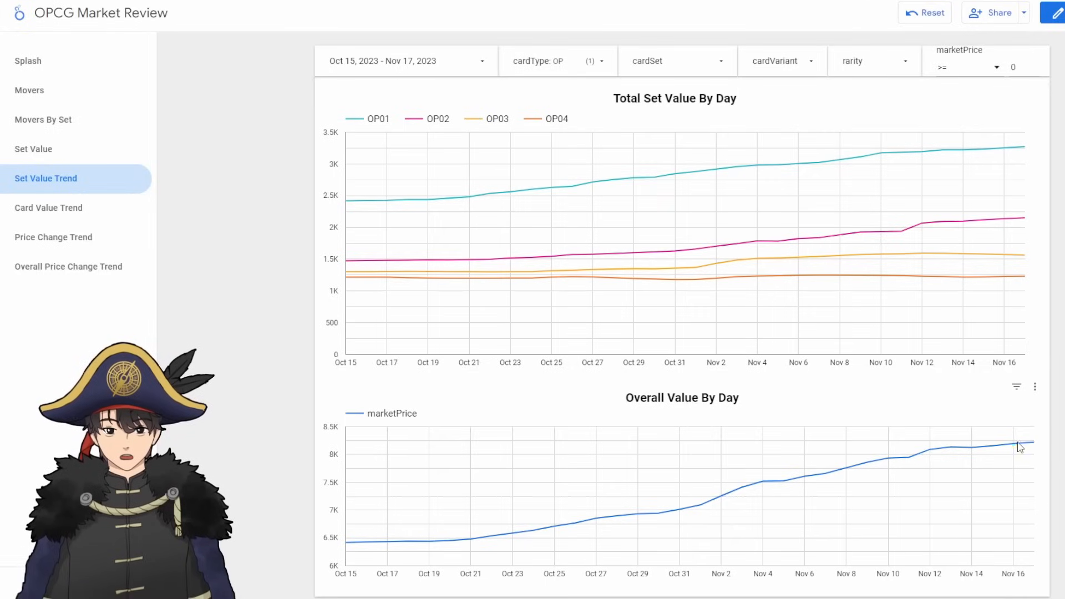
mouse_move(1031, 443)
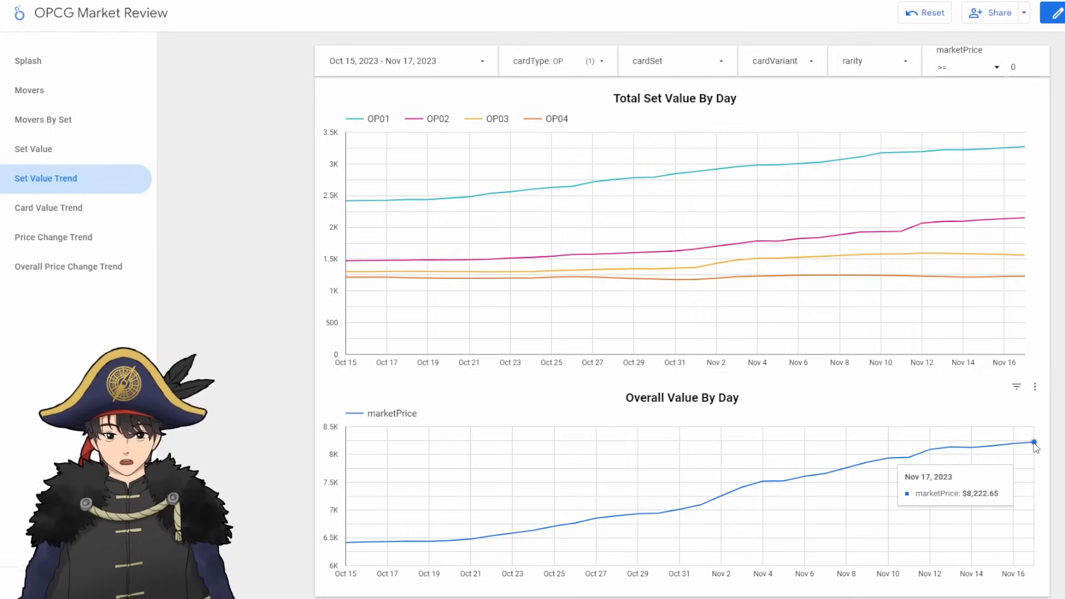
mouse_move(595, 525)
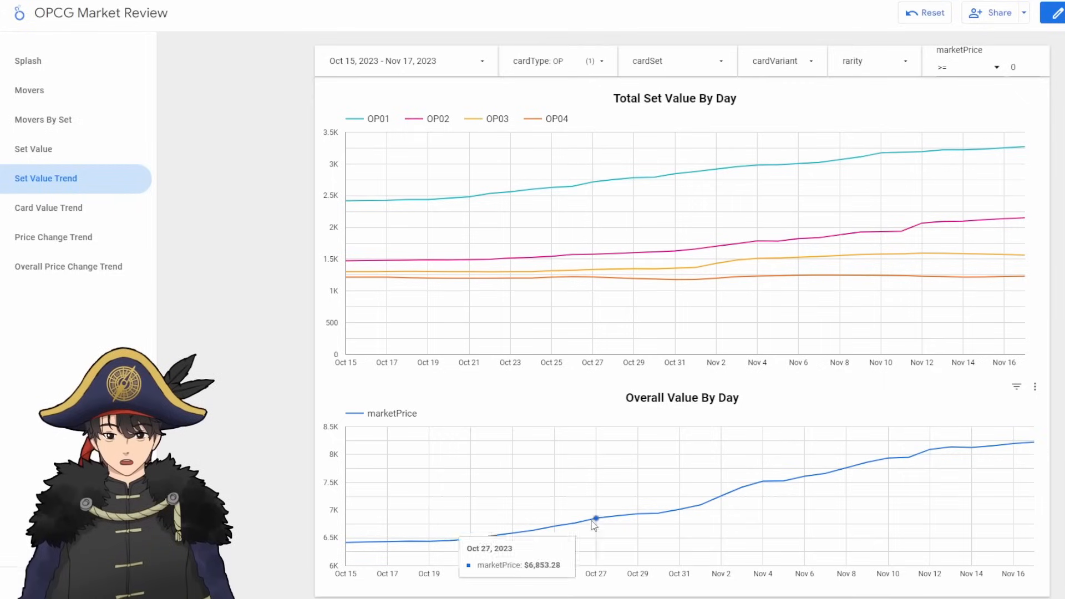
mouse_move(930, 460)
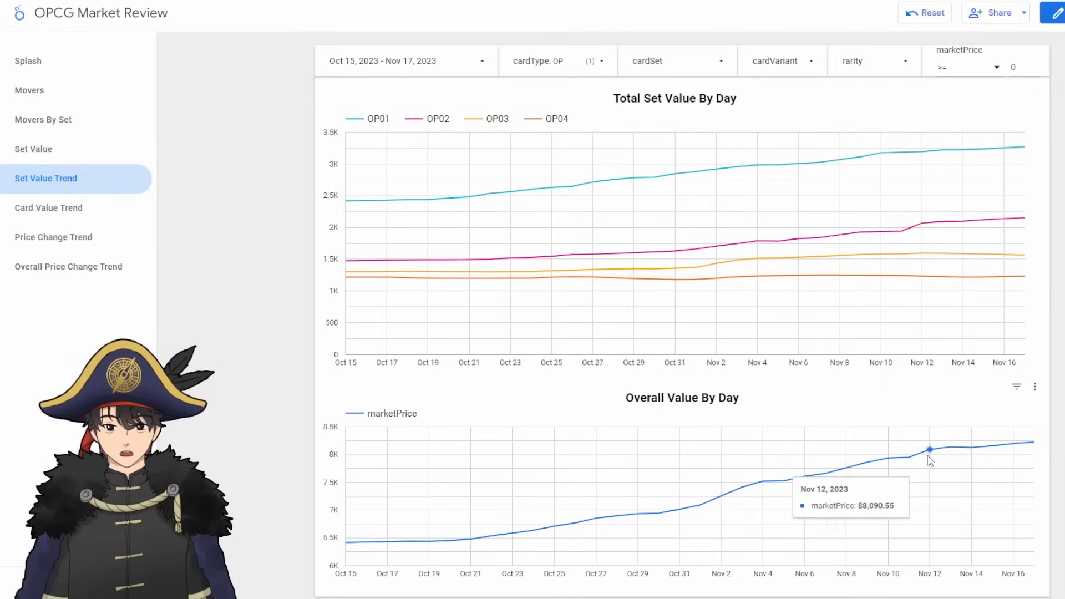
mouse_move(992, 447)
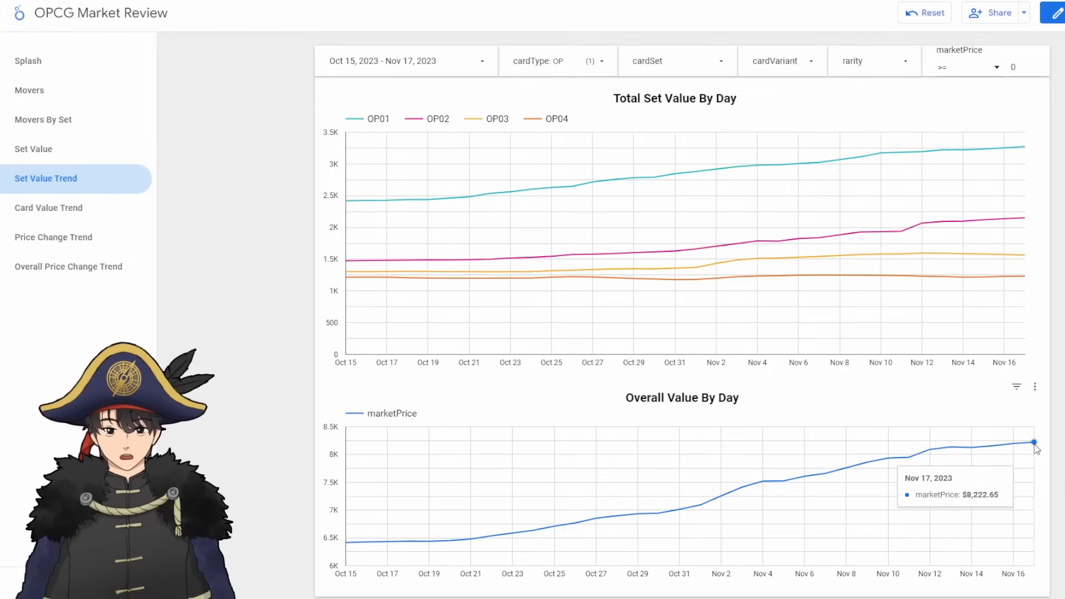
left_click(557, 60)
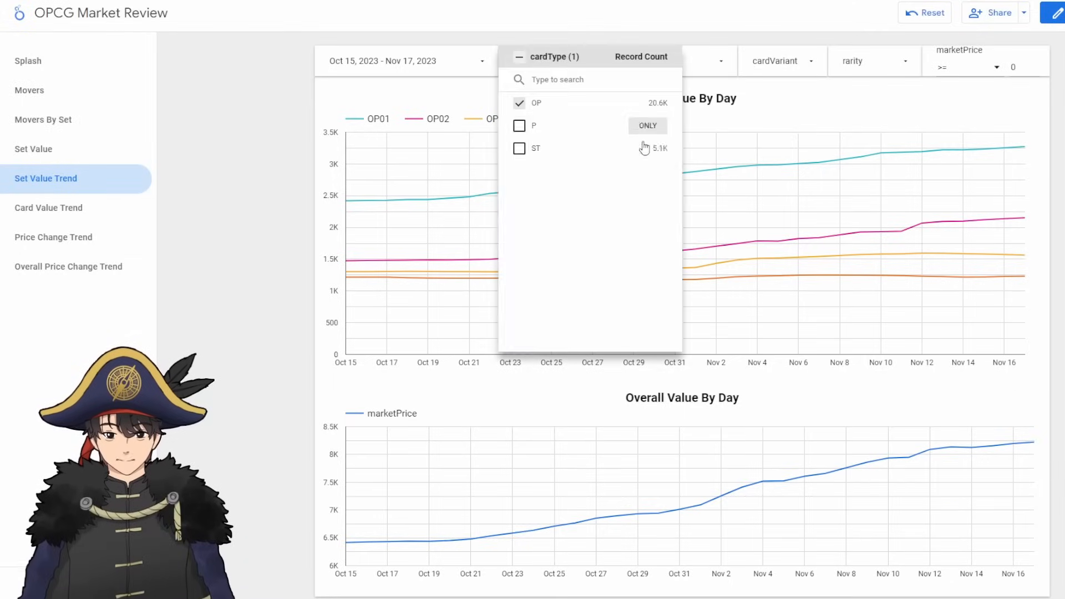
left_click(646, 148)
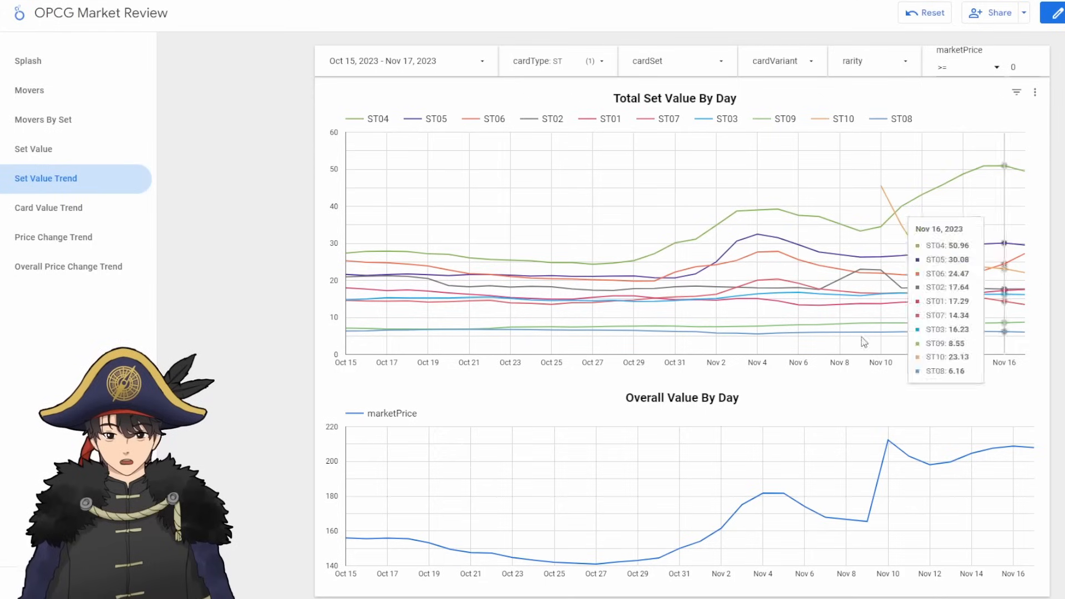
mouse_move(1039, 442)
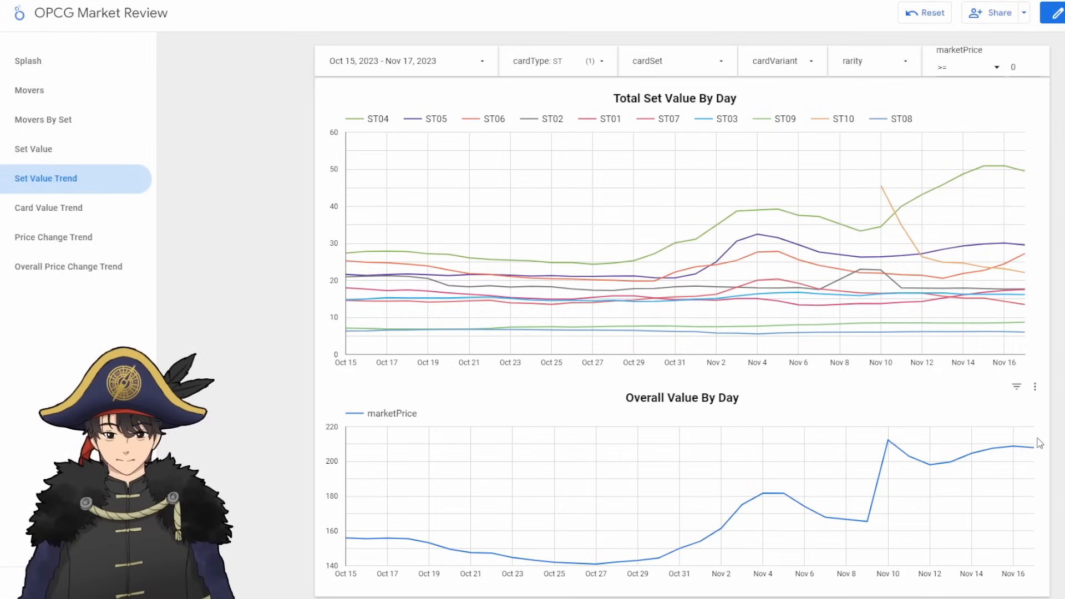
mouse_move(881, 187)
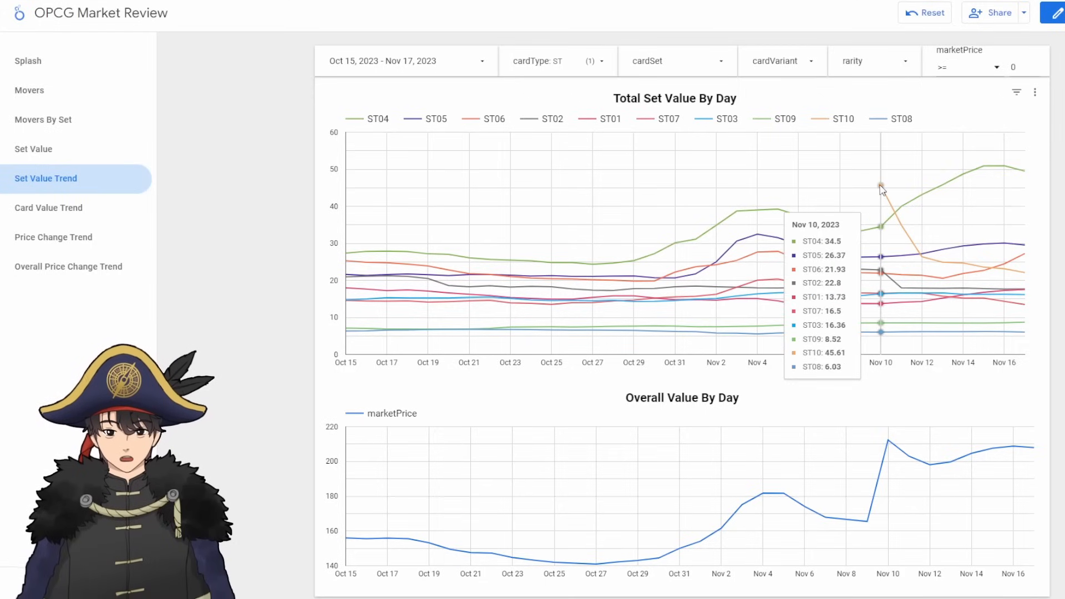
mouse_move(1025, 280)
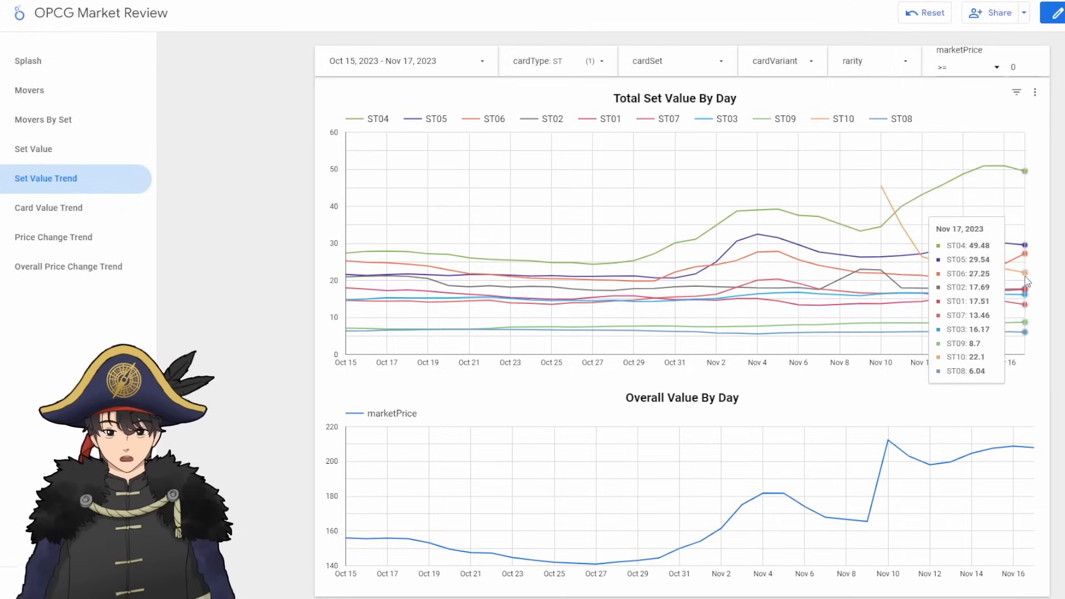
Step: Change the cardType filter to include OP sets alongside the starter decks
left_click(536, 60)
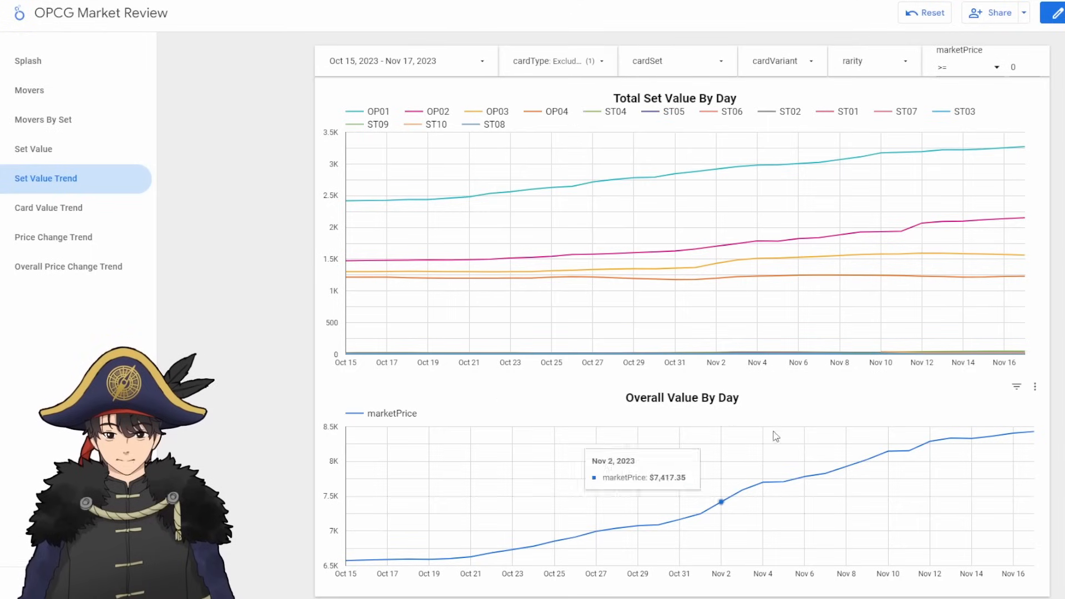
mouse_move(1013, 432)
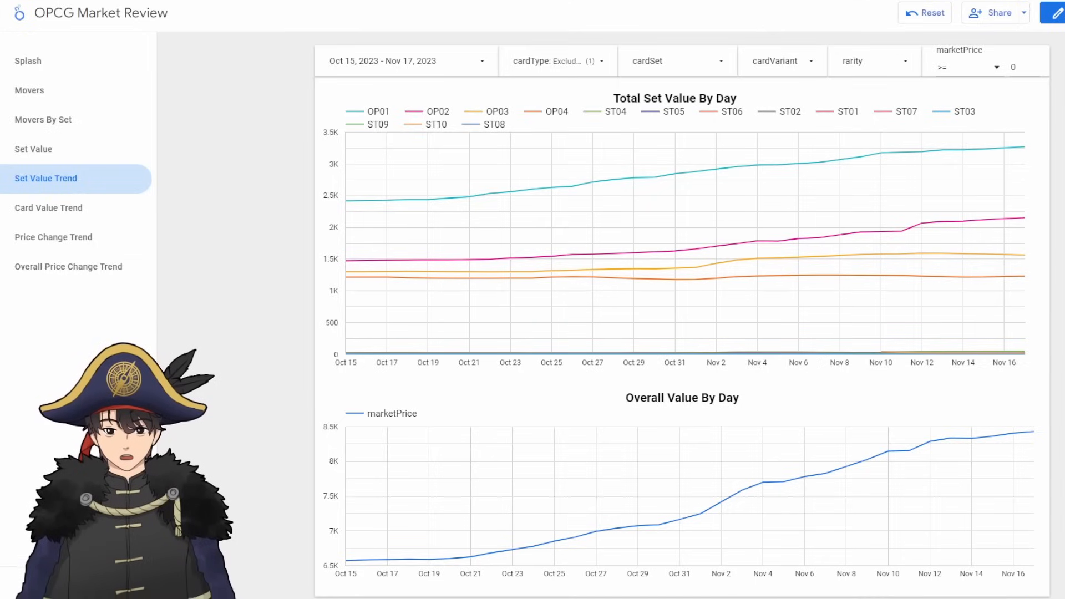
Step: Show the Card Value Trend page, charting daily card values led by Shanks (Parallel) at 844.17
left_click(48, 207)
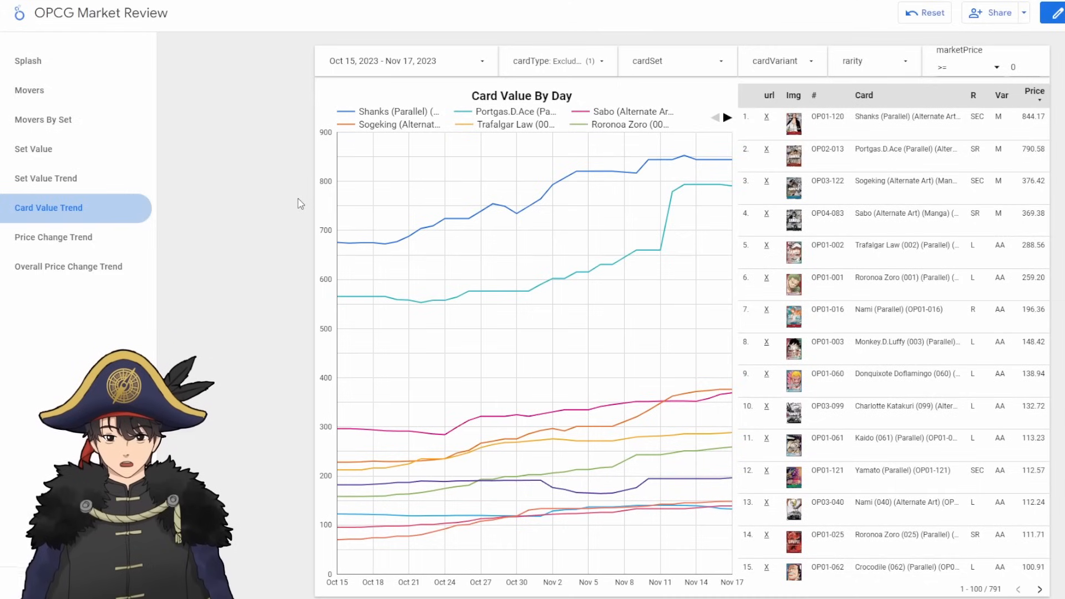
mouse_move(234, 64)
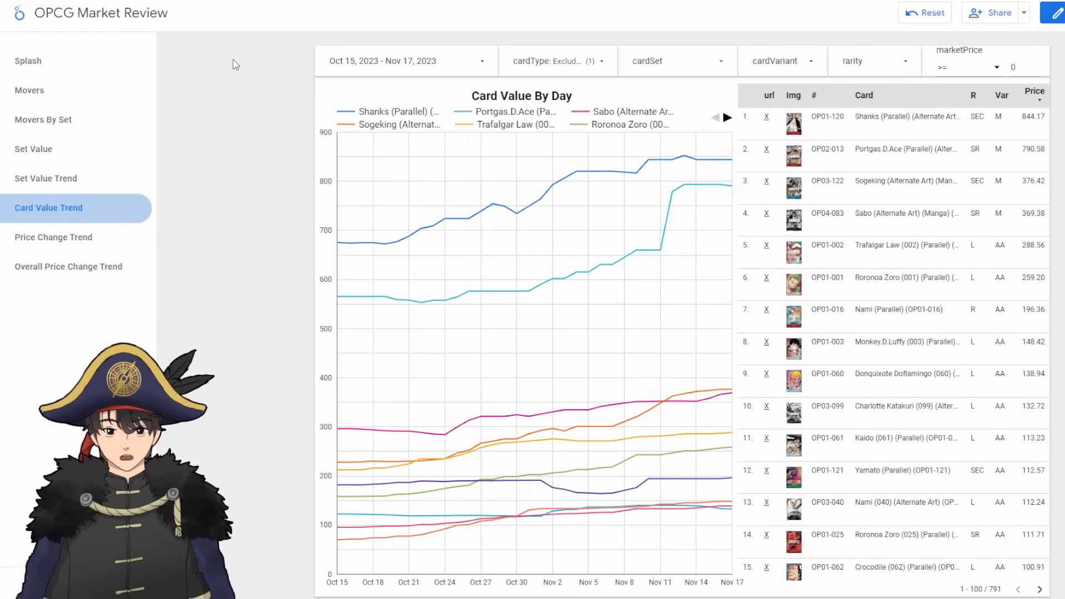
mouse_move(212, 98)
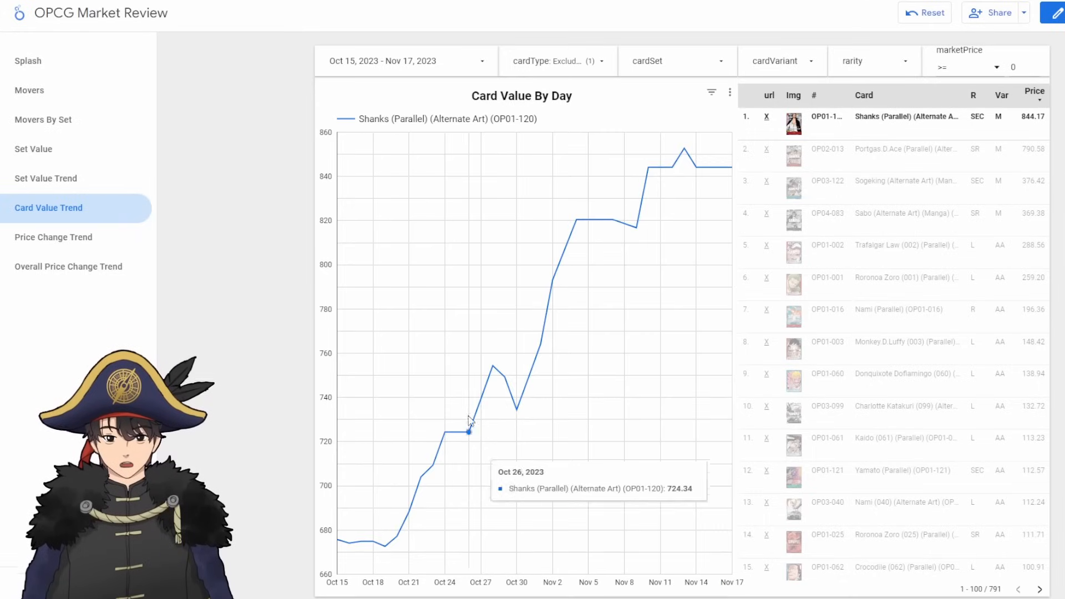
mouse_move(520, 417)
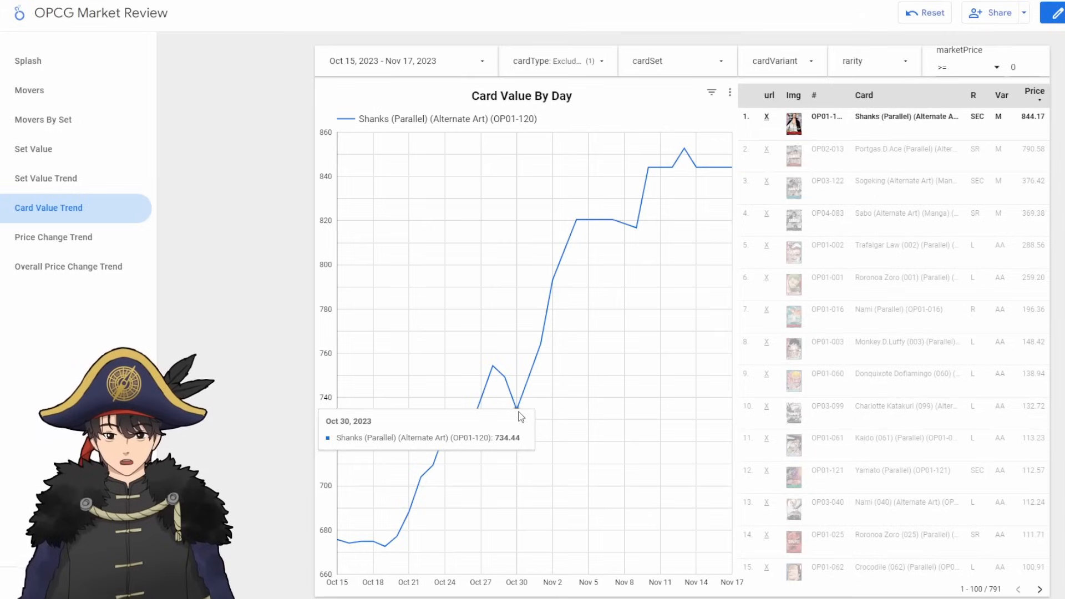
mouse_move(539, 388)
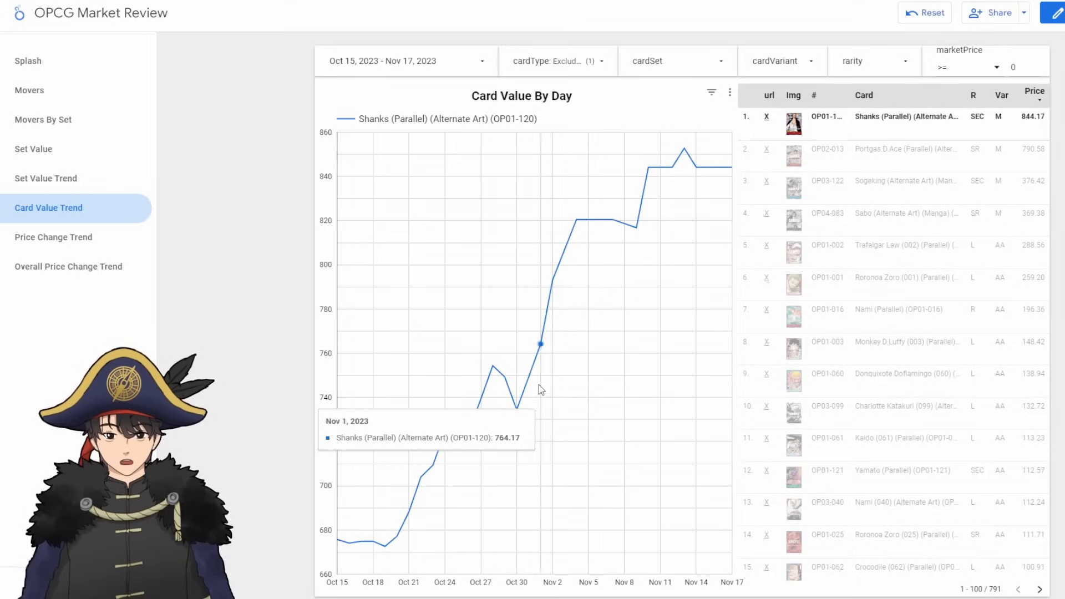
mouse_move(522, 422)
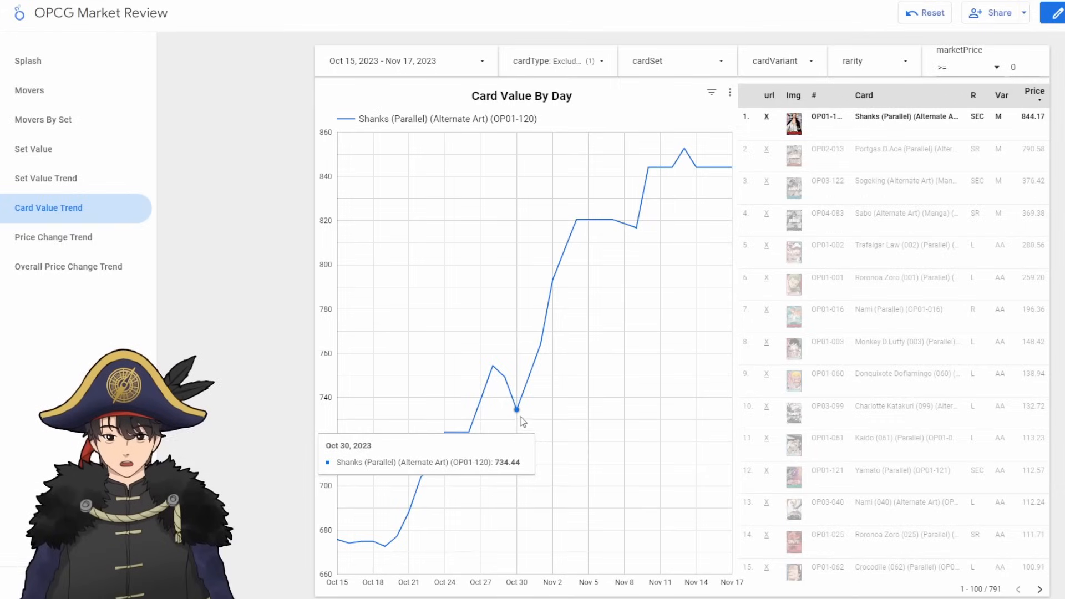
mouse_move(636, 226)
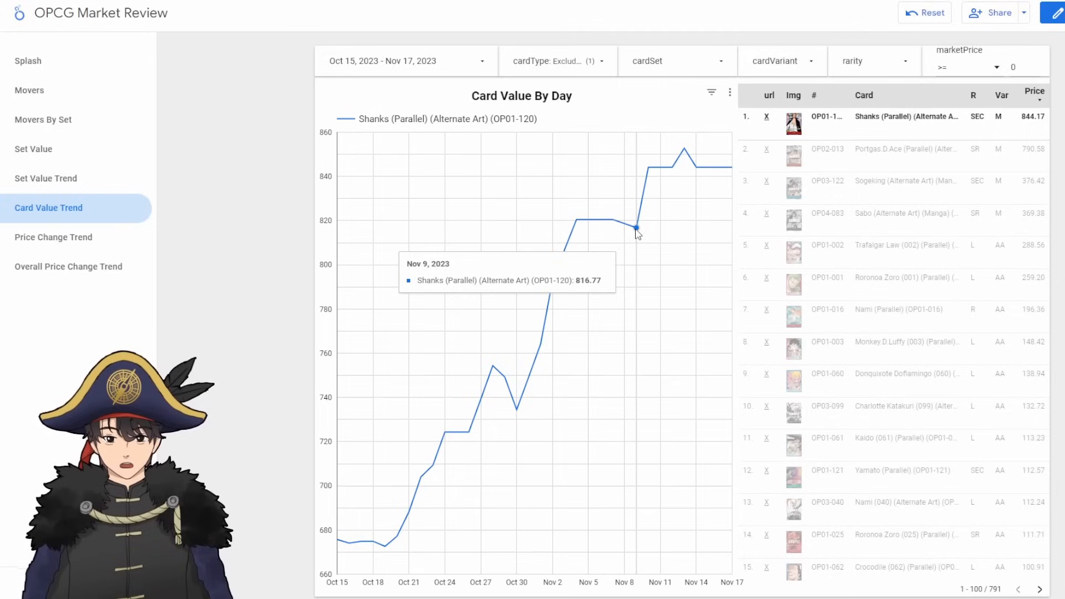
mouse_move(518, 418)
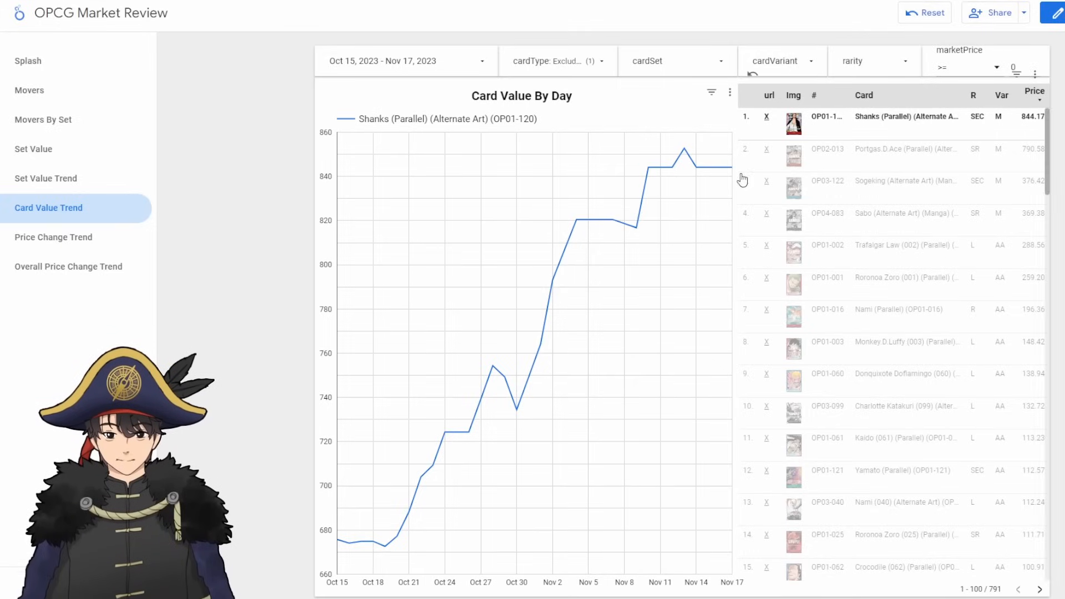
mouse_move(637, 228)
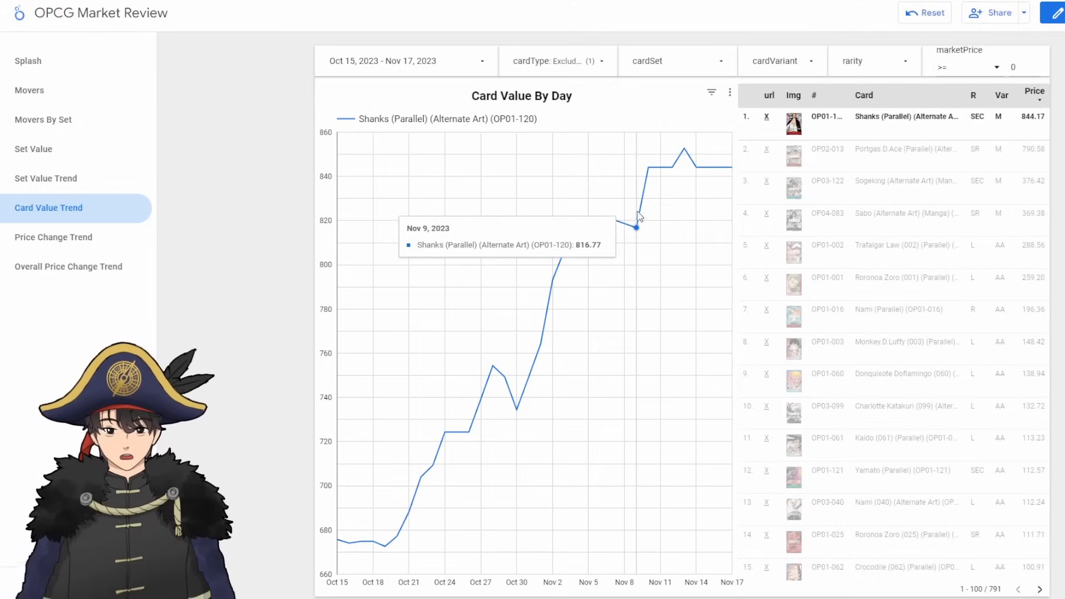
mouse_move(656, 88)
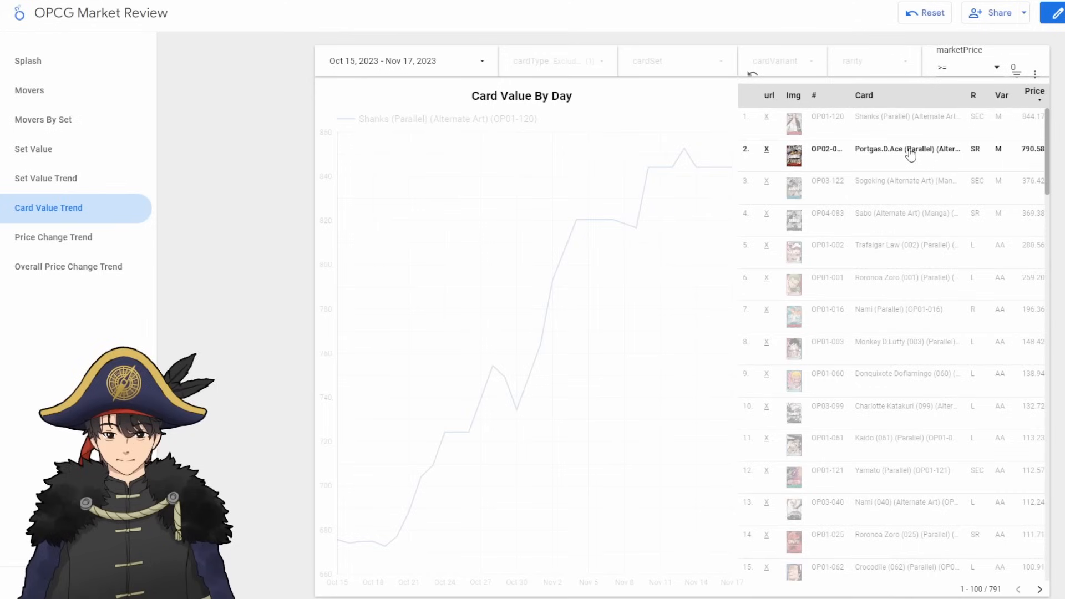
Step: Review Portgas.D.Ace, then filter the chart to Sabo (Alternate Art) (Manga) (OP04-083) rising toward 369
left_click(906, 149)
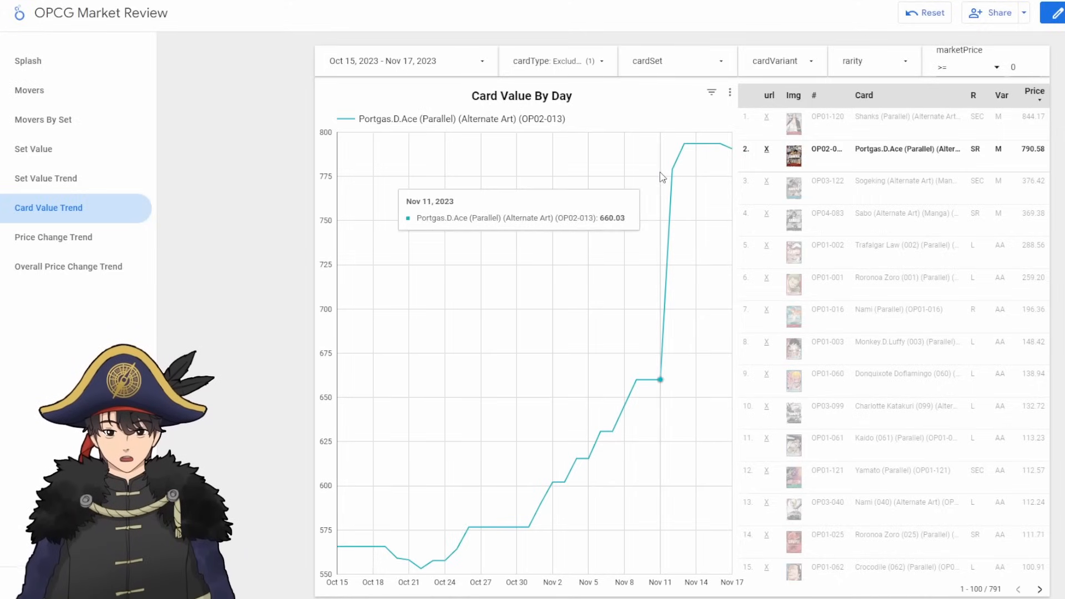
mouse_move(662, 189)
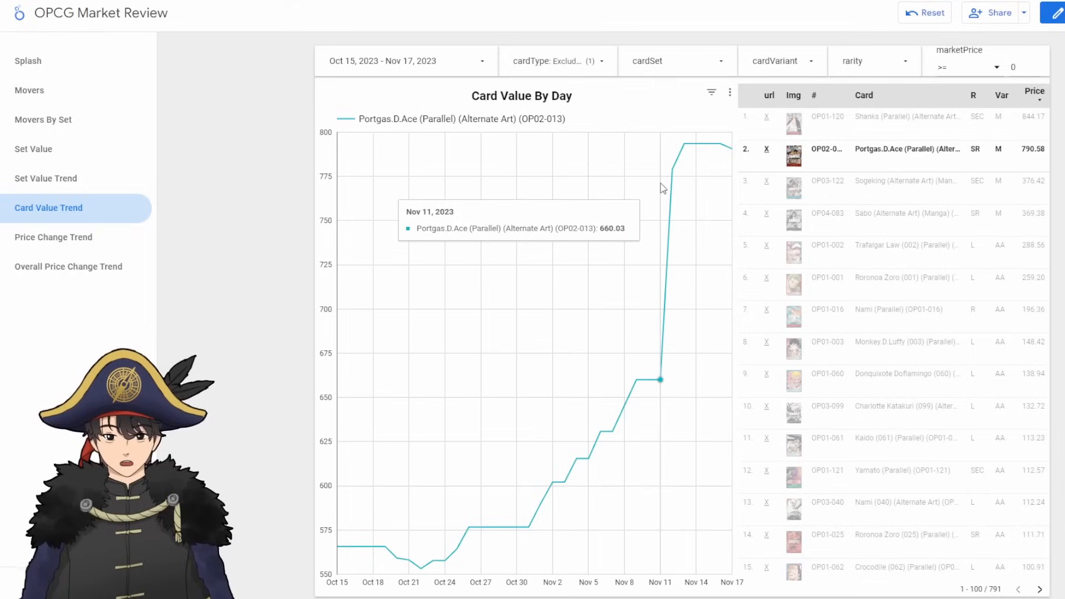
mouse_move(696, 144)
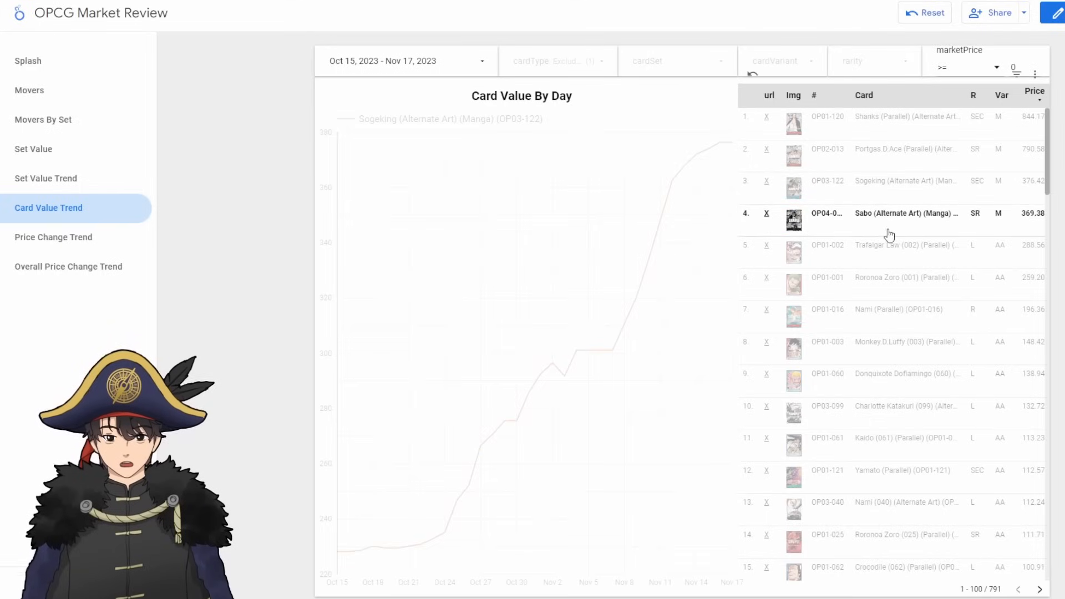
left_click(906, 213)
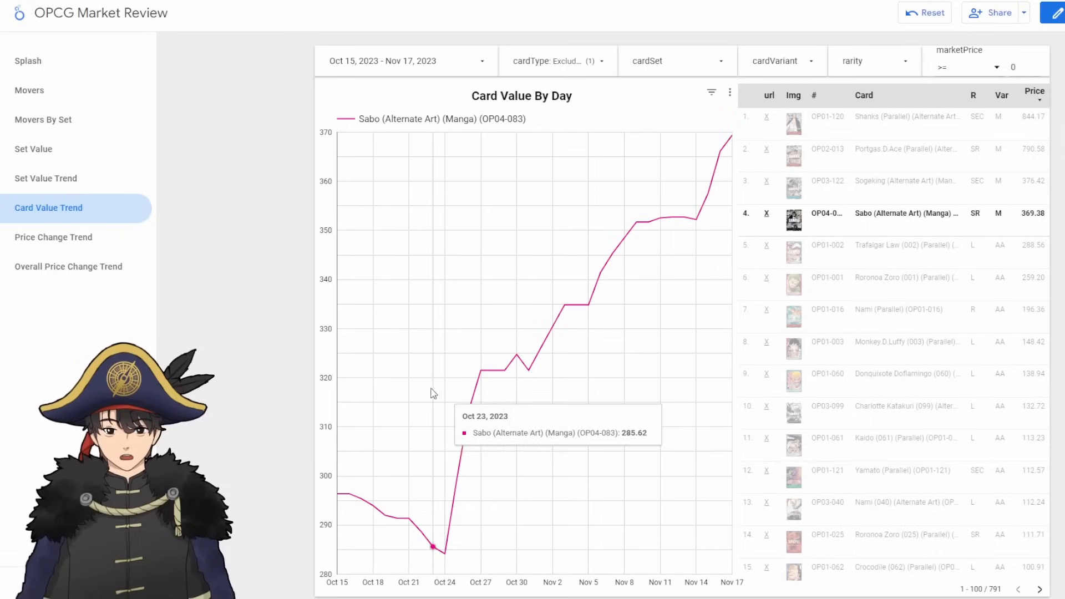
mouse_move(391, 443)
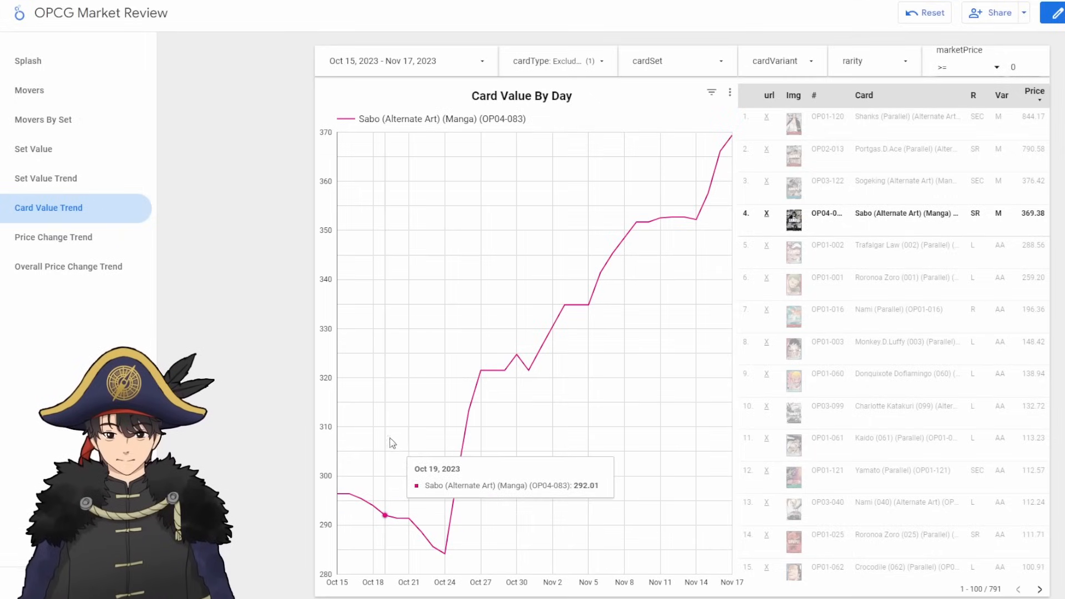
mouse_move(536, 421)
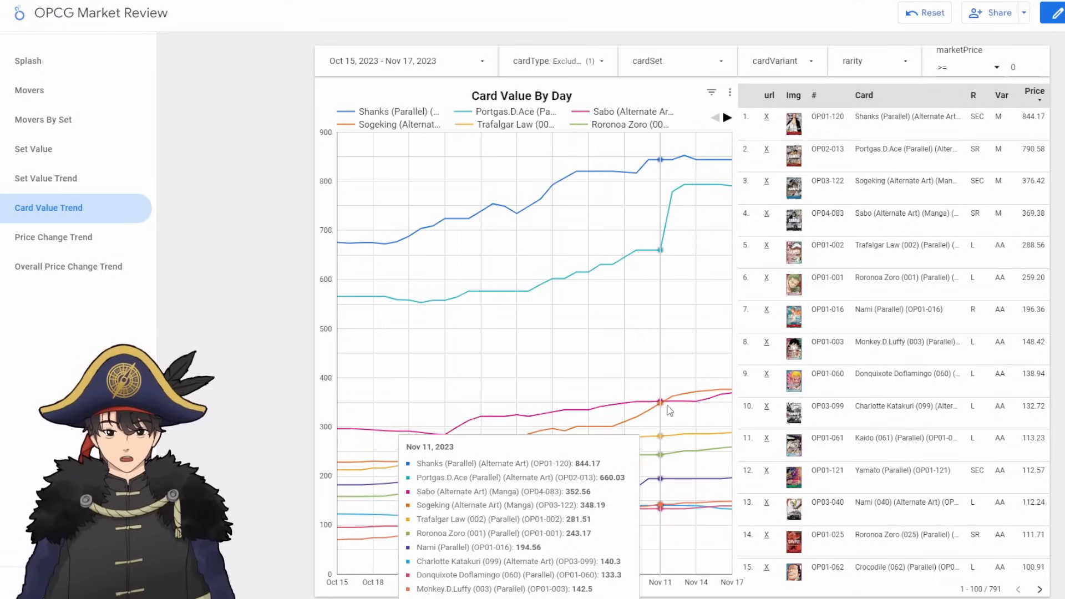
mouse_move(692, 410)
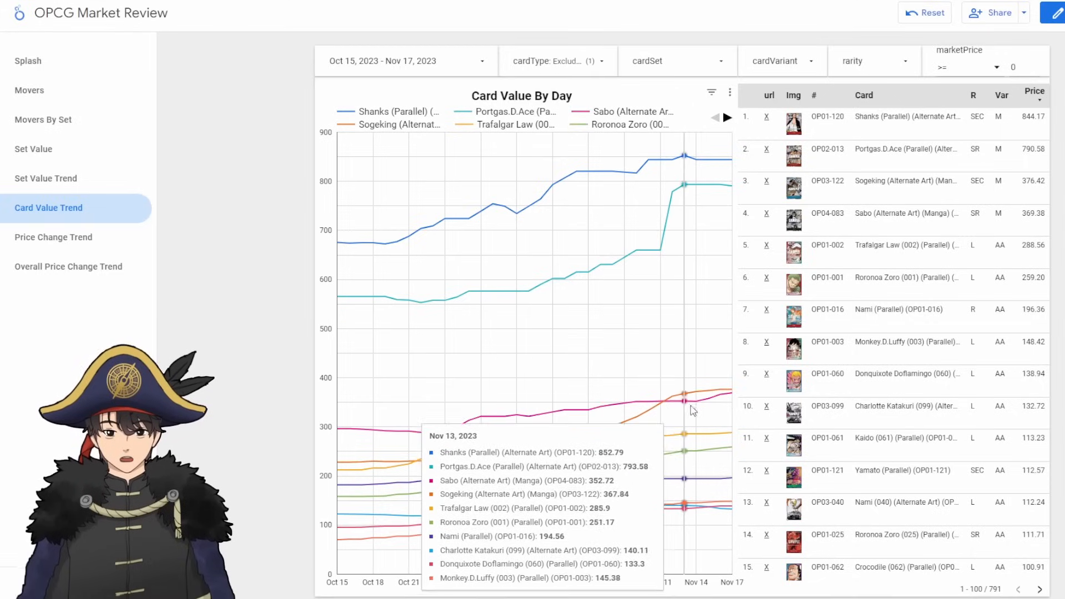
mouse_move(730, 392)
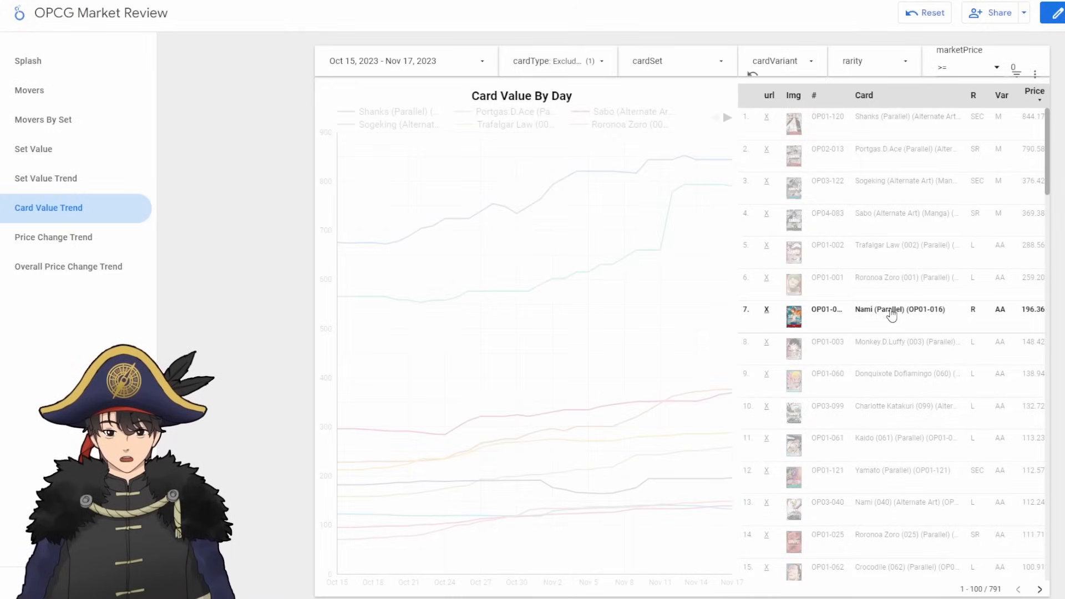
Step: Filter the chart to Nami (Parallel) (OP01-016), which dips to about 164 in early November
left_click(900, 309)
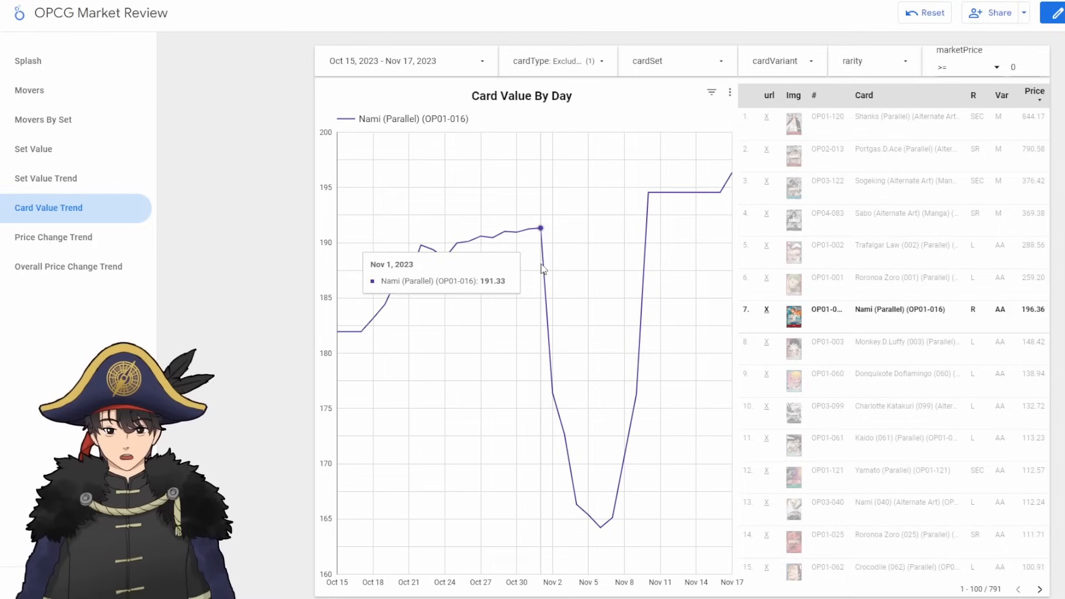
mouse_move(601, 530)
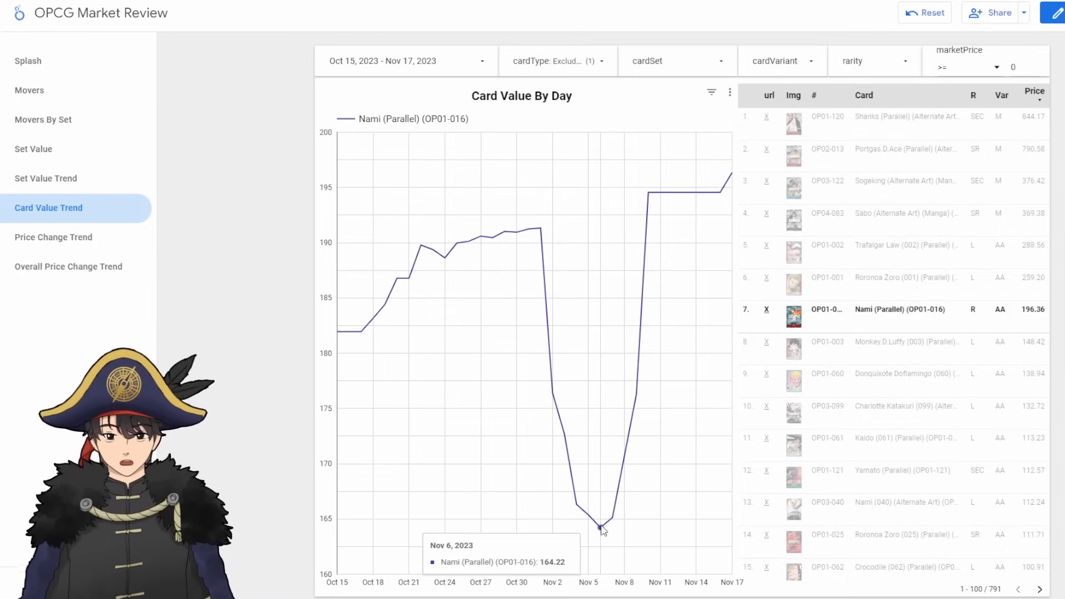
mouse_move(615, 518)
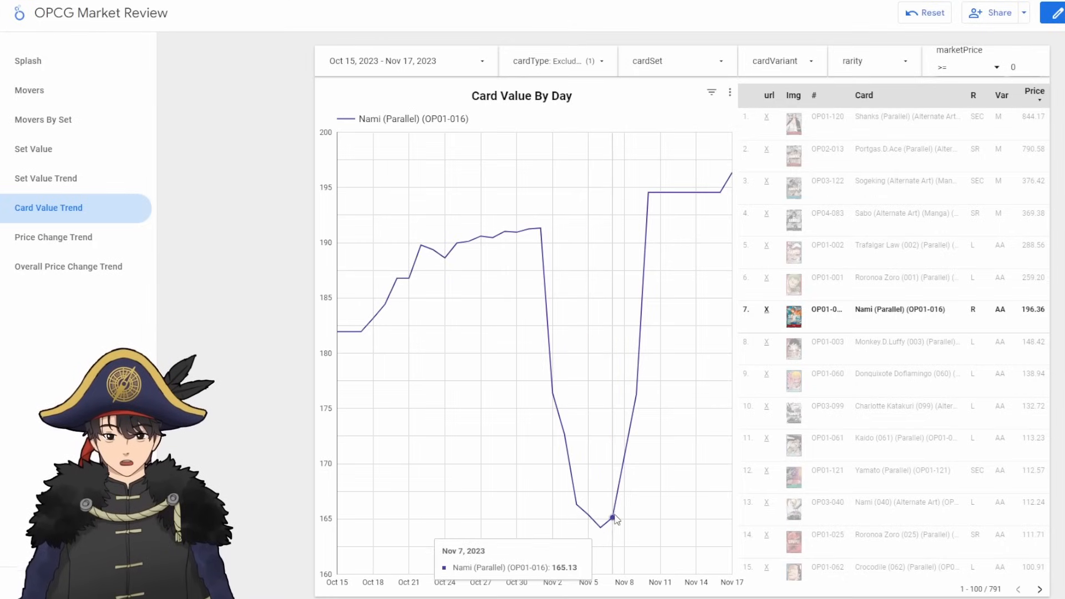
mouse_move(649, 193)
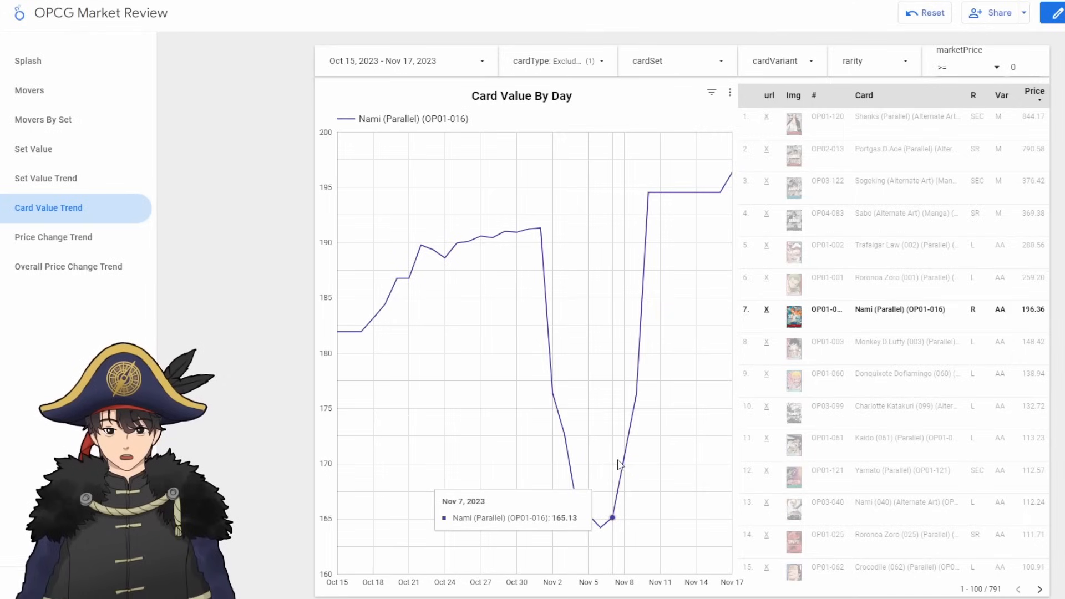
mouse_move(615, 455)
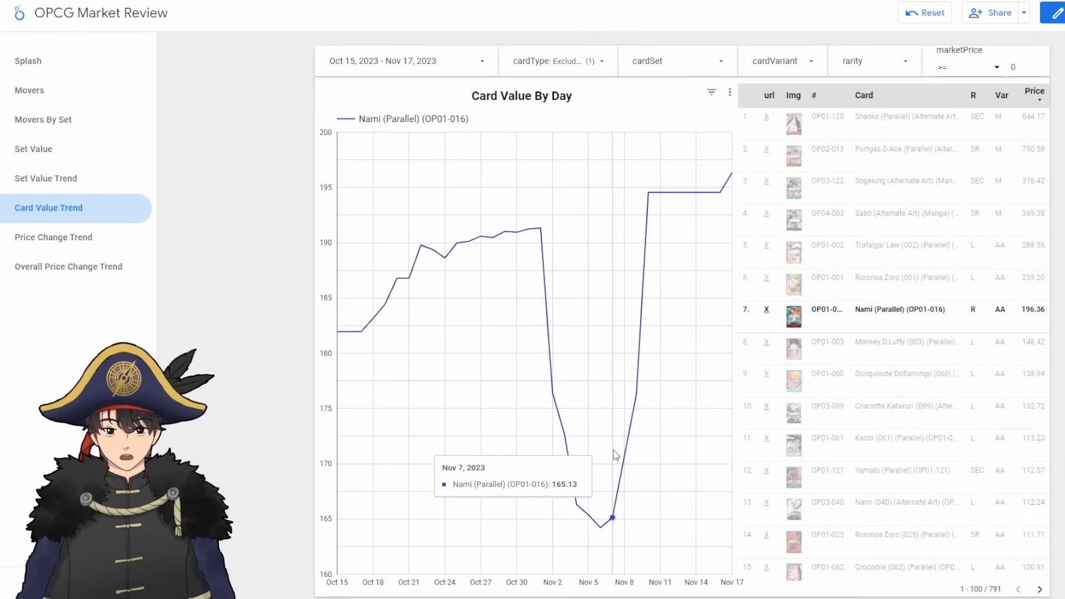
mouse_move(648, 408)
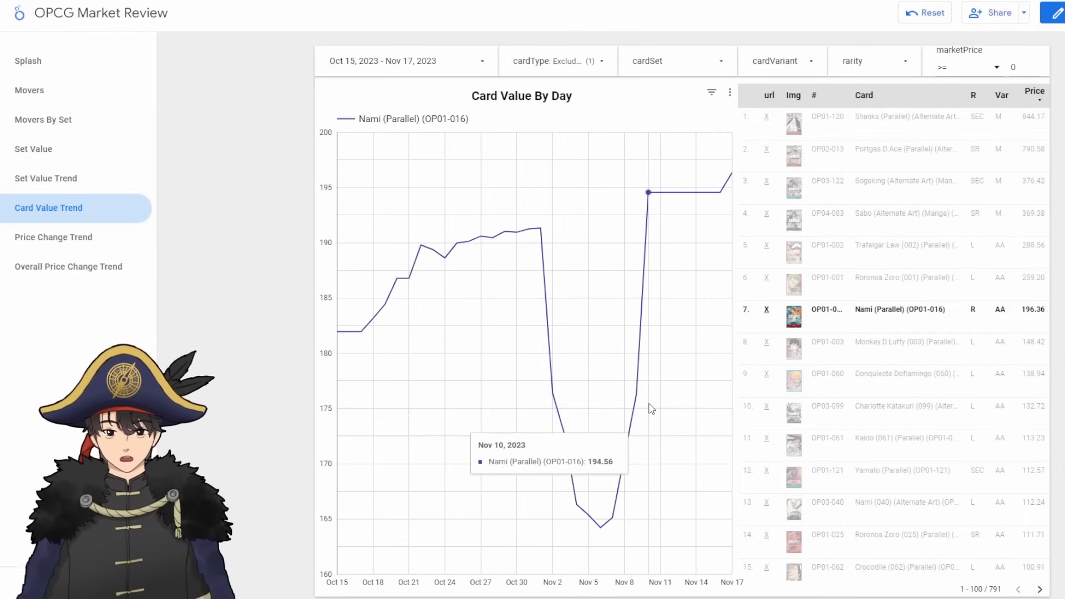
mouse_move(670, 313)
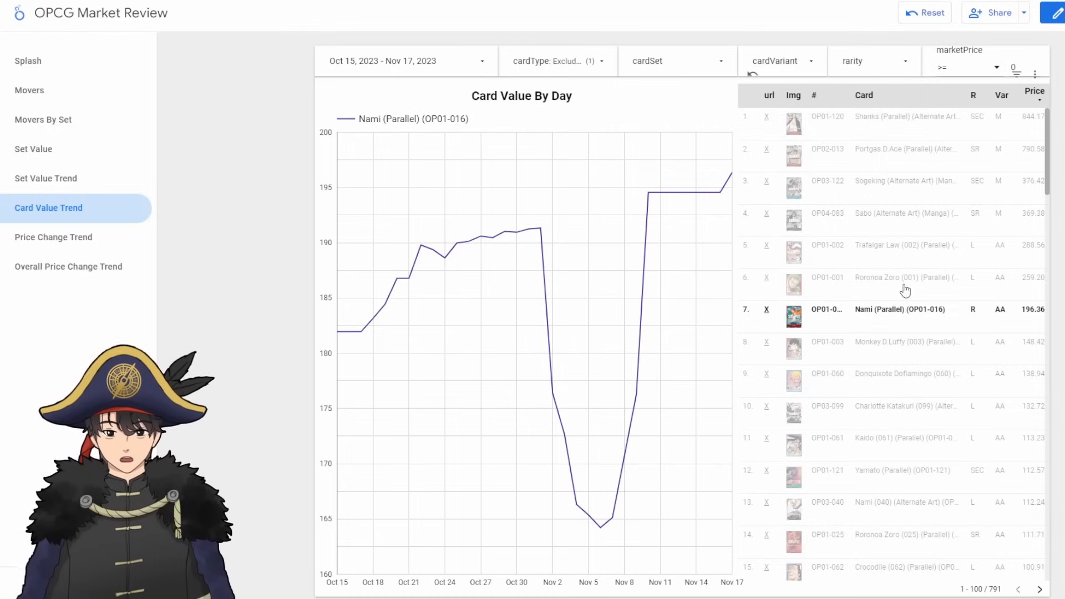
Step: Filter the chart to Roronoa Zoro (001) (Parallel) (OP01-001), climbing toward 259
left_click(883, 285)
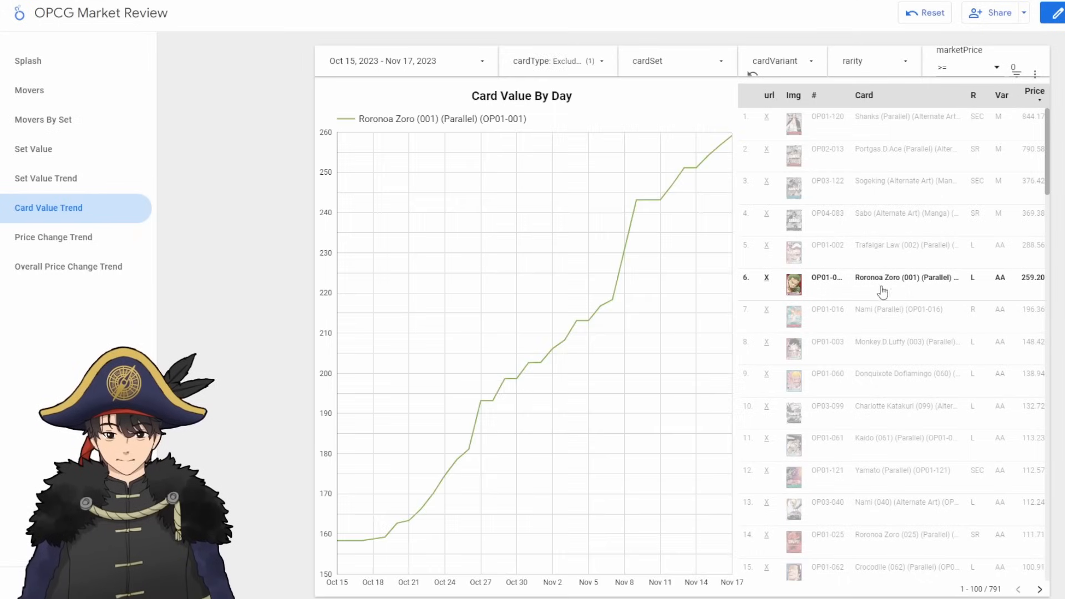
mouse_move(491, 399)
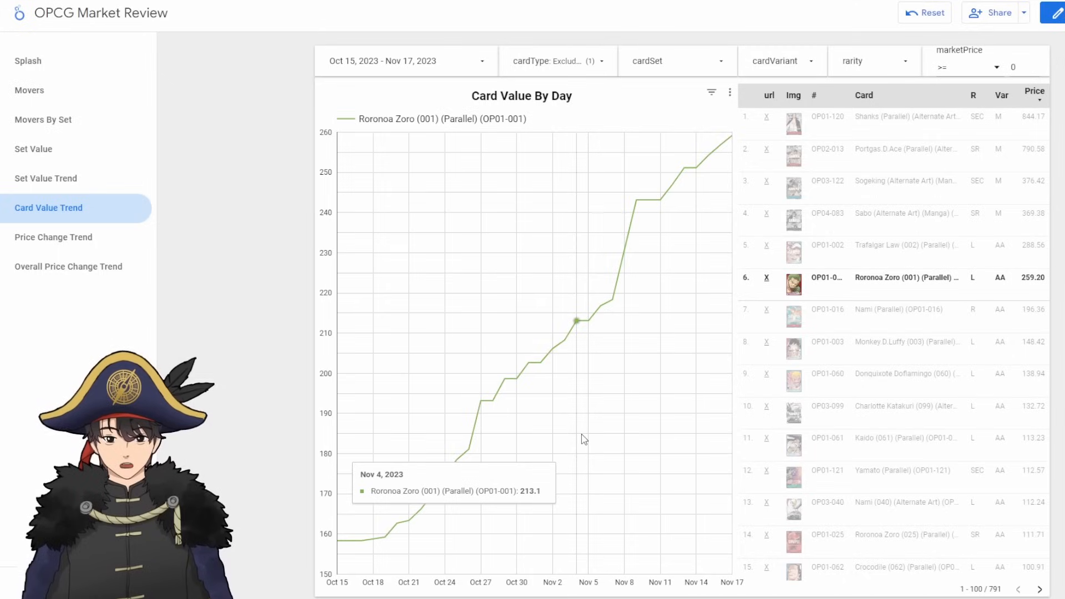
mouse_move(624, 428)
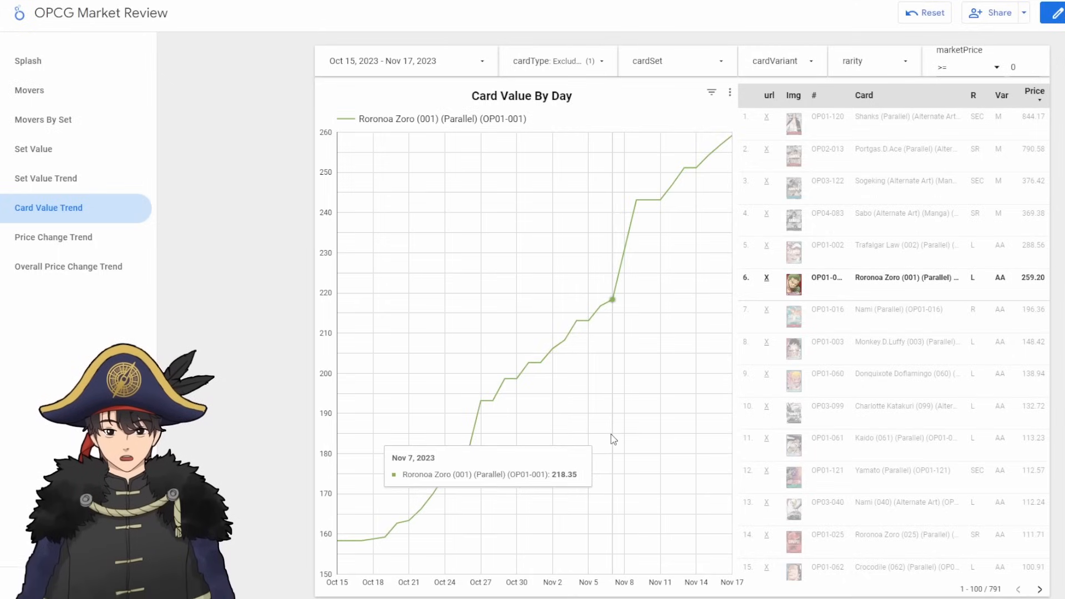
mouse_move(623, 440)
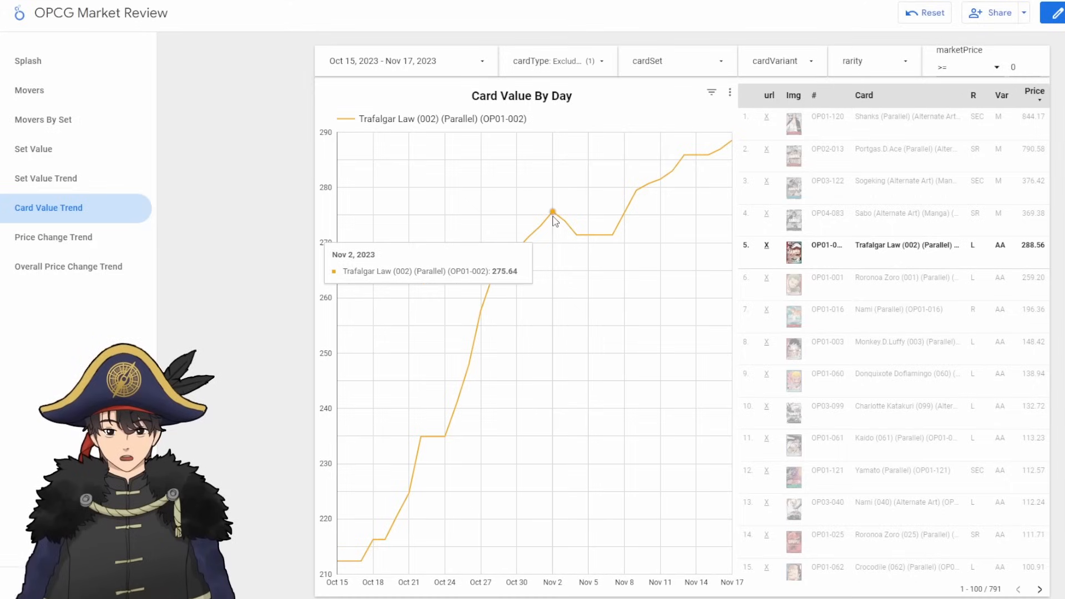
mouse_move(589, 229)
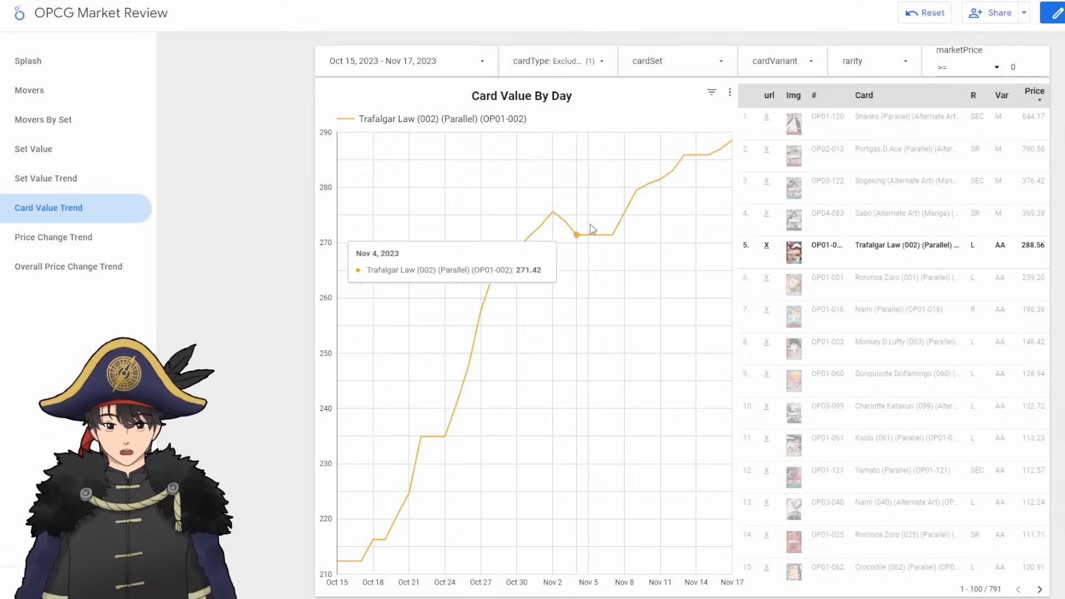
mouse_move(695, 155)
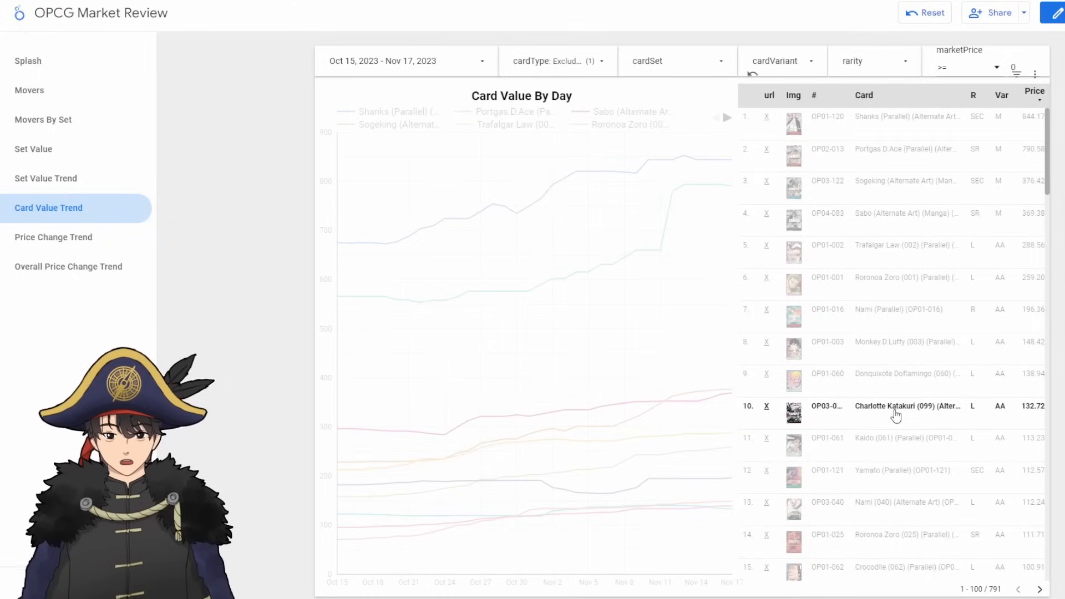
Step: Filter the chart to Charlotte Katakuri (099) (Alternate Art) (OP03-099), peaking near 140 by Nov 11
left_click(906, 406)
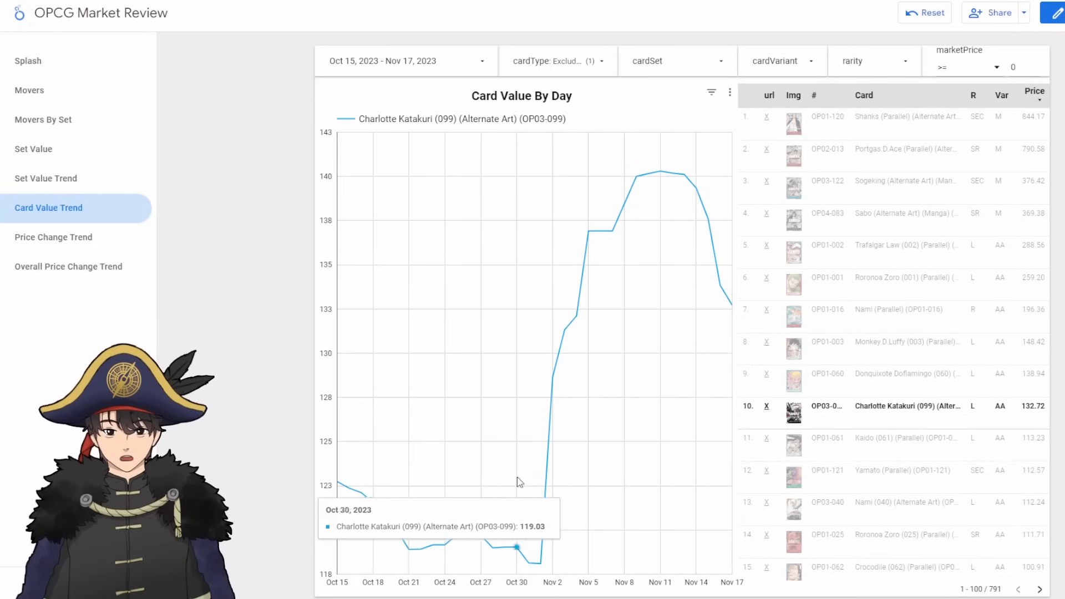
mouse_move(536, 490)
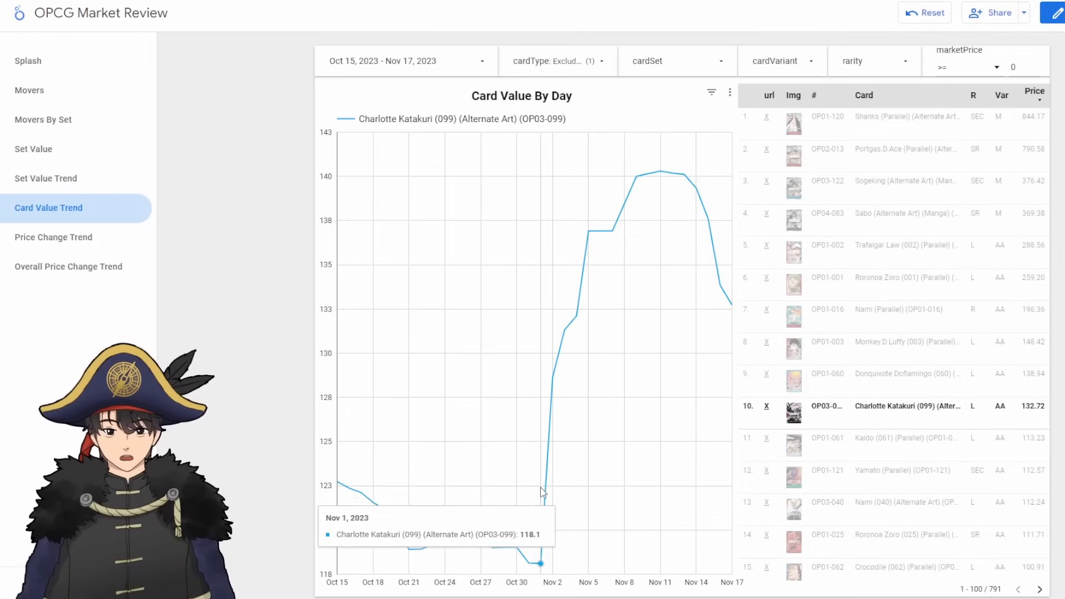
mouse_move(600, 422)
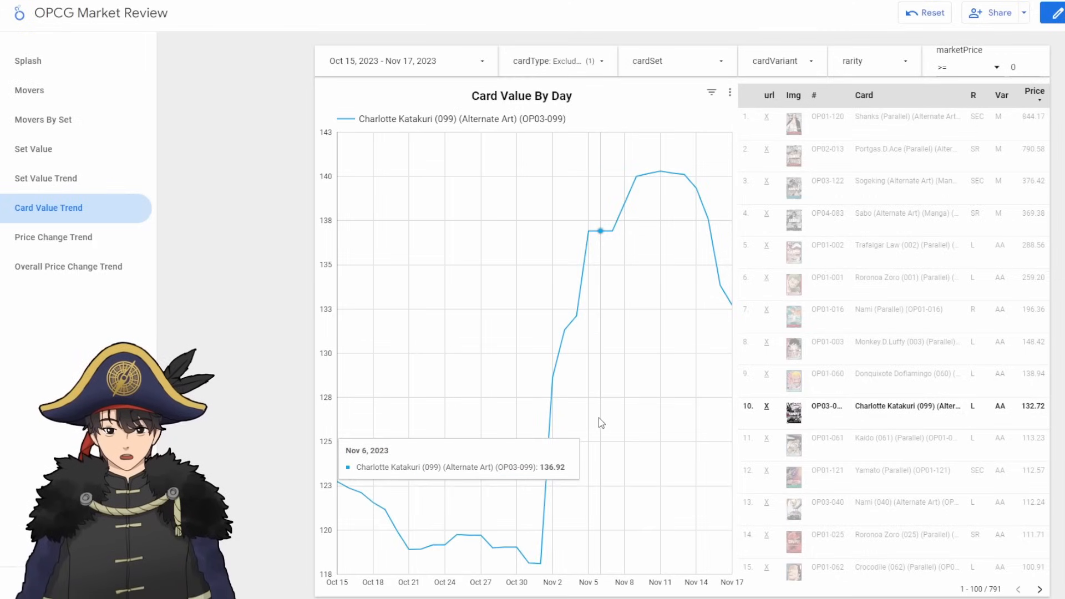
mouse_move(610, 418)
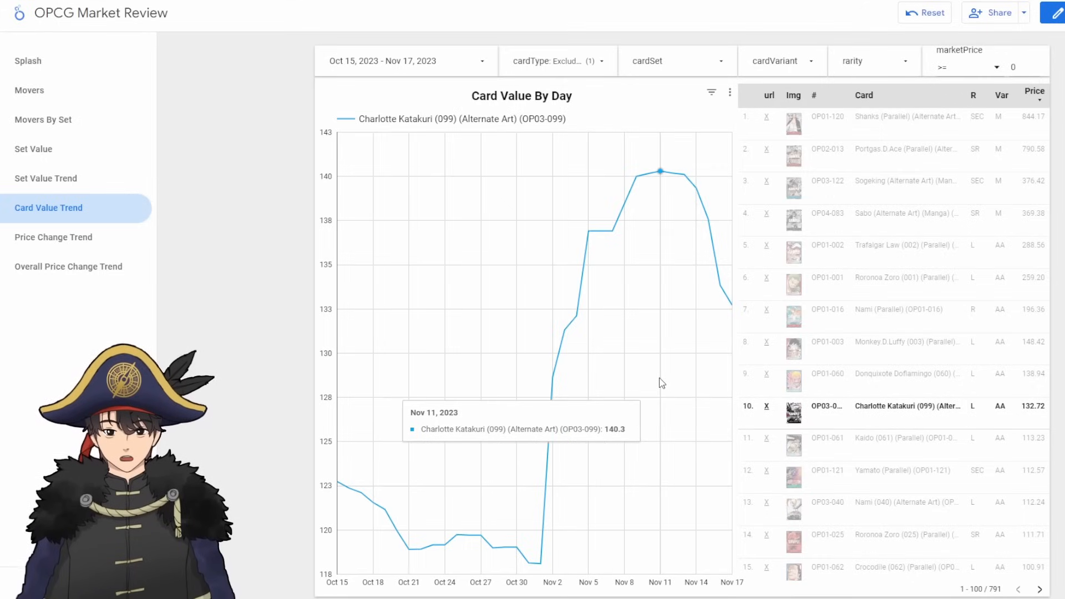
mouse_move(672, 356)
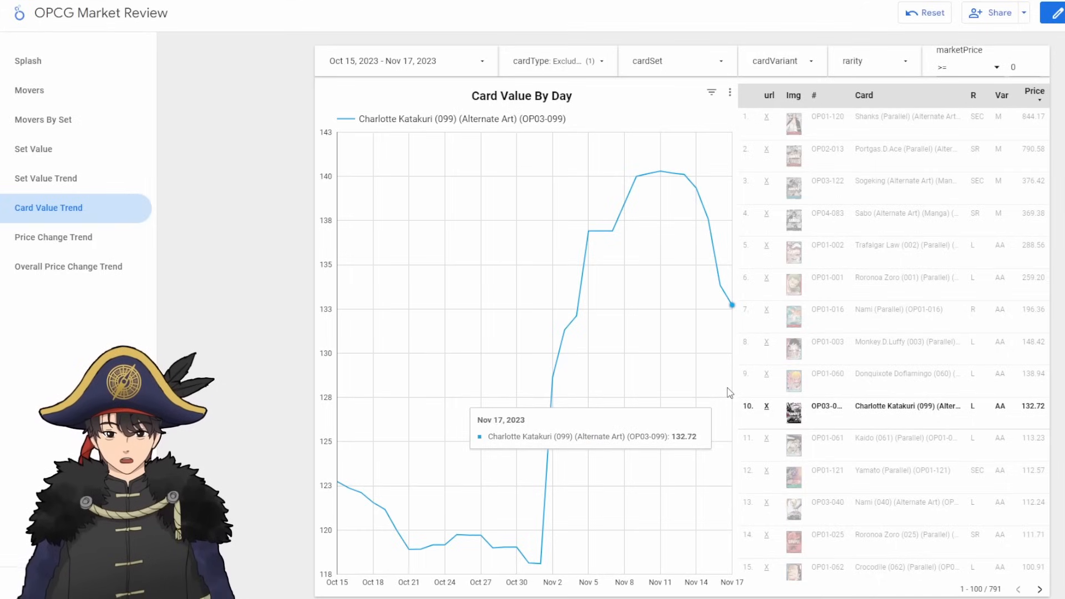
mouse_move(658, 171)
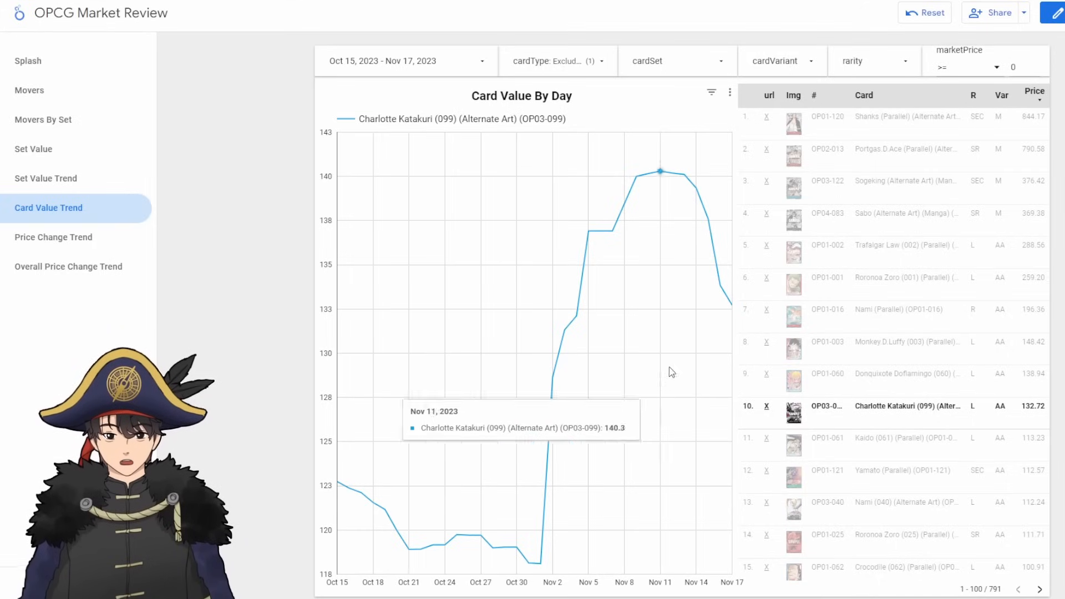
mouse_move(720, 285)
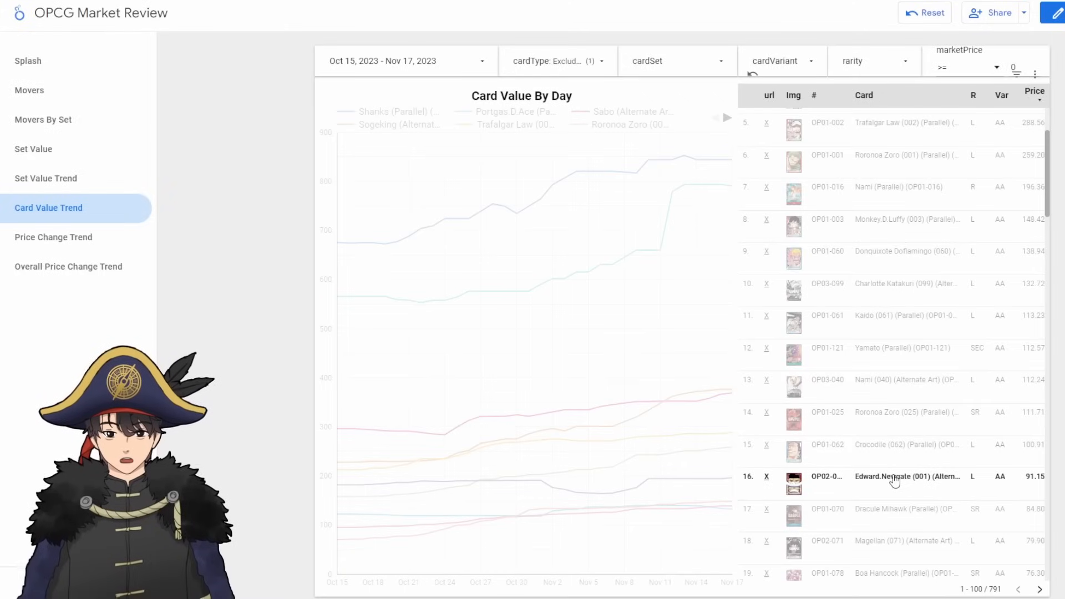
Step: Filter the chart to Edward.Newgate (001) (Alternate Art) (OP02-001) to review its dip near 75 on Nov 7
left_click(883, 475)
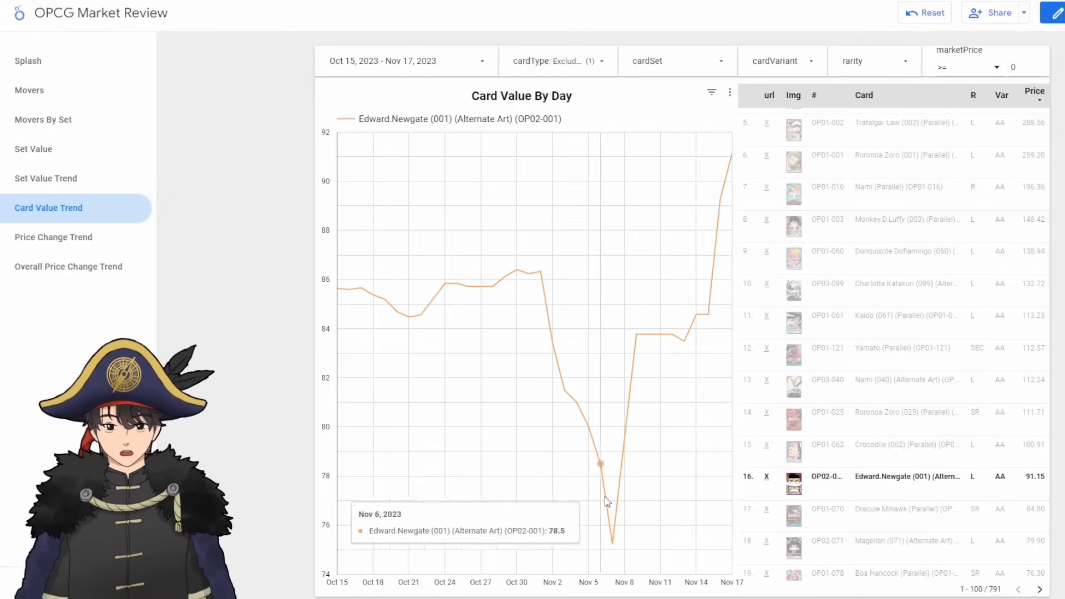
mouse_move(613, 541)
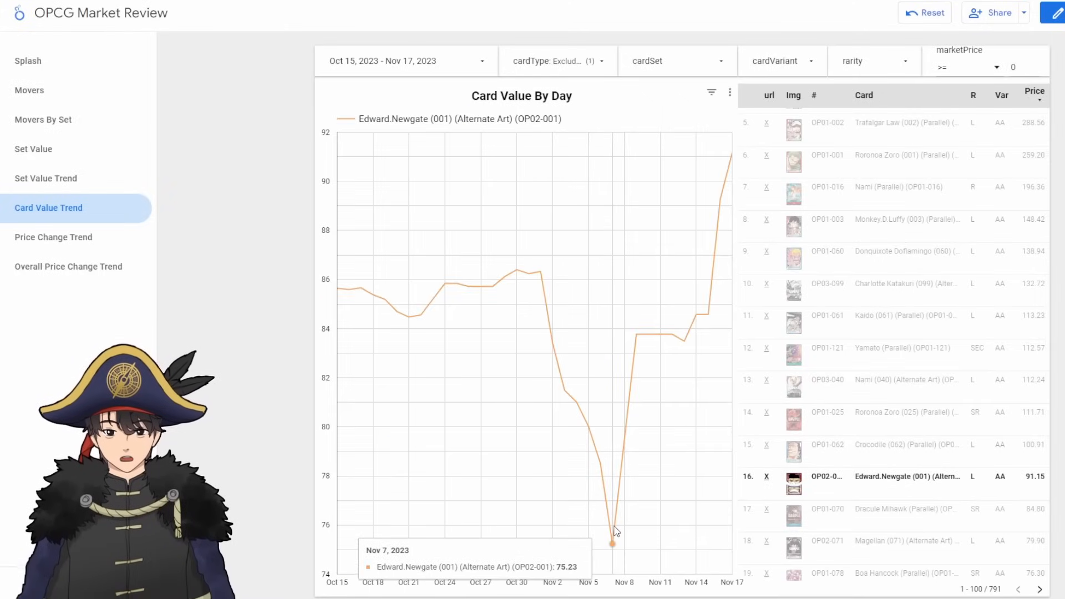
mouse_move(719, 198)
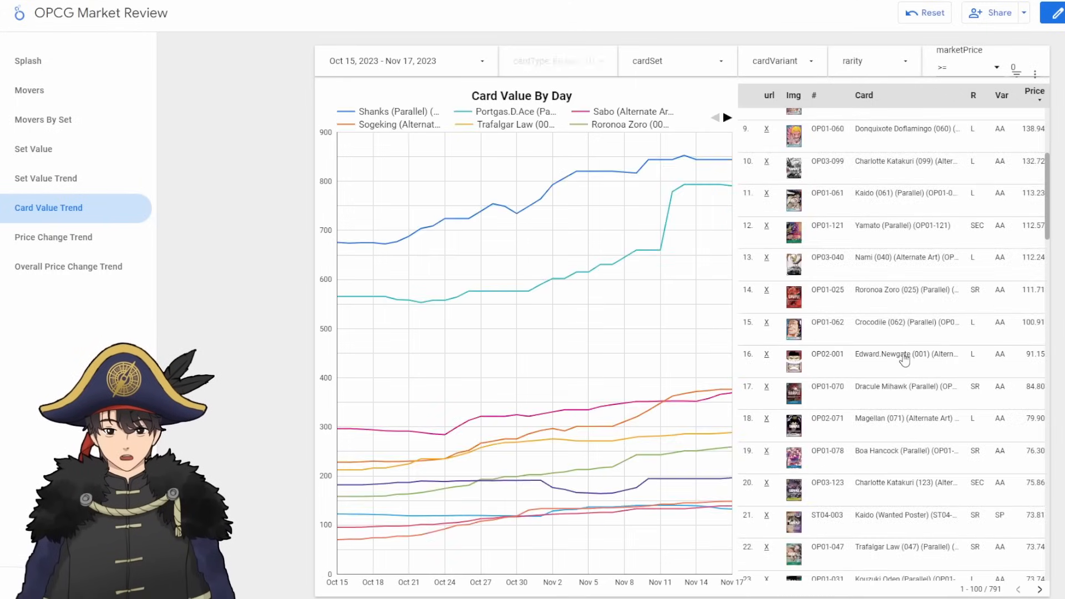
Step: Filter the chart to Kaido (Wanted Poster) (ST04-003), rising from about 58 toward 80
left_click(557, 60)
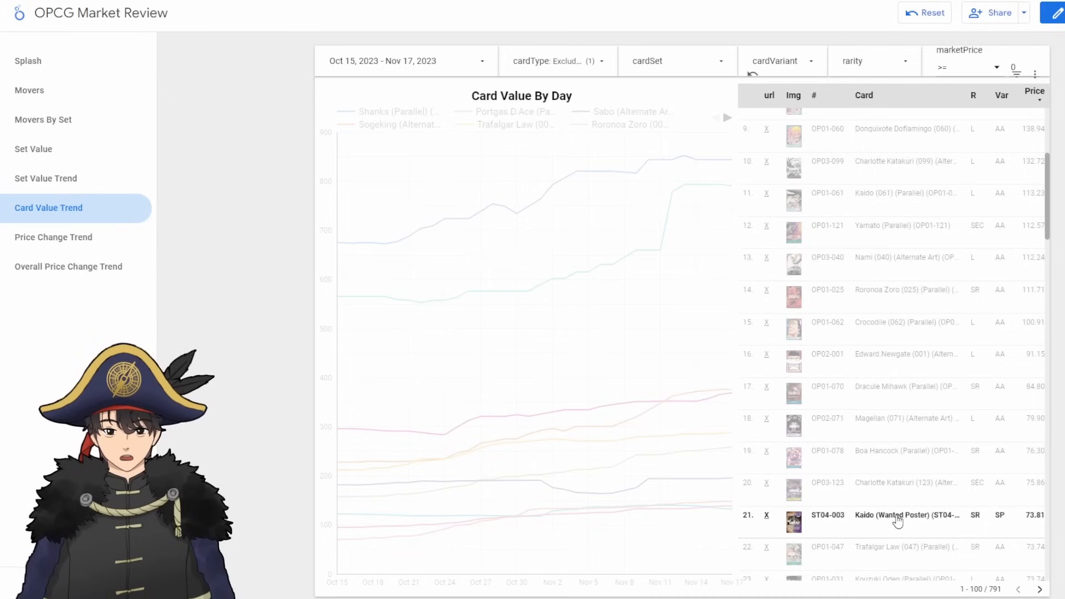
left_click(896, 515)
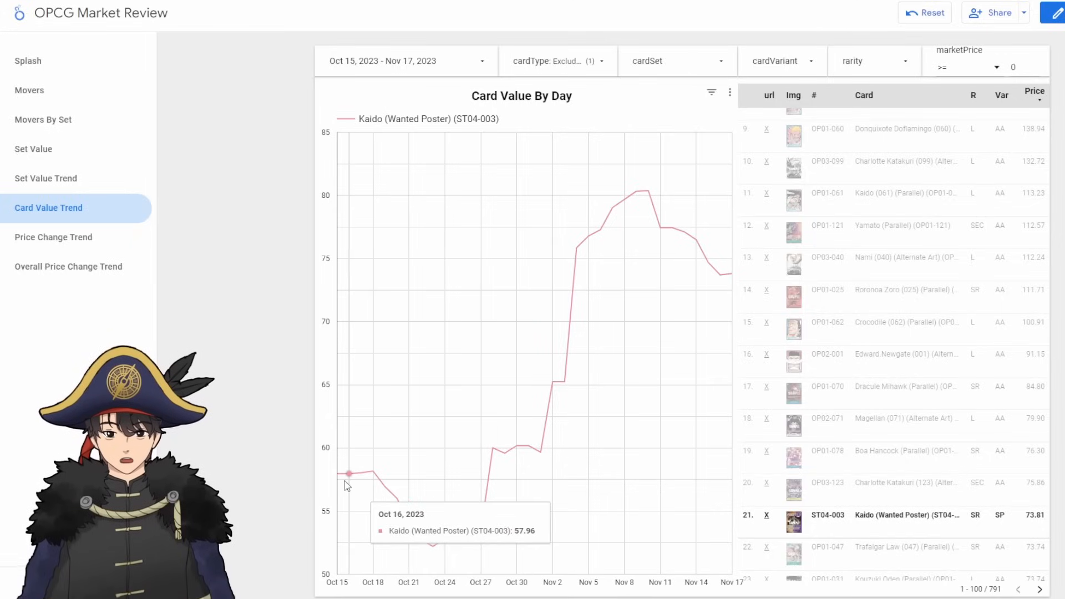
mouse_move(431, 547)
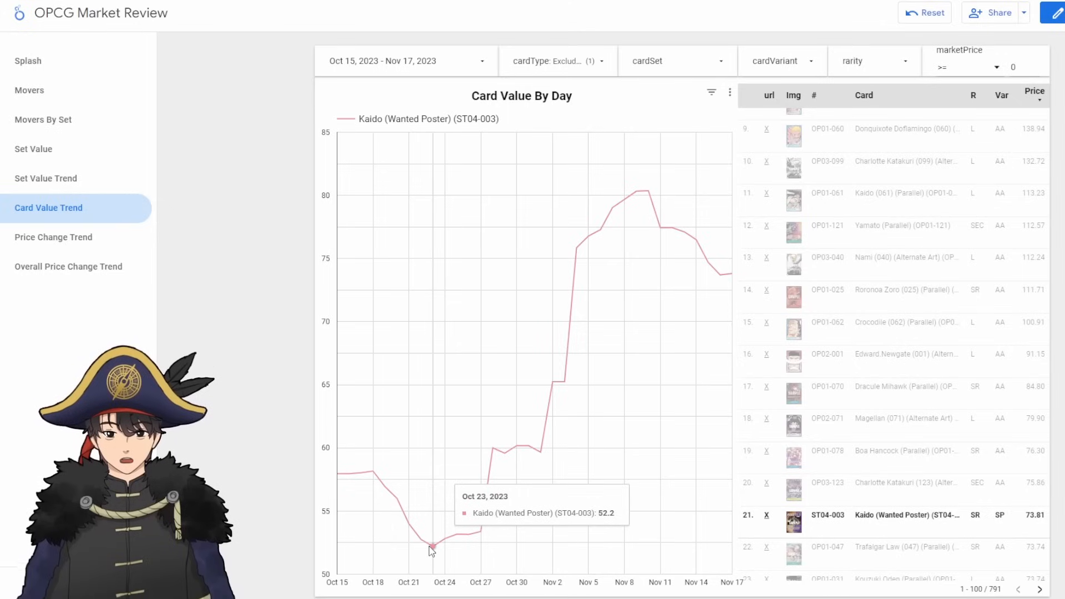
mouse_move(507, 471)
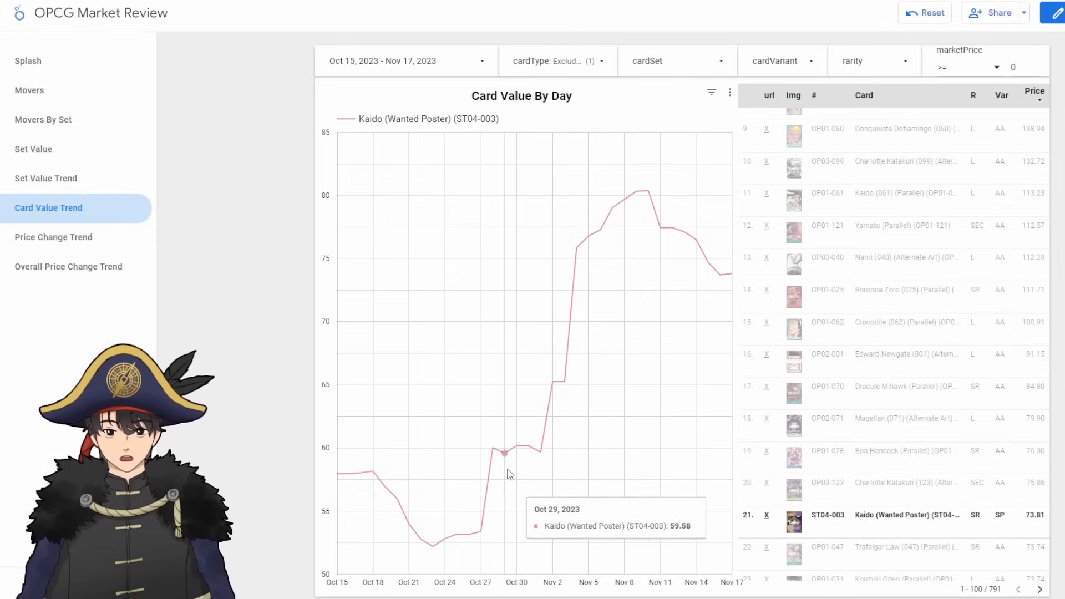
mouse_move(492, 449)
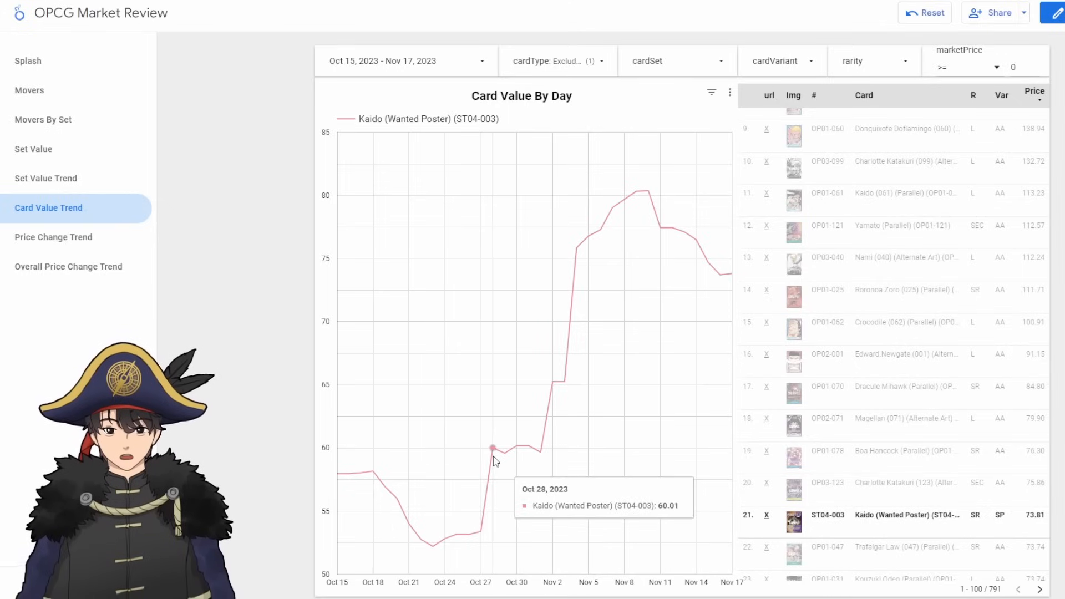
mouse_move(538, 454)
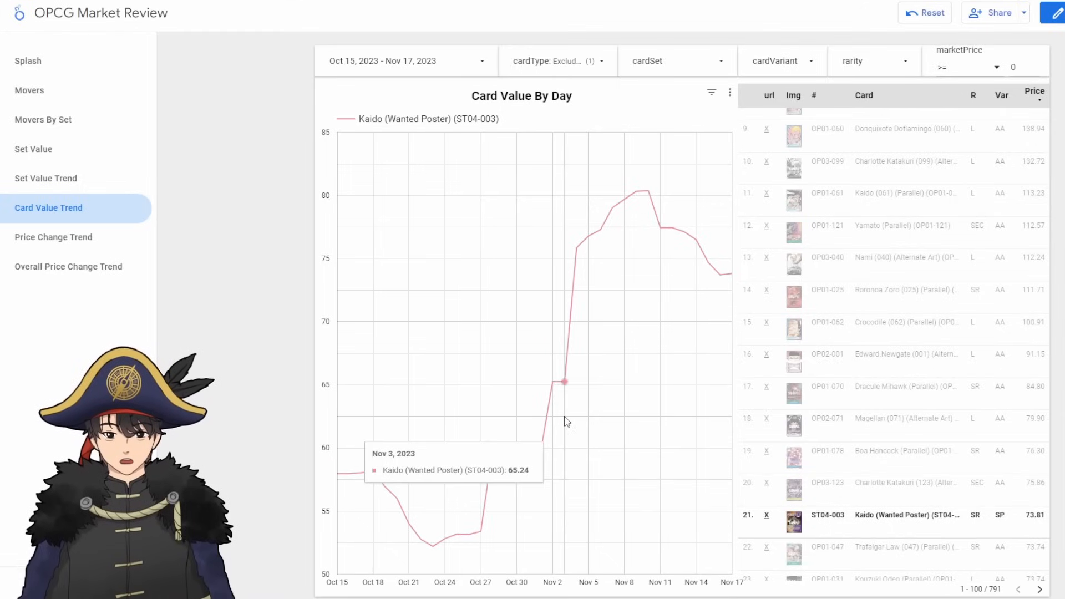
mouse_move(636, 244)
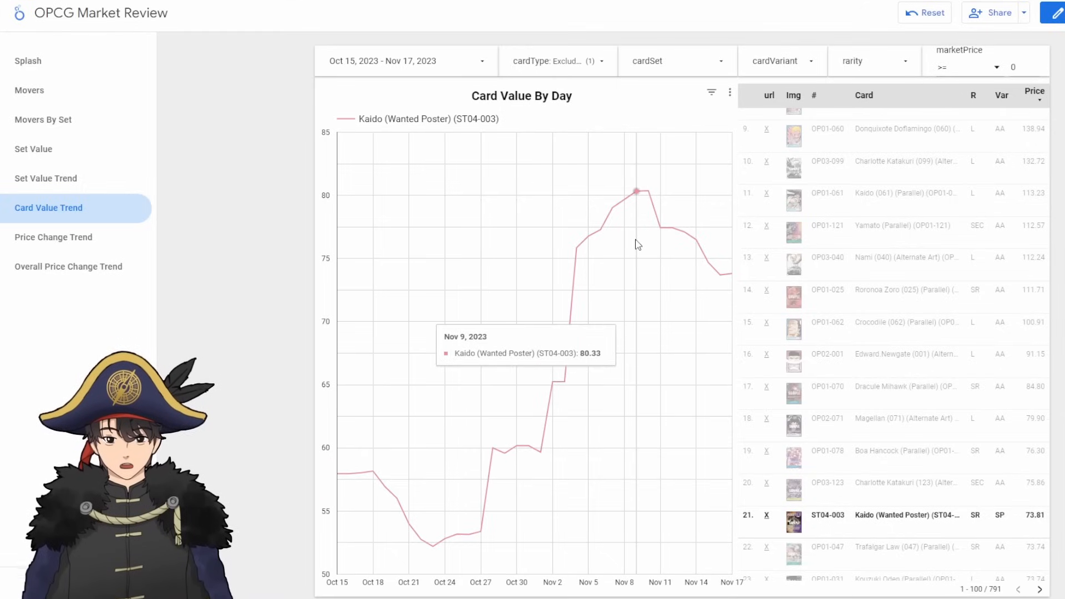
mouse_move(721, 265)
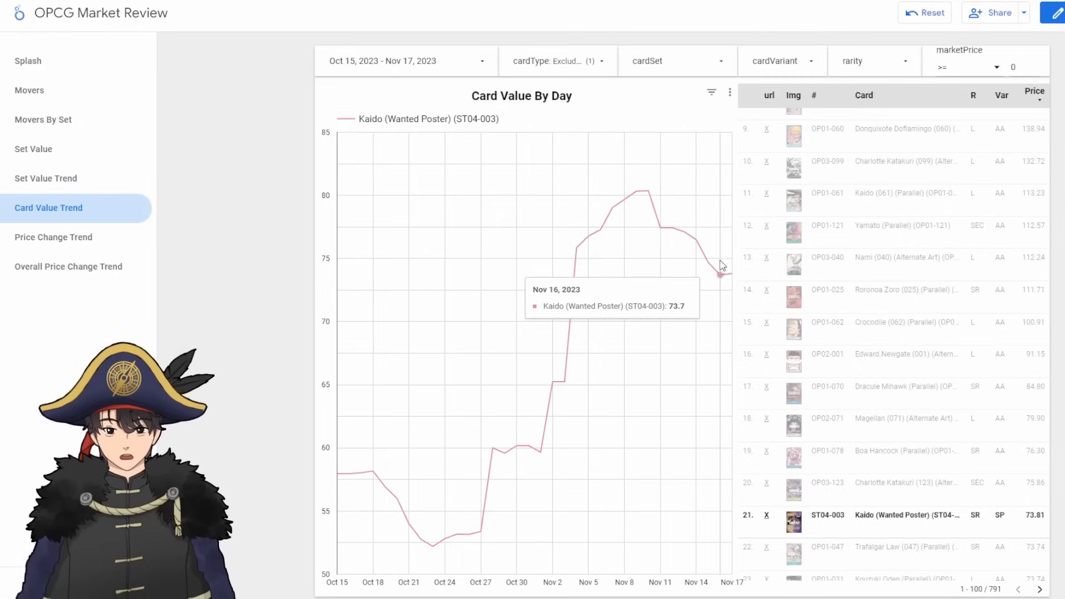
mouse_move(733, 278)
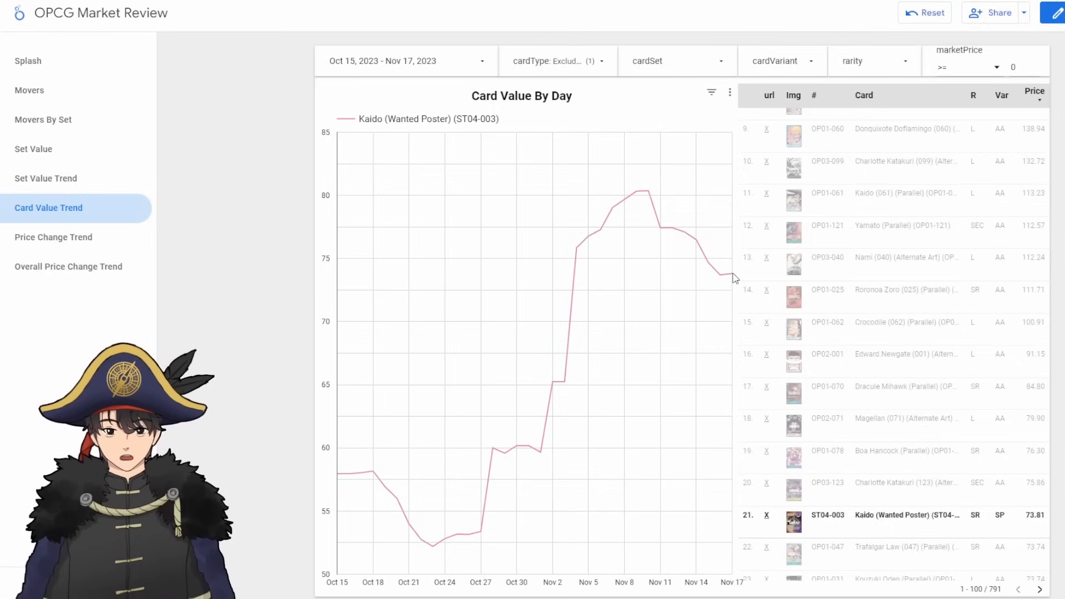
mouse_move(719, 274)
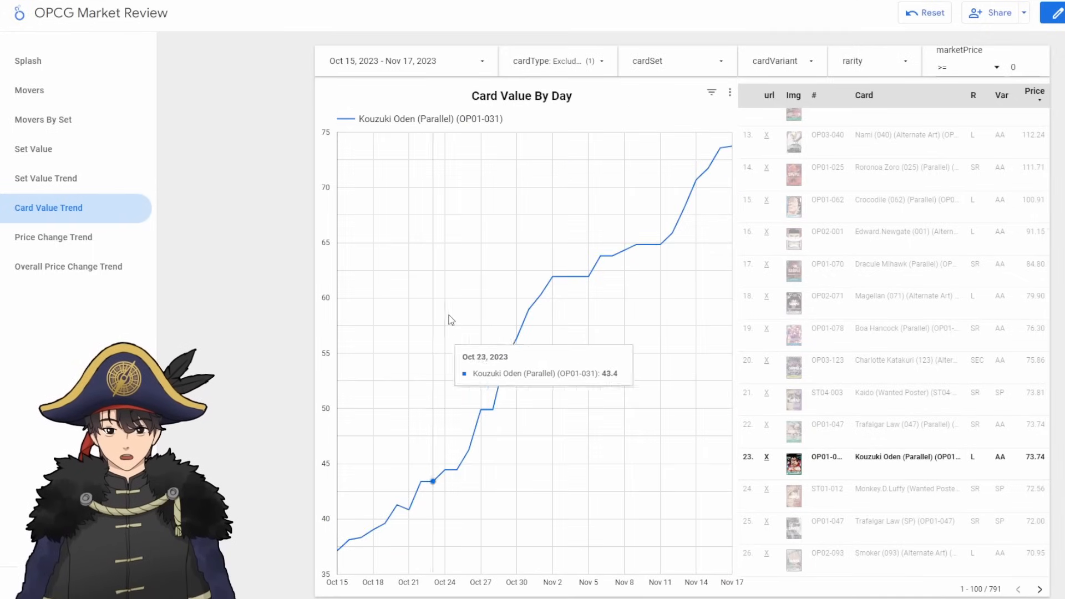
mouse_move(564, 277)
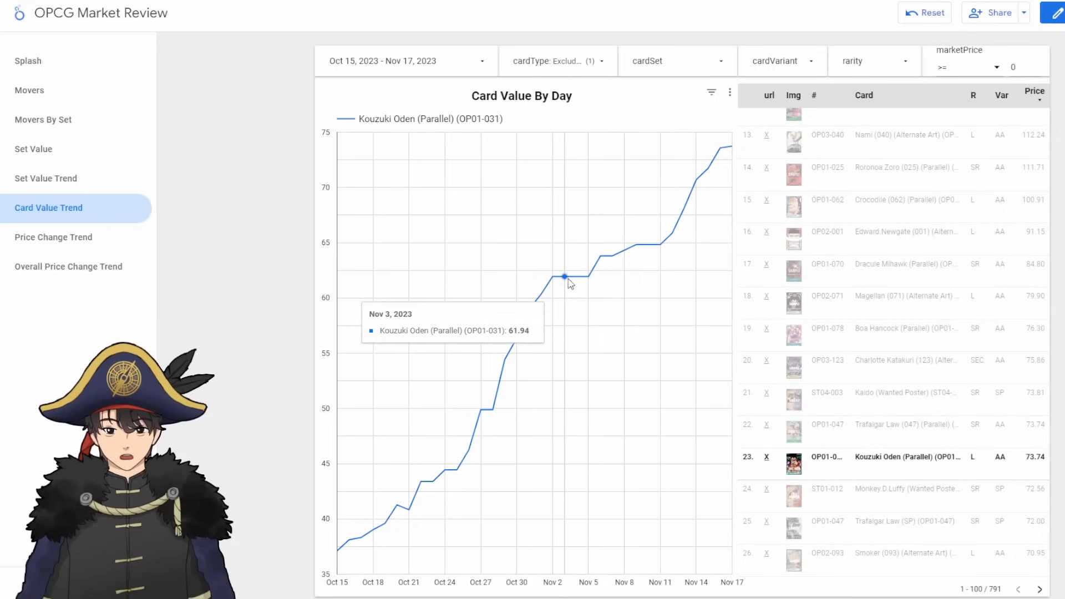